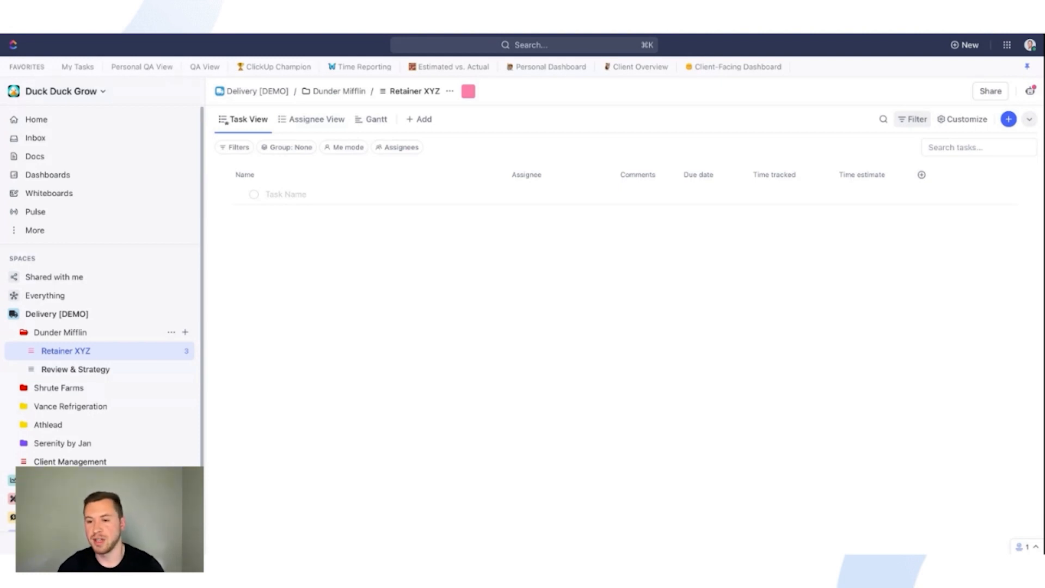
{"action": "mouse_move", "coordinate": [200, 340]}
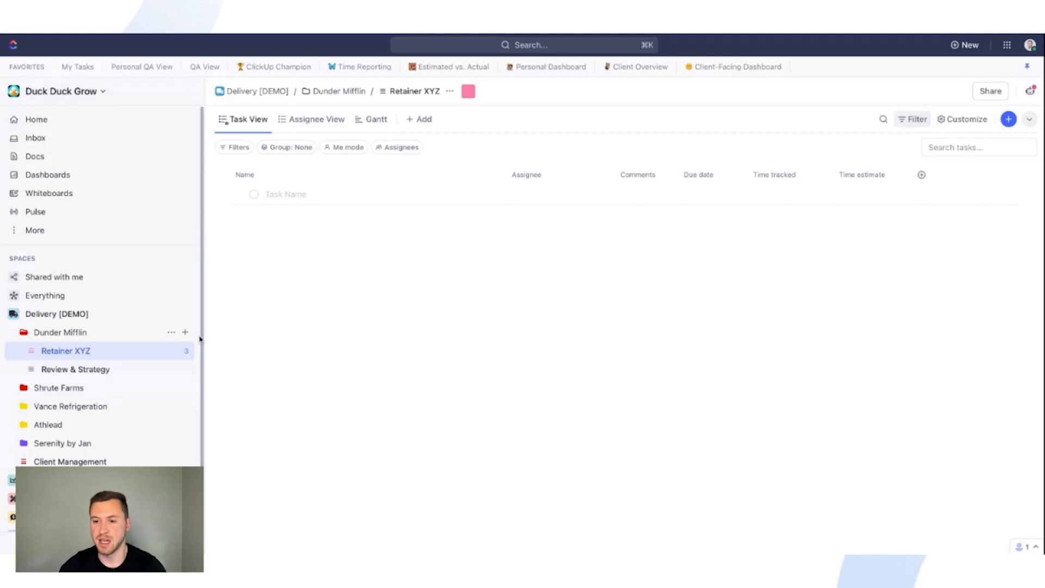
{"action": "mouse_move", "coordinate": [303, 316]}
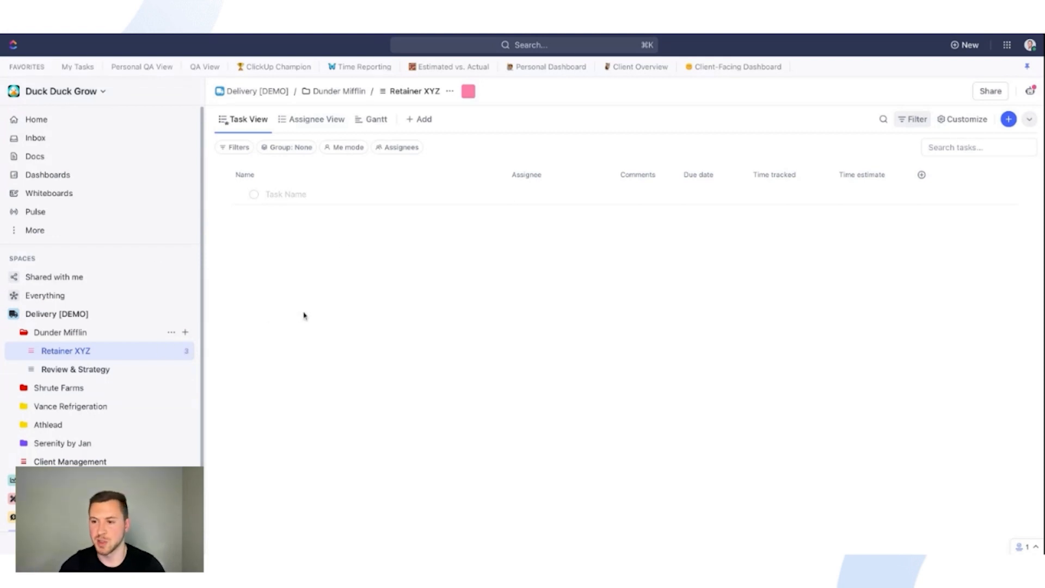
Add a new task named 'Blog Post' to the Retainer XYZ list and save it.
{"action": "left_click", "coordinate": [285, 194]}
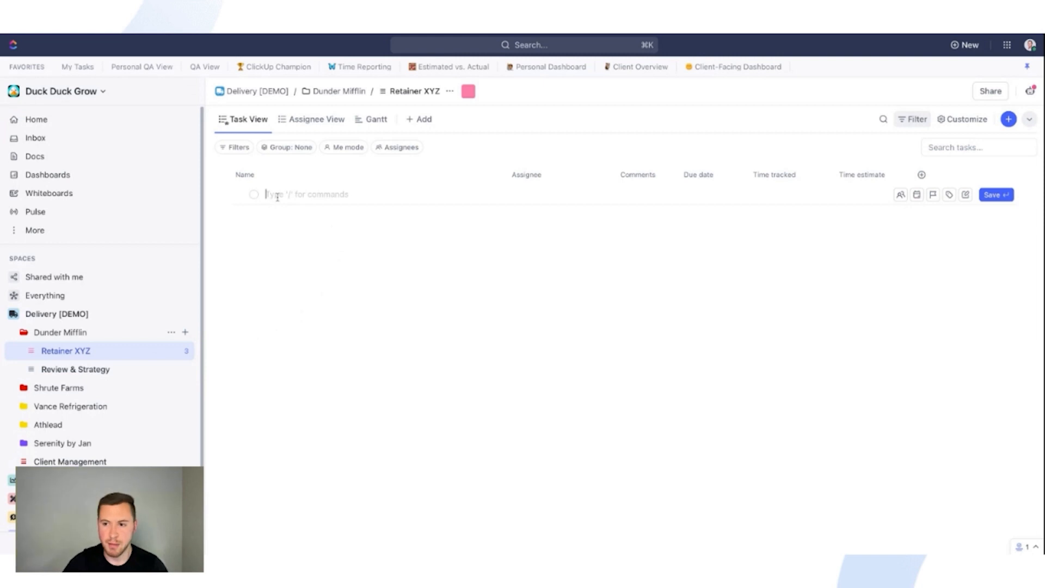
{"action": "type", "text": "Blog"}
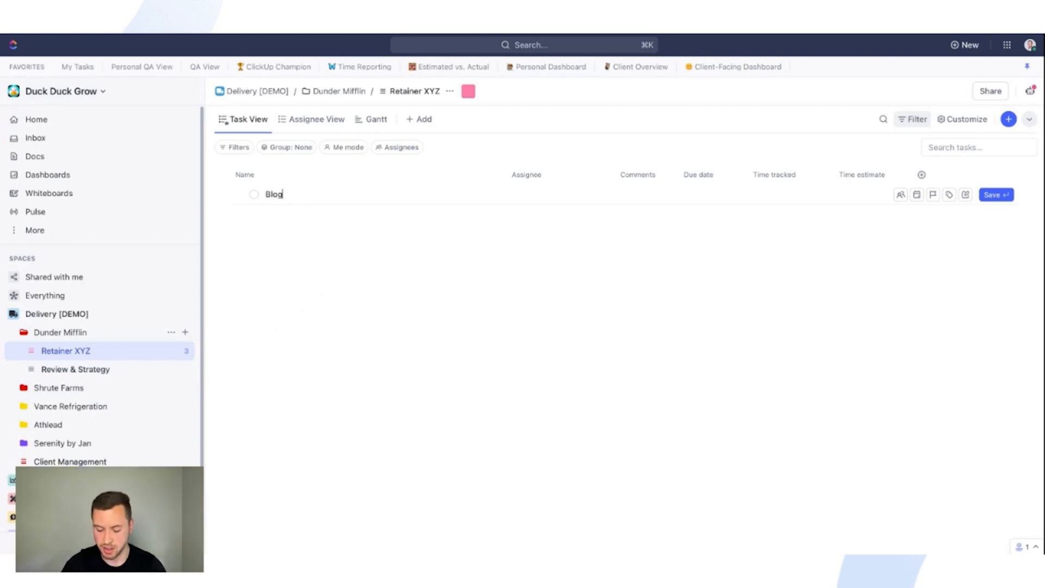
{"action": "left_click", "coordinate": [996, 194]}
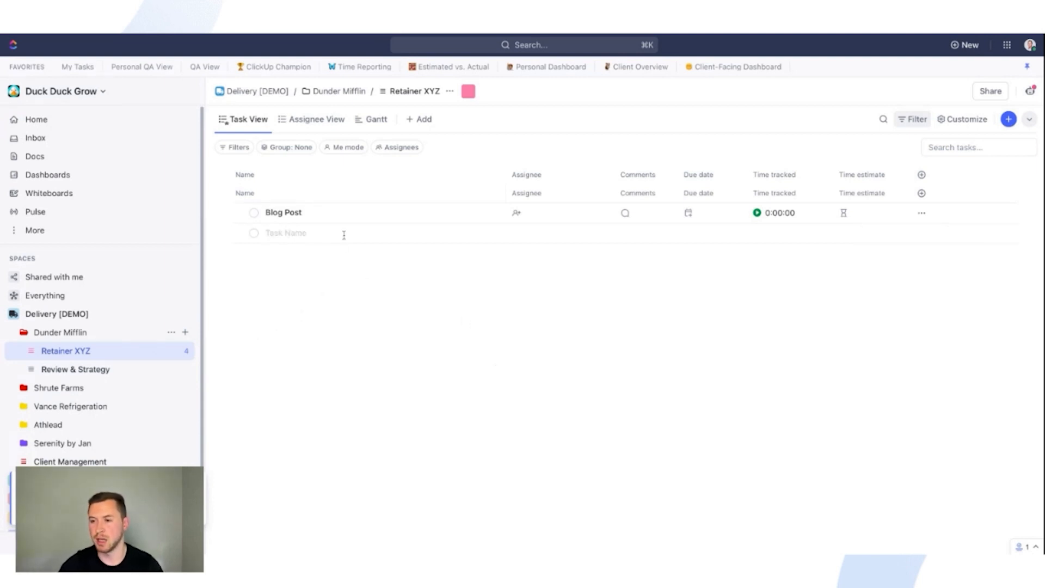
Start a checklist on the Blog Post task from its Action Items.
{"action": "left_click", "coordinate": [283, 212]}
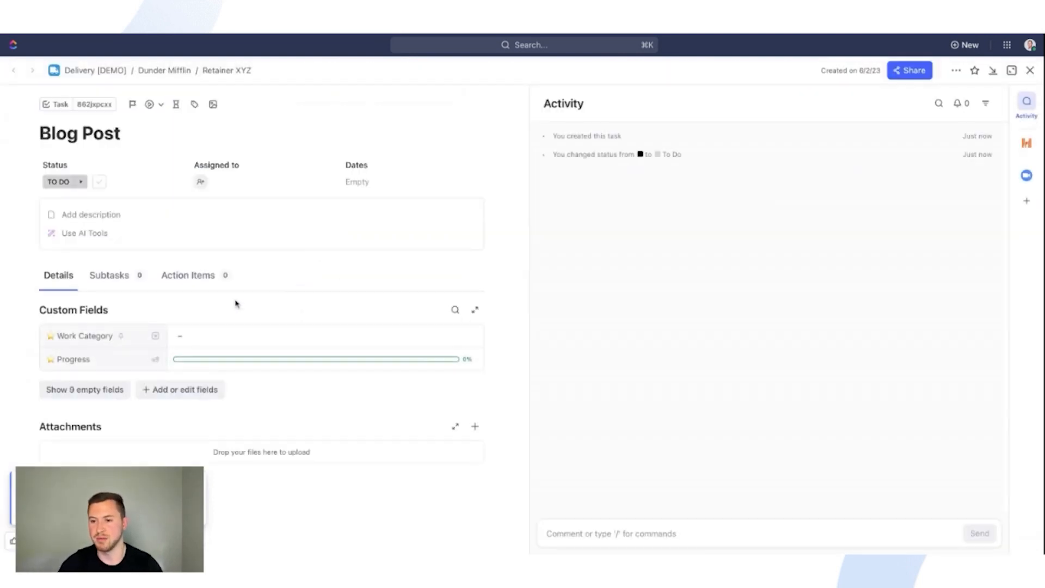
{"action": "left_click", "coordinate": [188, 274]}
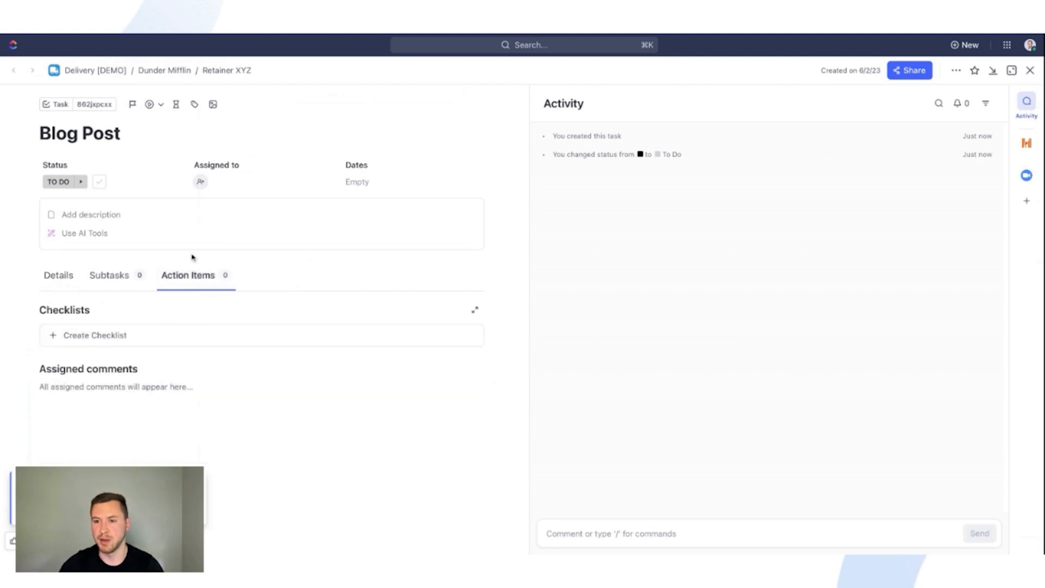
{"action": "left_click", "coordinate": [90, 214]}
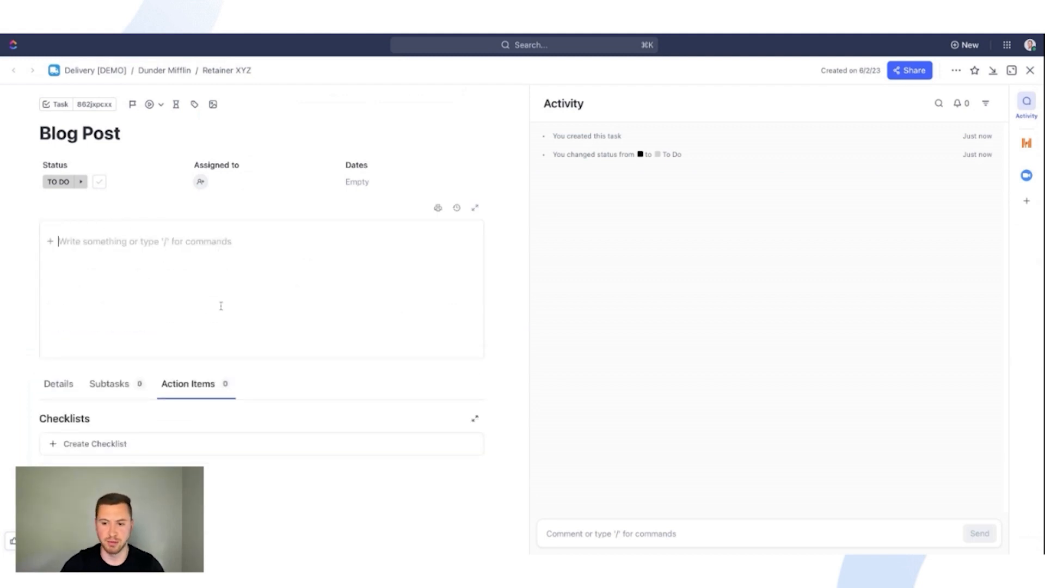
{"action": "mouse_move", "coordinate": [133, 432]}
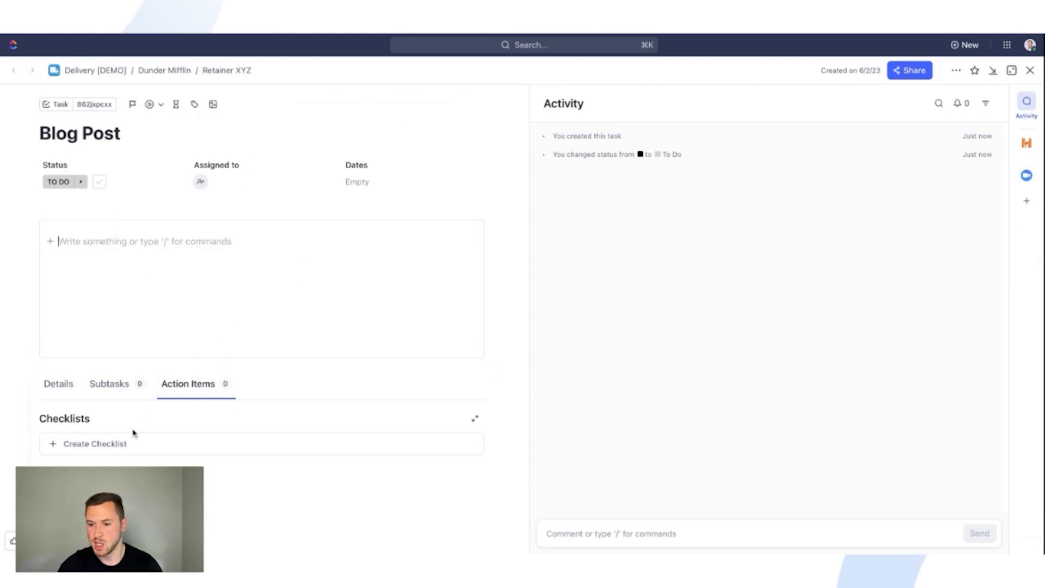
{"action": "left_click", "coordinate": [95, 443]}
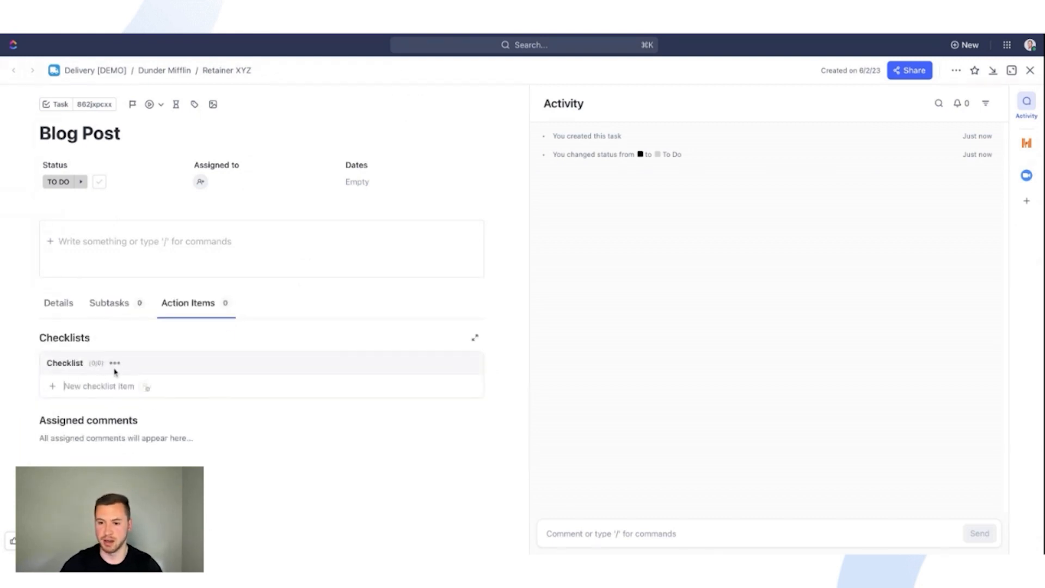
Fill the checklist with Write the post, Review the post and Publish the post.
{"action": "type", "text": "Write the post"}
{"action": "type", "text": "Rev"}
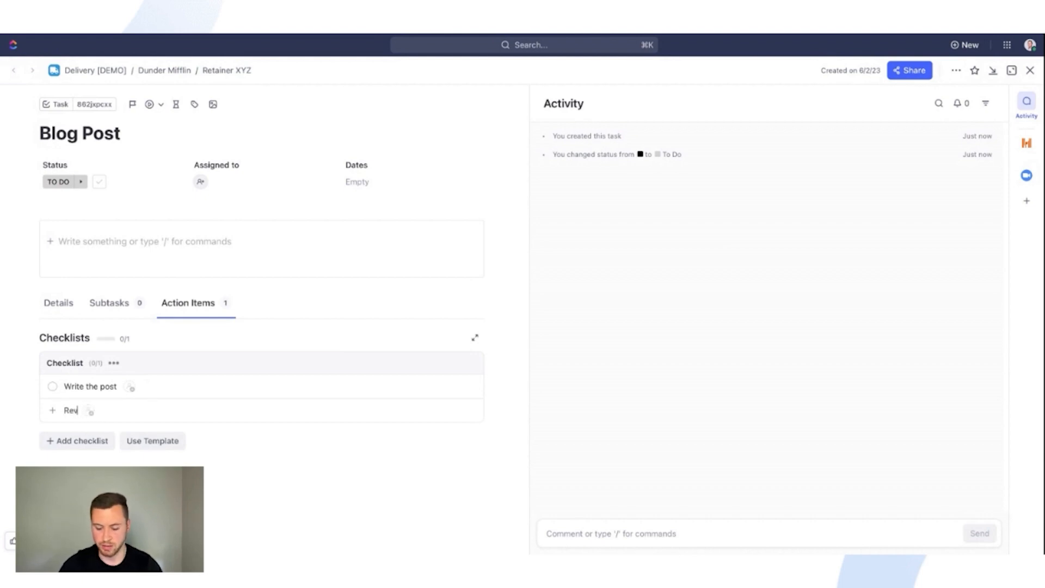
{"action": "key", "text": "Enter"}
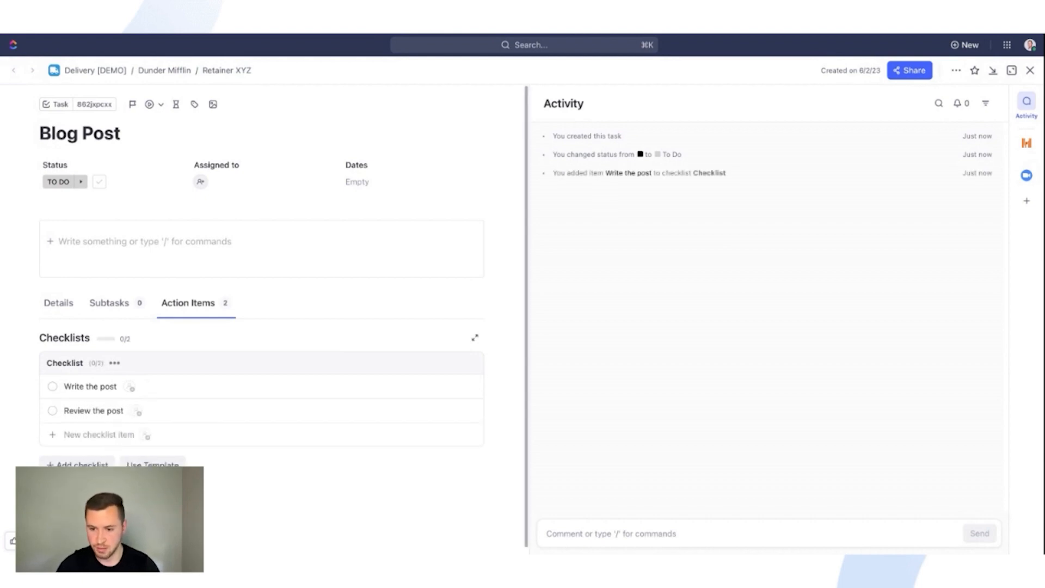
{"action": "type", "text": "Publish the post"}
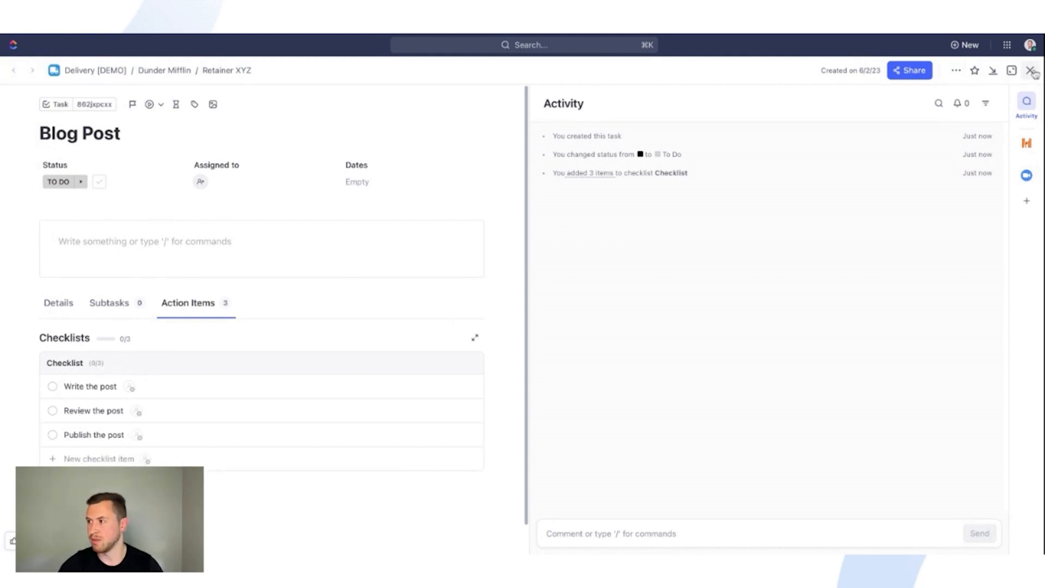
Assign three people to Blog Post from the list's Assignee column.
{"action": "left_click", "coordinate": [1032, 69]}
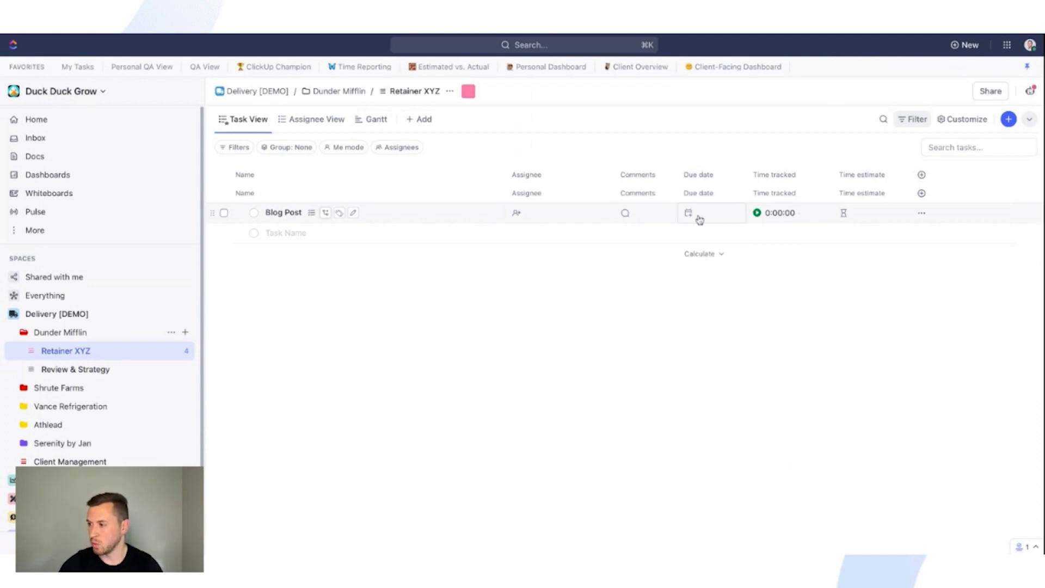
{"action": "left_click", "coordinate": [527, 212]}
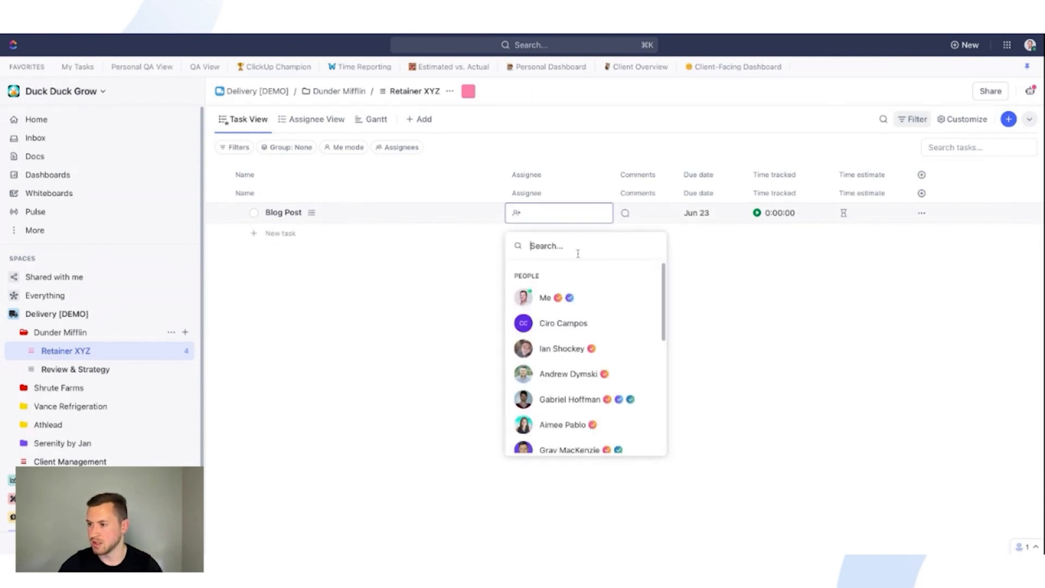
{"action": "left_click", "coordinate": [544, 297]}
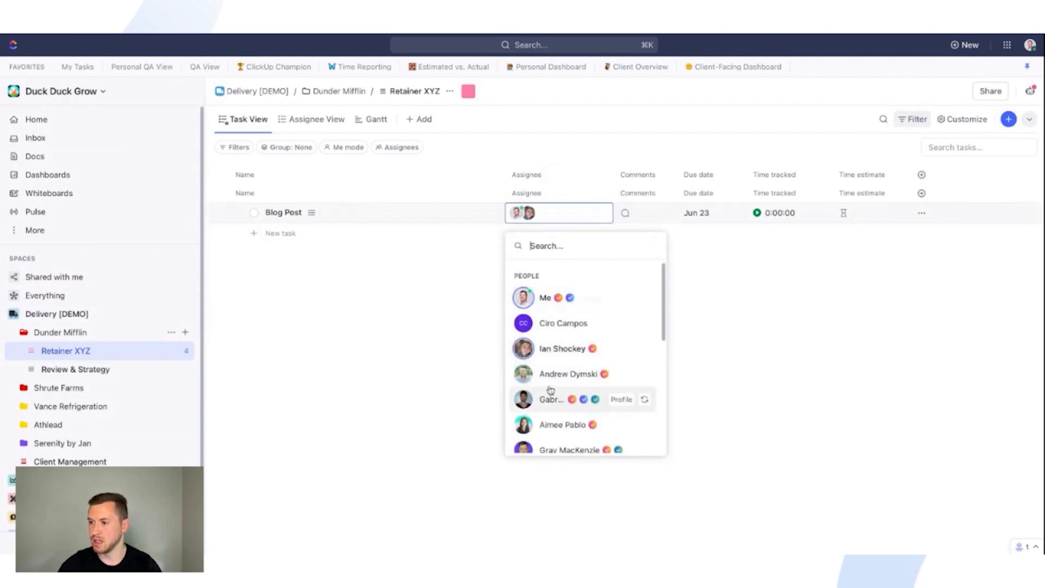
{"action": "left_click", "coordinate": [860, 213]}
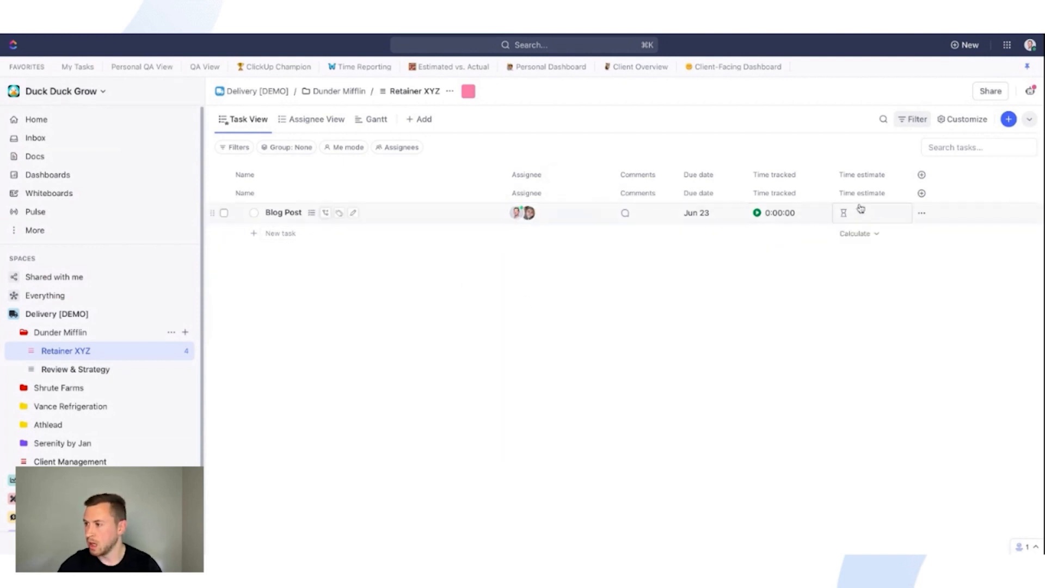
Give Blog Post a 5h time estimate alongside its Jun 23 due date.
{"action": "left_click", "coordinate": [871, 212]}
{"action": "type", "text": "5h"}
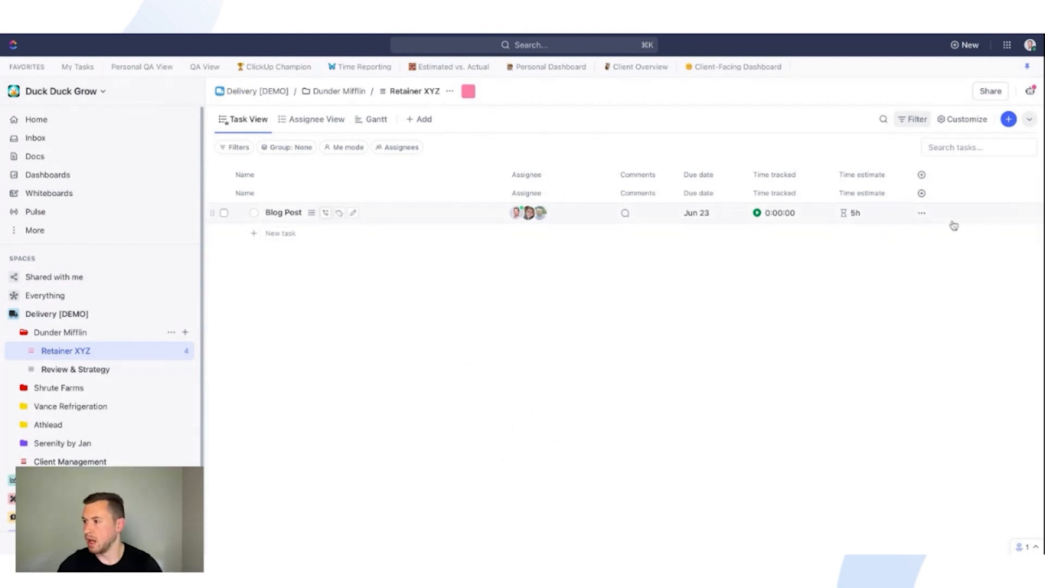
{"action": "mouse_move", "coordinate": [838, 254]}
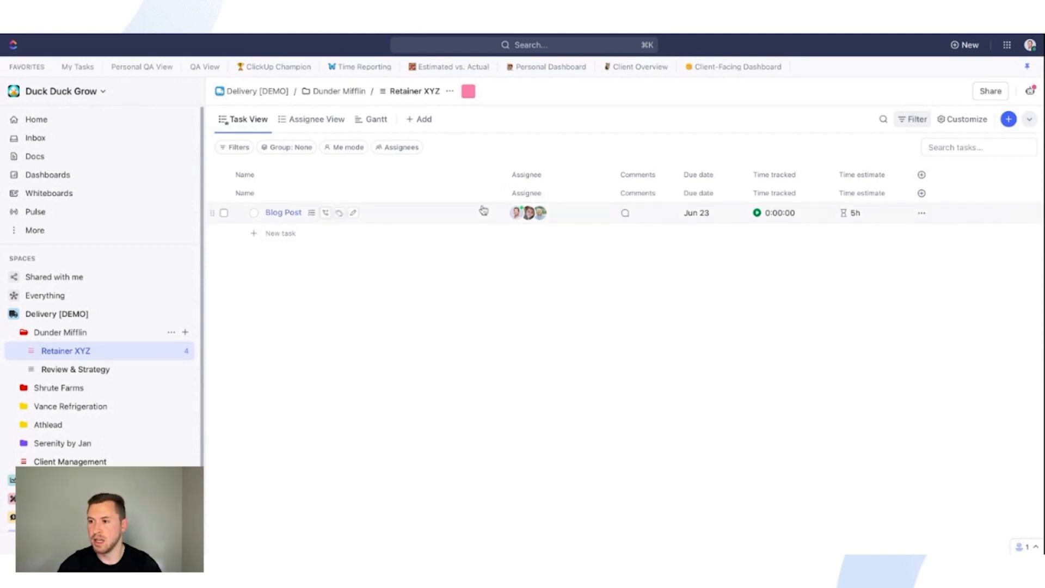
{"action": "mouse_move", "coordinate": [560, 273]}
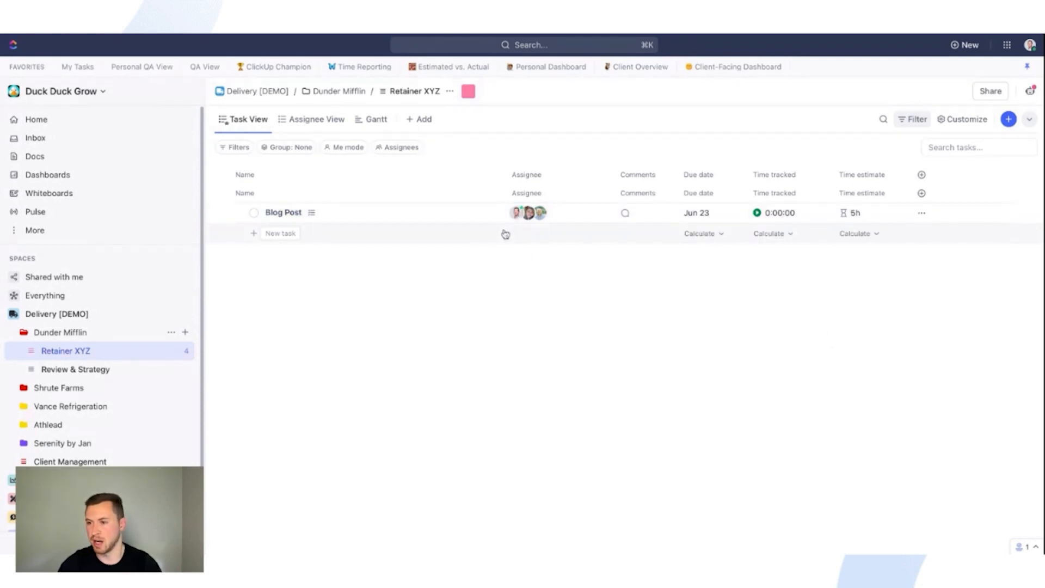
{"action": "left_click", "coordinate": [526, 212]}
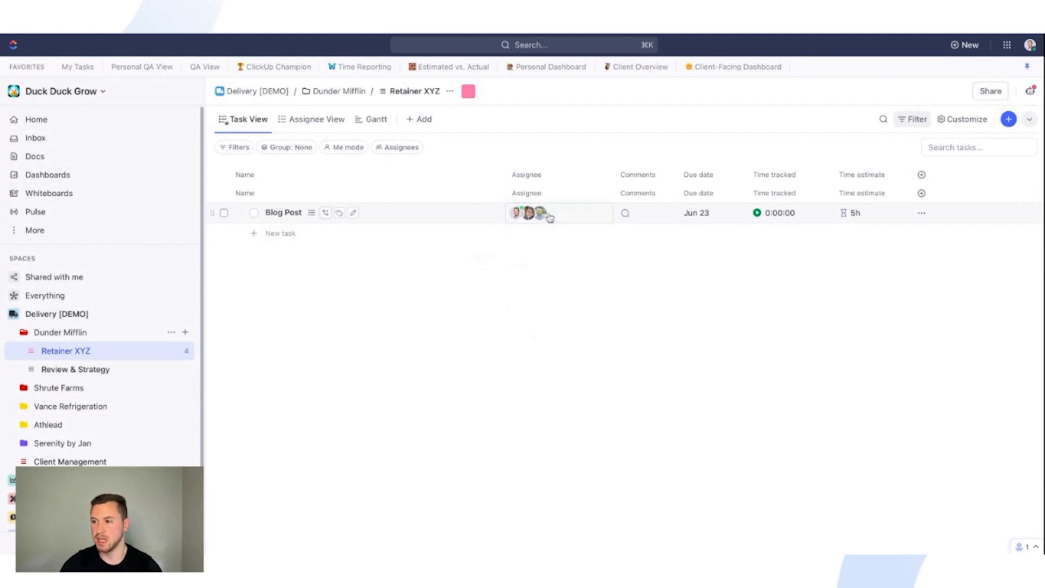
{"action": "mouse_move", "coordinate": [536, 363]}
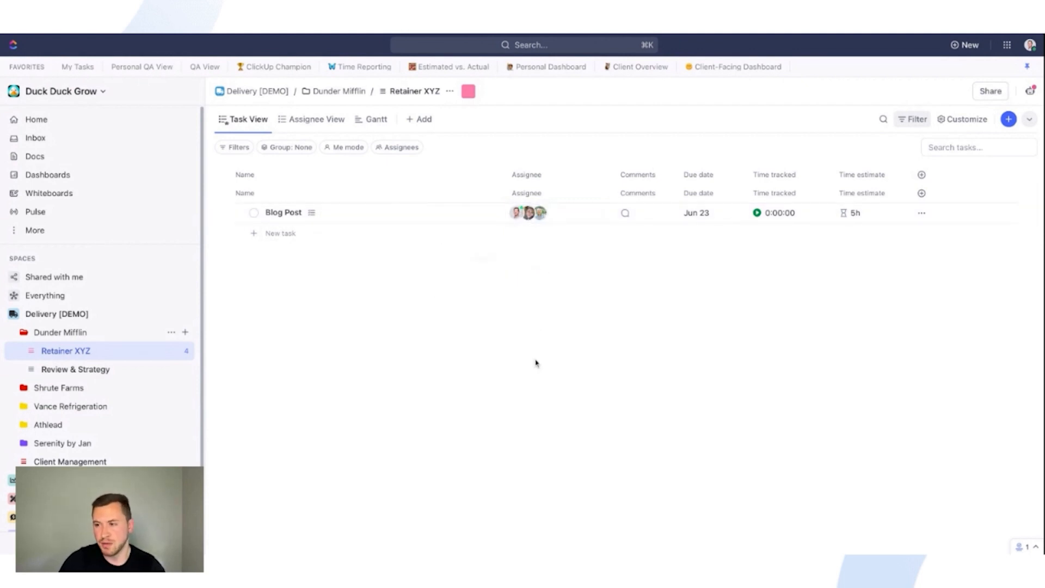
{"action": "mouse_move", "coordinate": [562, 345]}
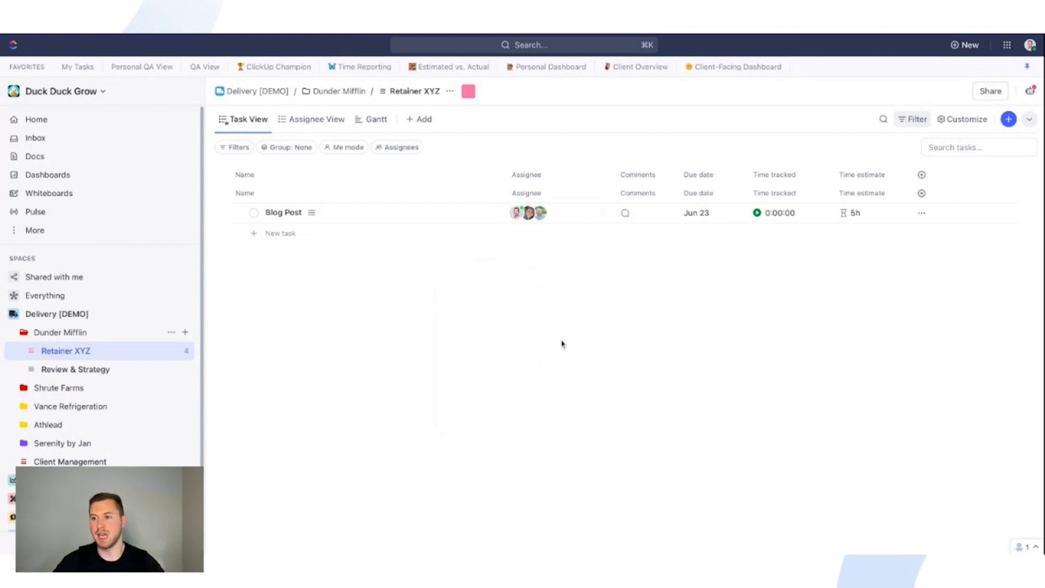
{"action": "mouse_move", "coordinate": [493, 247]}
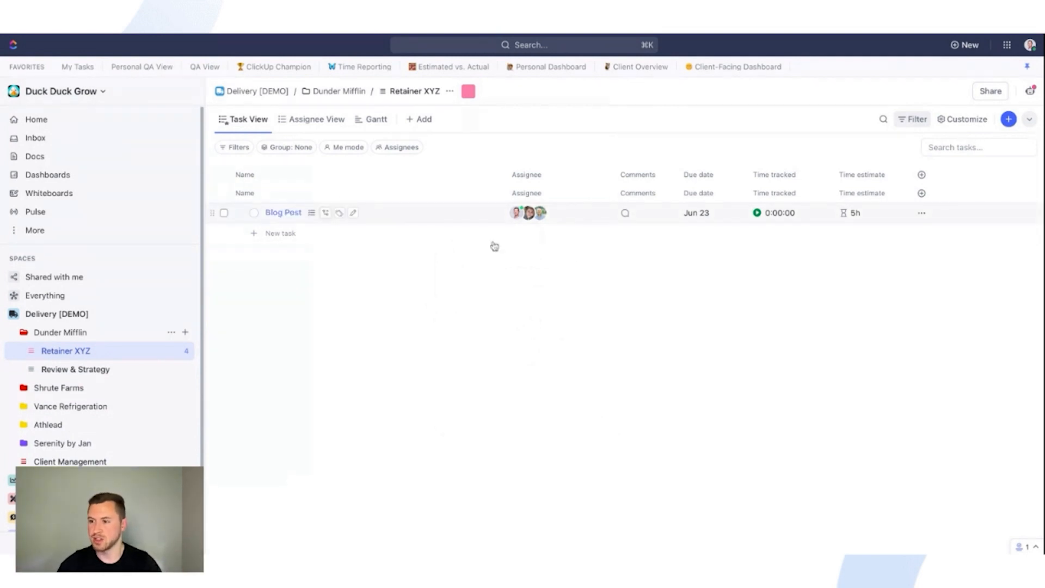
Review Blog Post's details — To Do status, Jun 23 due, 5h estimate — then return to the list.
{"action": "left_click", "coordinate": [283, 213]}
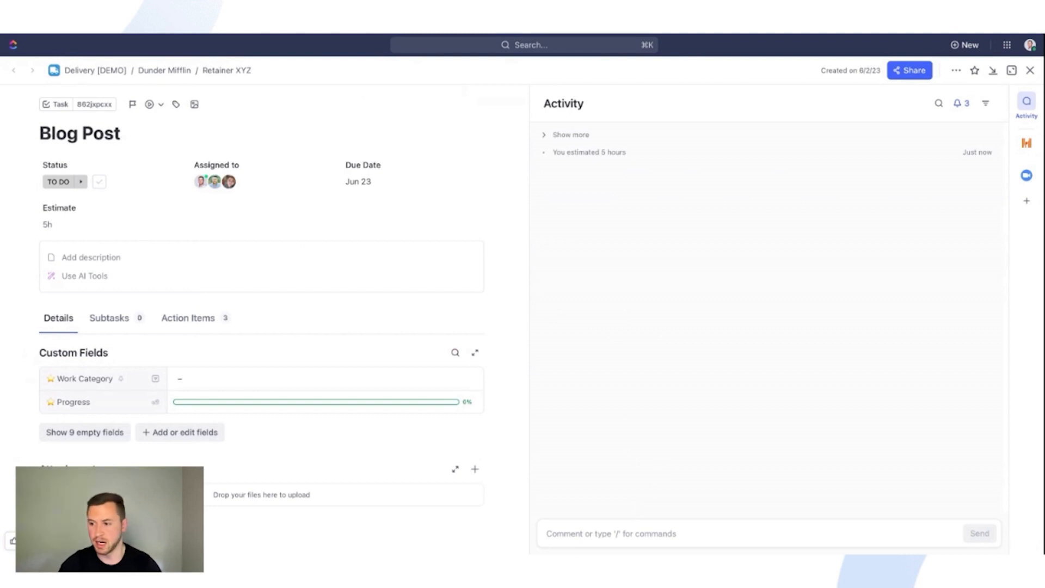
{"action": "left_click", "coordinate": [1031, 70]}
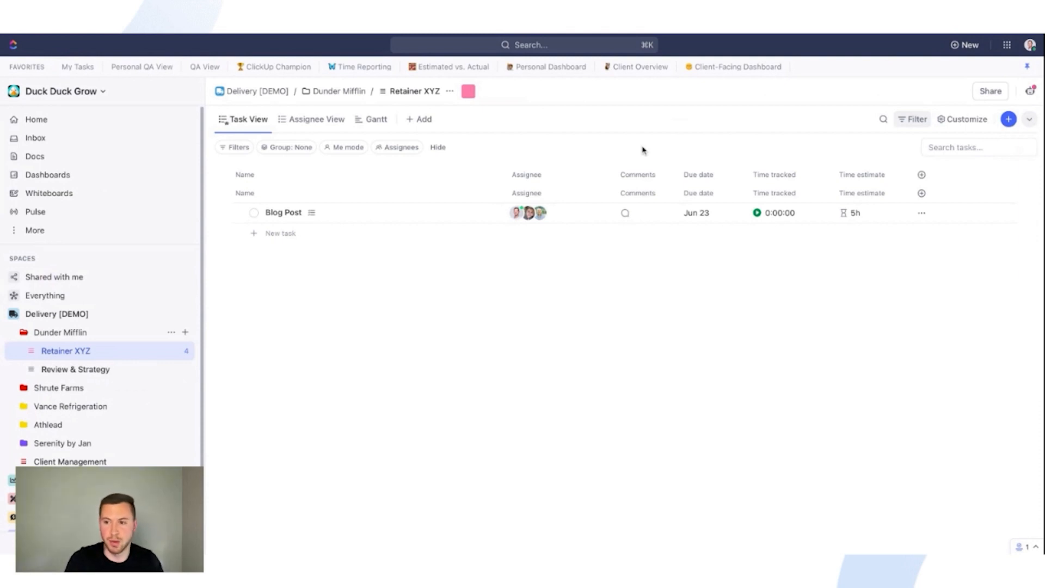
{"action": "mouse_move", "coordinate": [642, 152]}
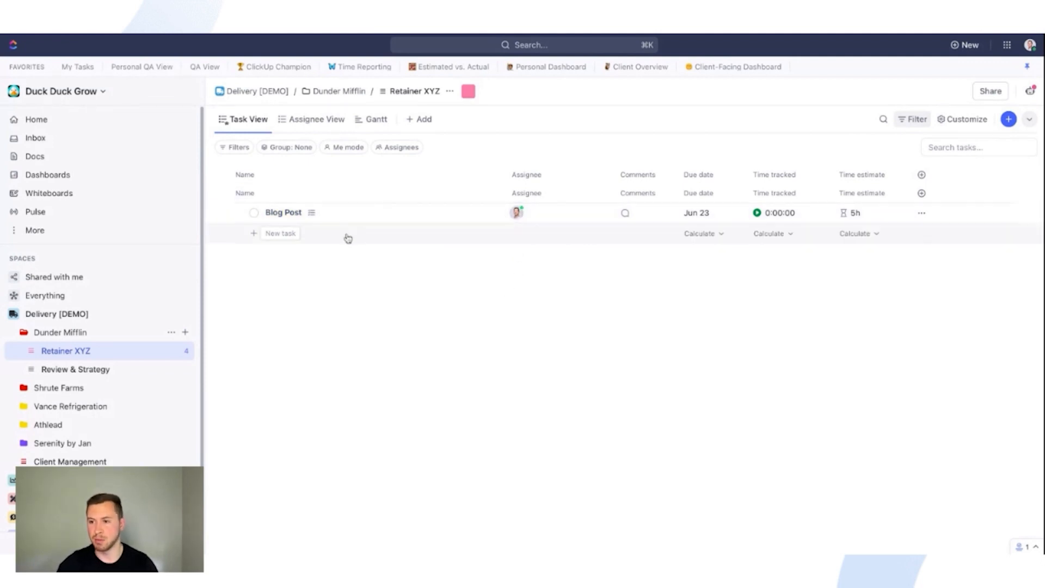
Reduce Blog Post to a single assignee in the Retainer XYZ list.
{"action": "left_click", "coordinate": [283, 213]}
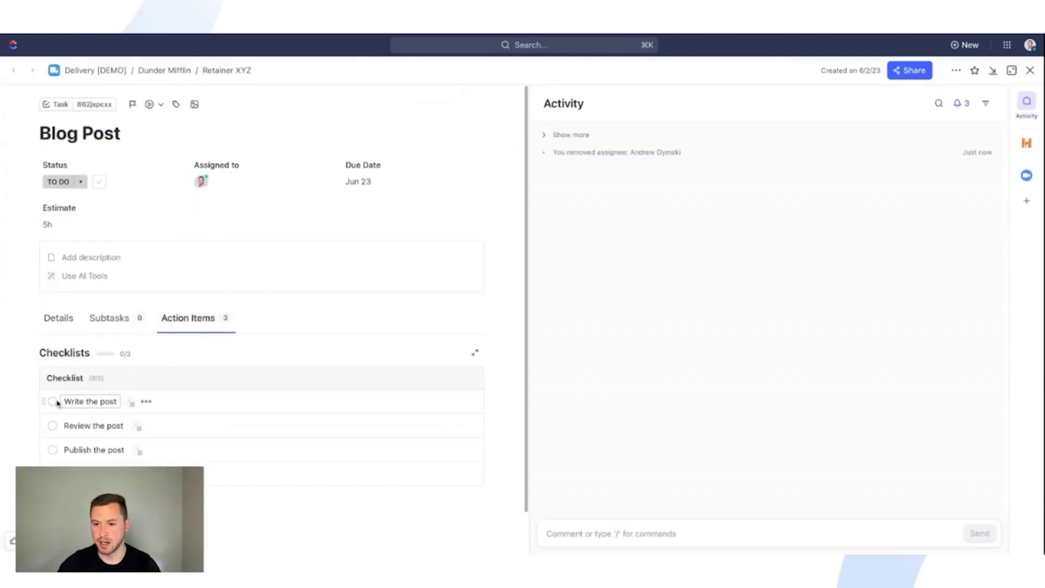
{"action": "left_click", "coordinate": [52, 402]}
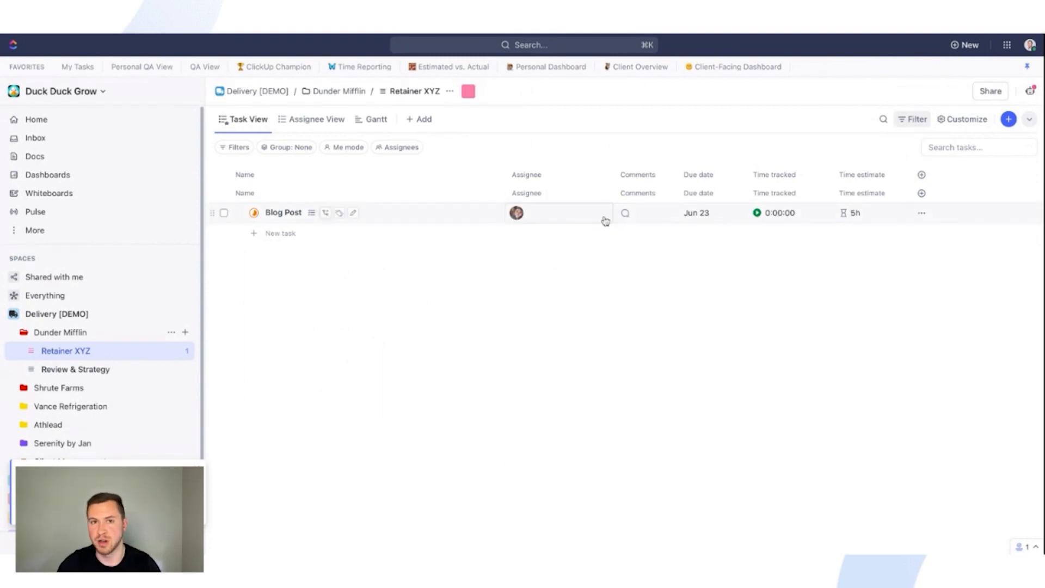
{"action": "mouse_move", "coordinate": [551, 263]}
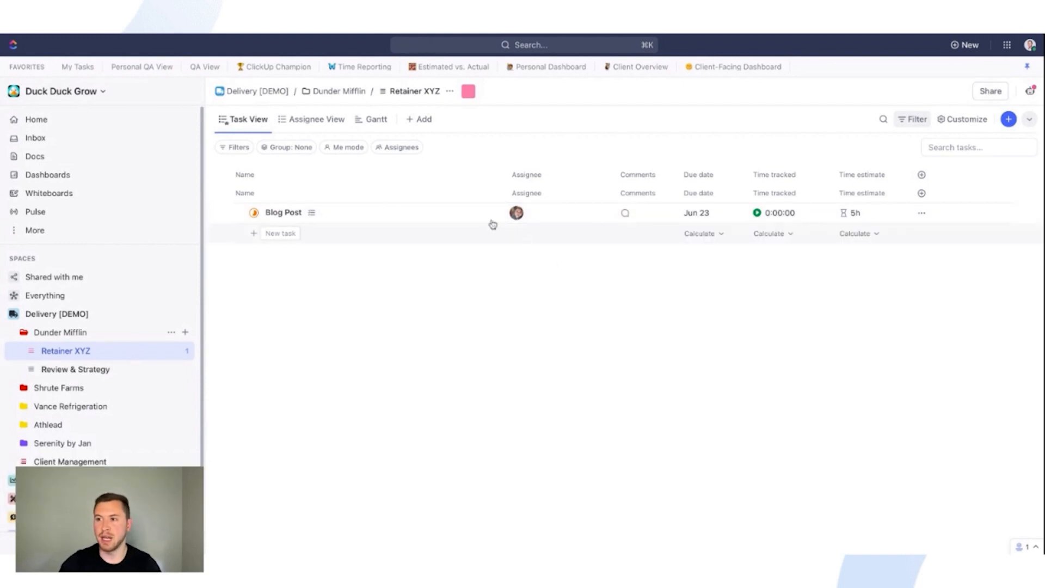
{"action": "mouse_move", "coordinate": [413, 105]}
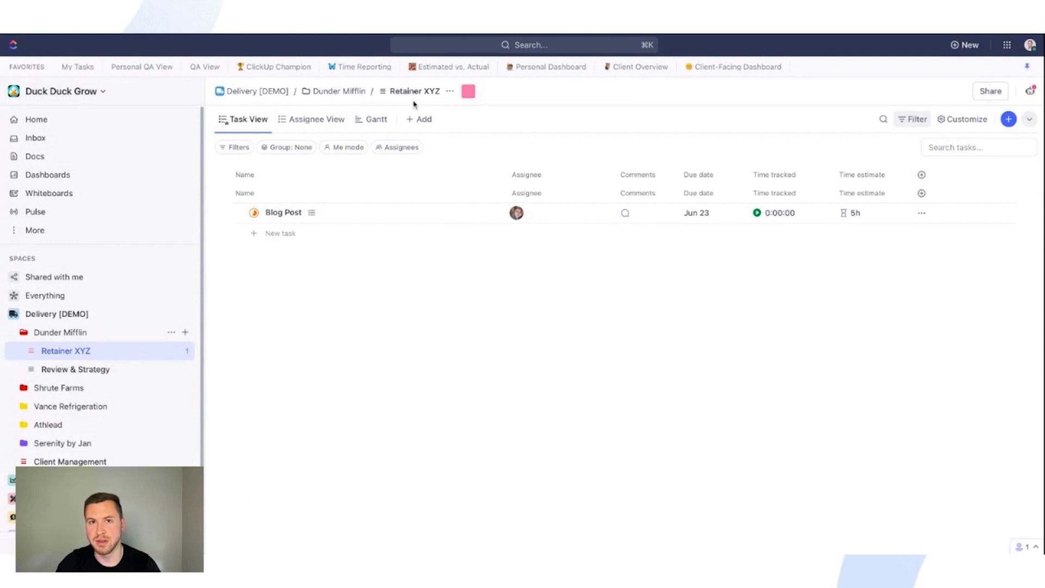
{"action": "mouse_move", "coordinate": [489, 286]}
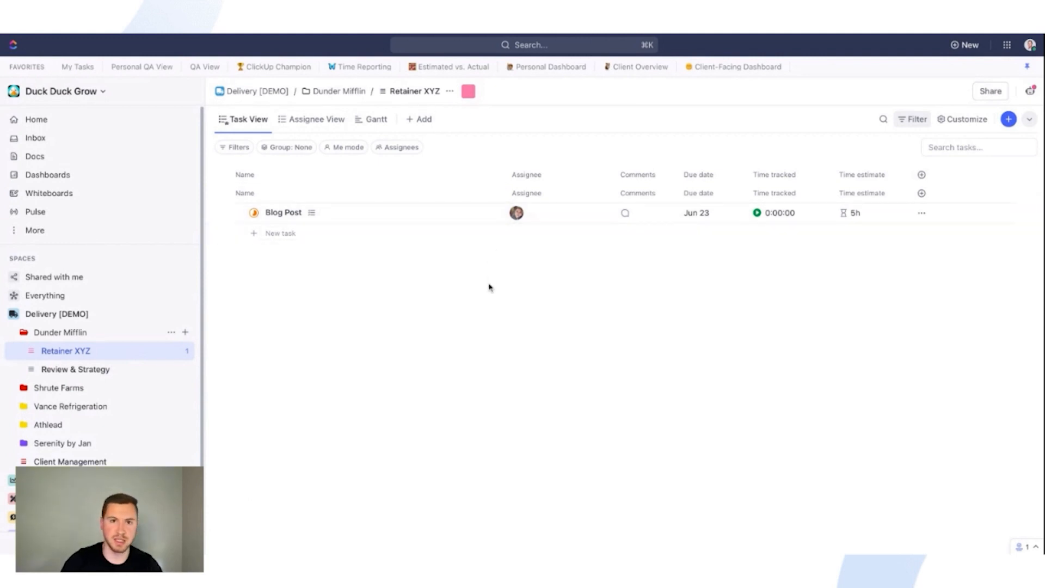
{"action": "mouse_move", "coordinate": [482, 286]}
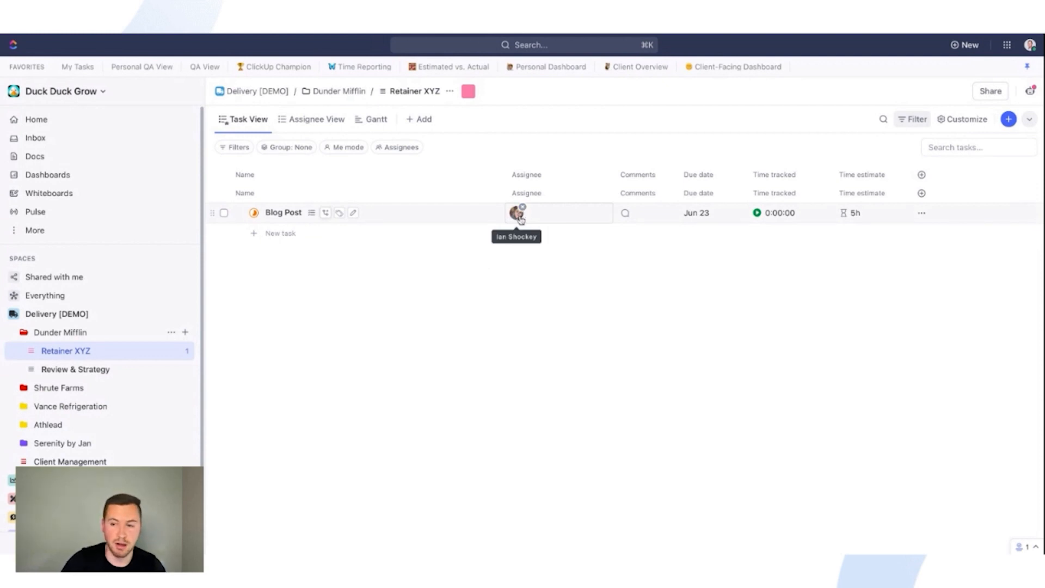
{"action": "left_click", "coordinate": [514, 212]}
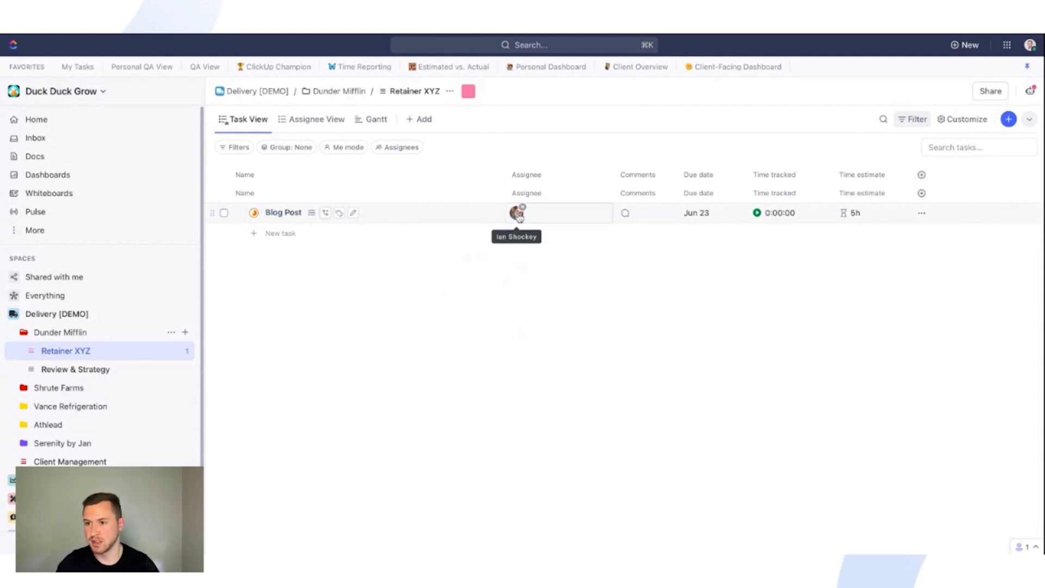
{"action": "mouse_move", "coordinate": [283, 212]}
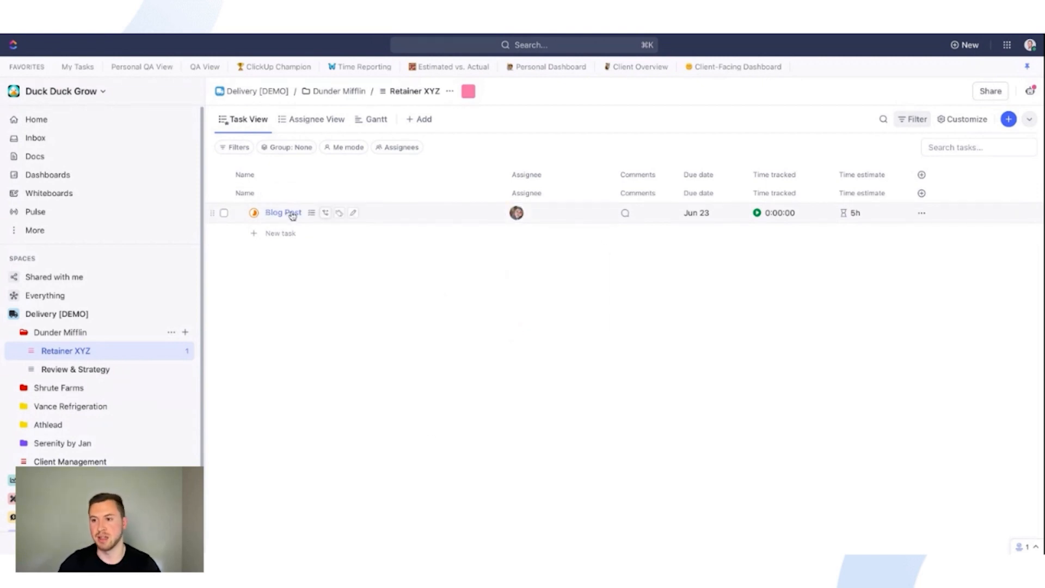
{"action": "mouse_move", "coordinate": [516, 212]}
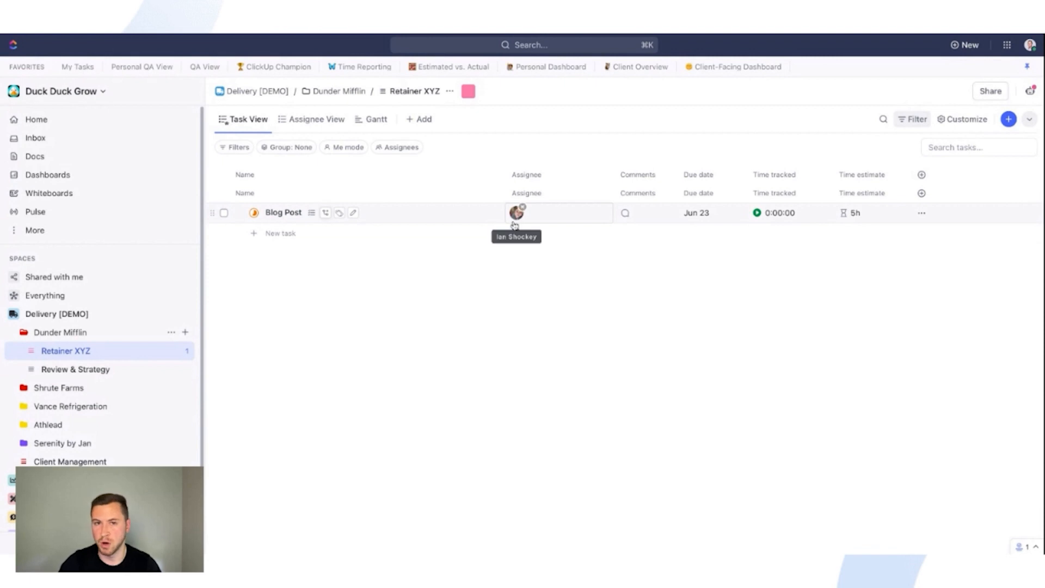
{"action": "mouse_move", "coordinate": [488, 292]}
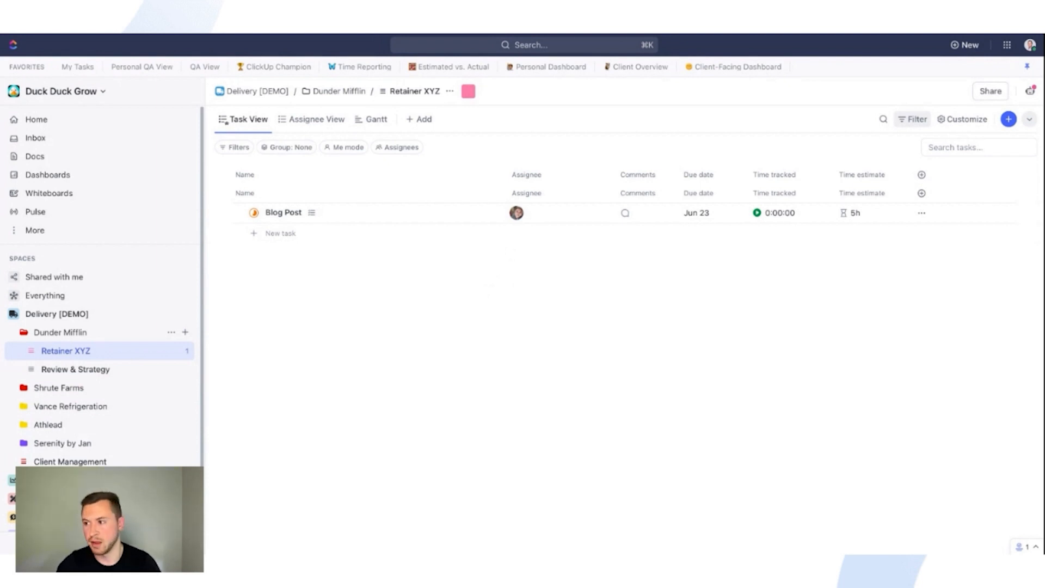
{"action": "mouse_move", "coordinate": [522, 262]}
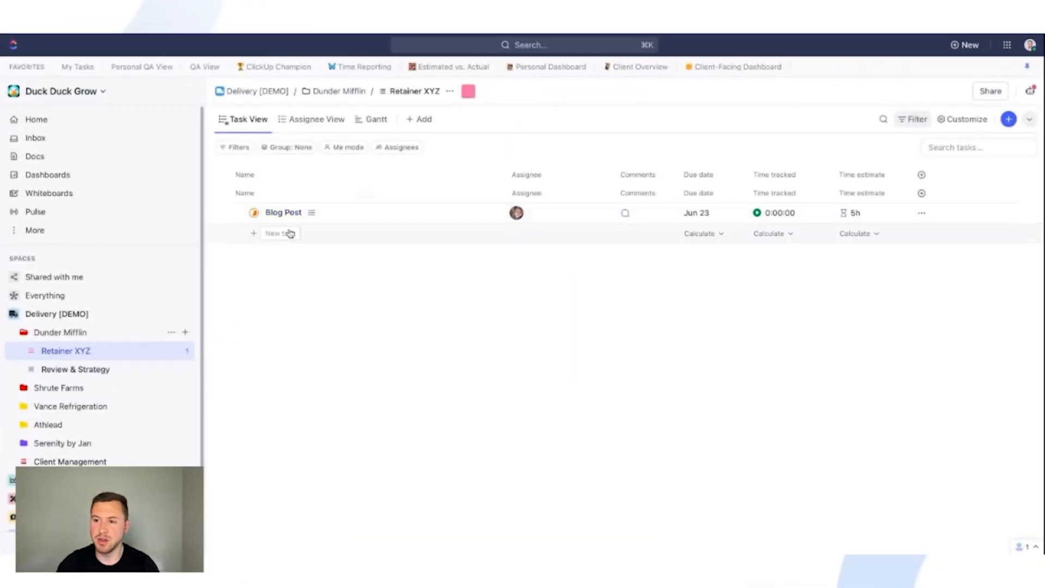
Create a second task named 'Blog Post' in the list.
{"action": "left_click", "coordinate": [279, 233]}
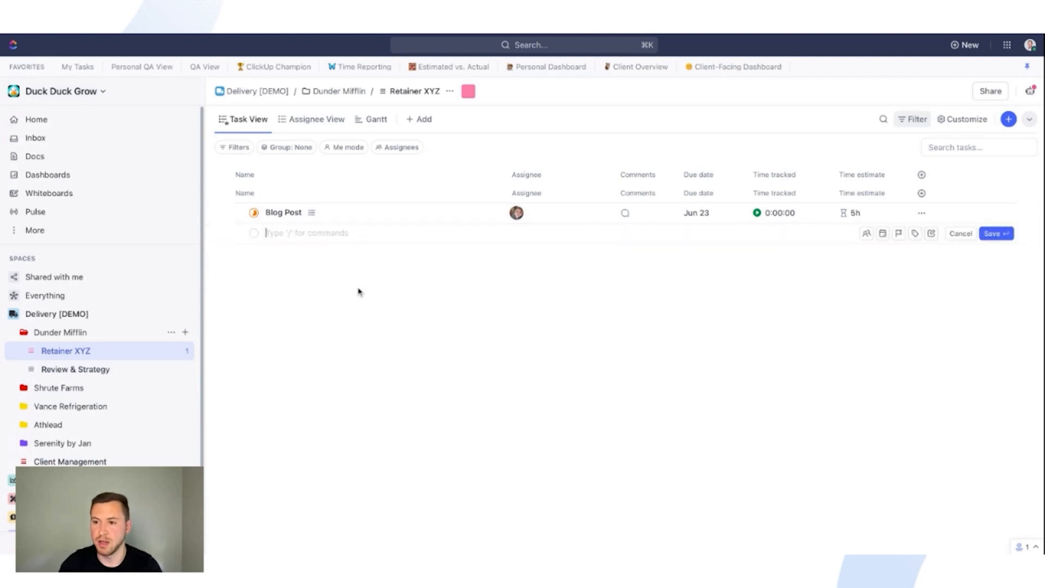
{"action": "mouse_move", "coordinate": [382, 319]}
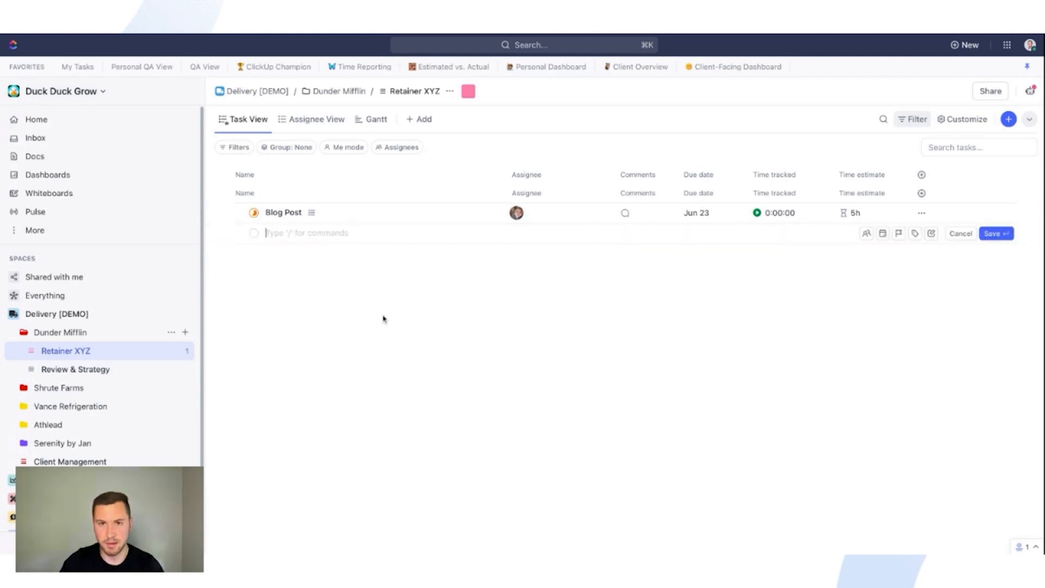
{"action": "type", "text": "Blog"}
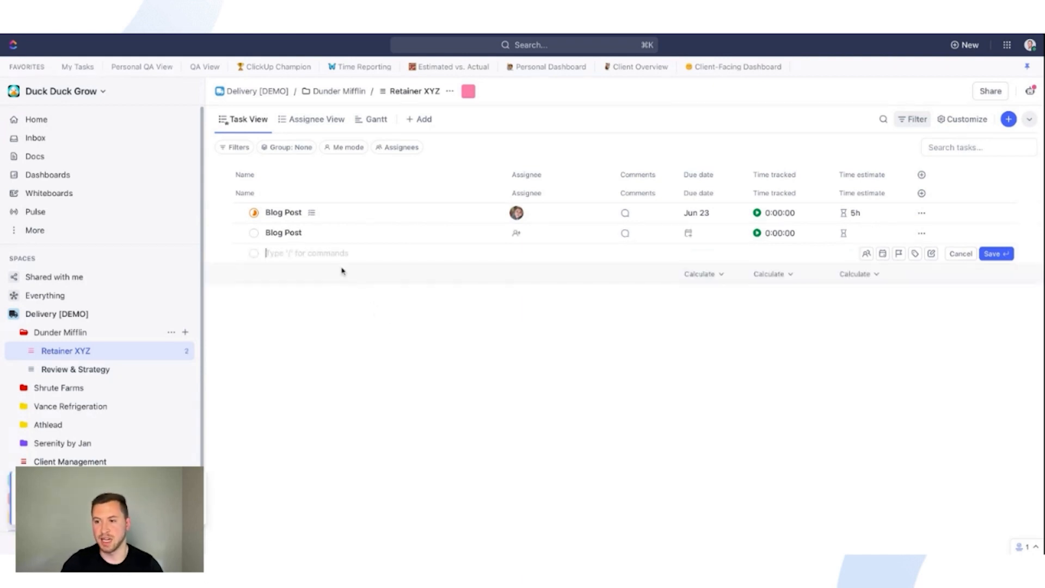
Add subtasks to write, review, send to michael for review, and publish the blog post.
{"action": "type", "text": "W"}
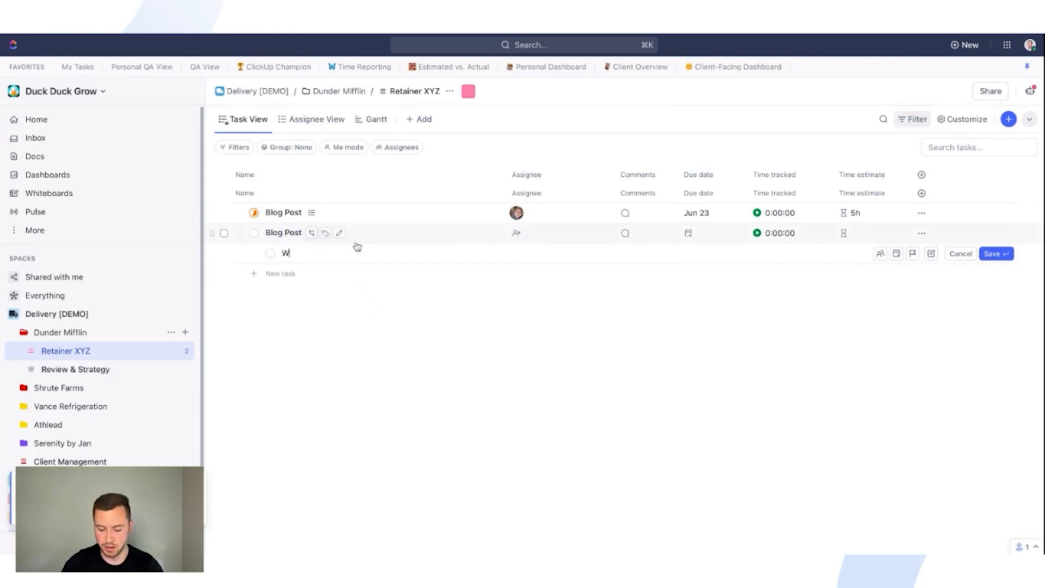
{"action": "type", "text": "rite the blog post"}
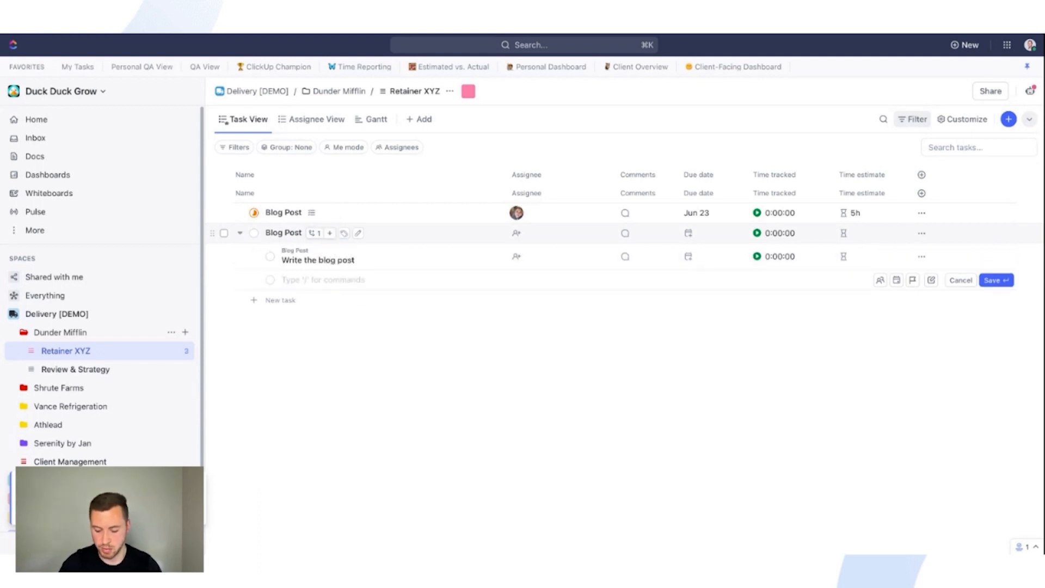
{"action": "type", "text": "Review the blog post"}
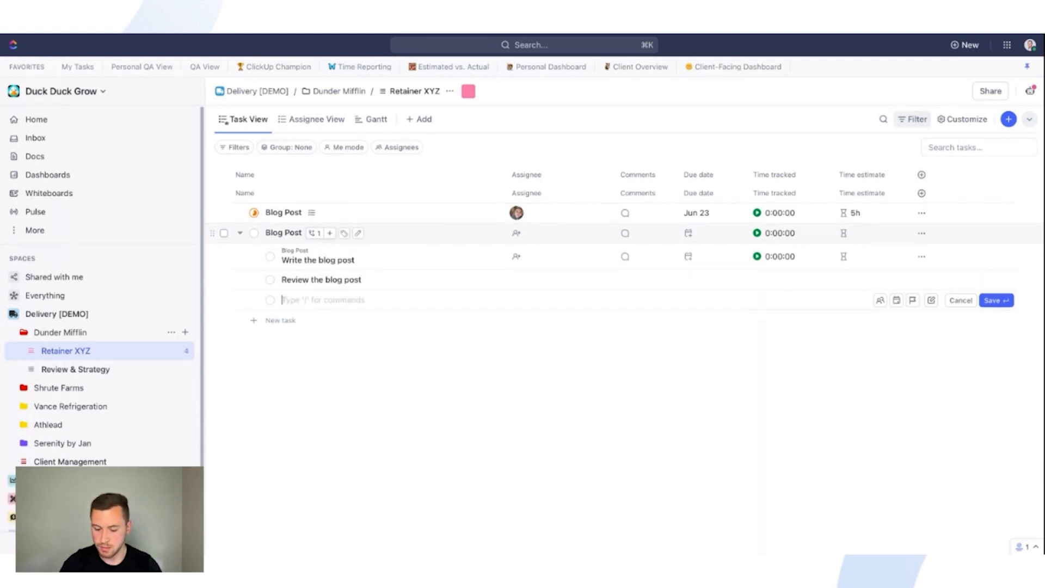
{"action": "type", "text": "Send to micha"}
{"action": "type", "text": "Publish"}
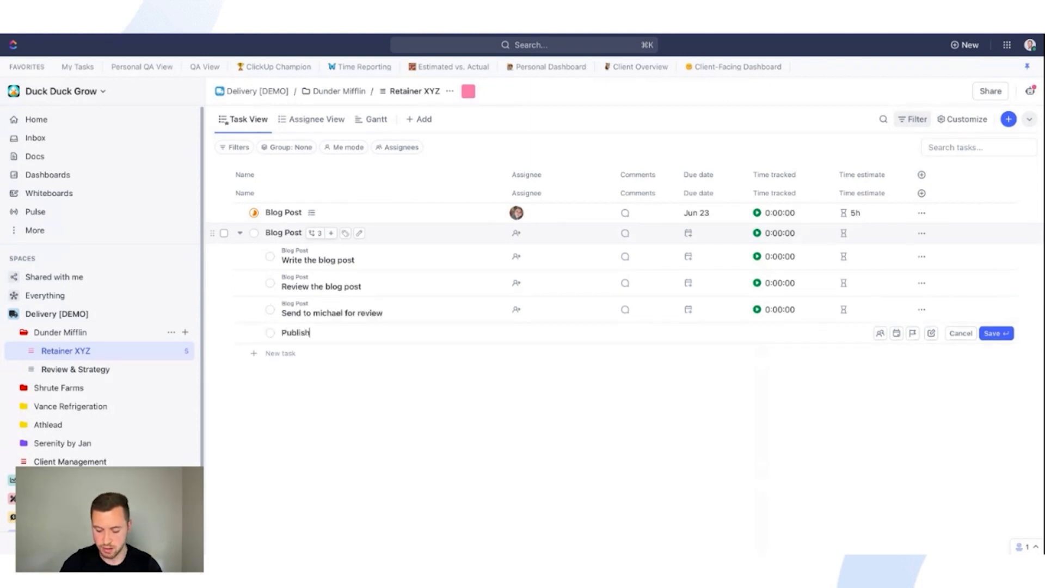
{"action": "type", "text": "the blog post"}
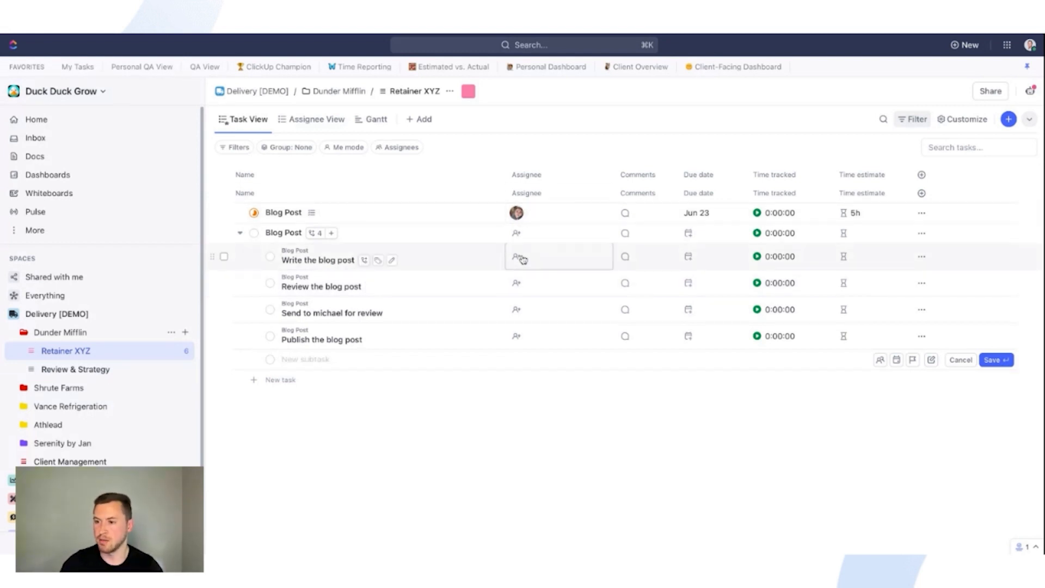
Assign the Write the blog post subtask and give the new Blog Post a Jun 23 due date.
{"action": "left_click", "coordinate": [516, 283]}
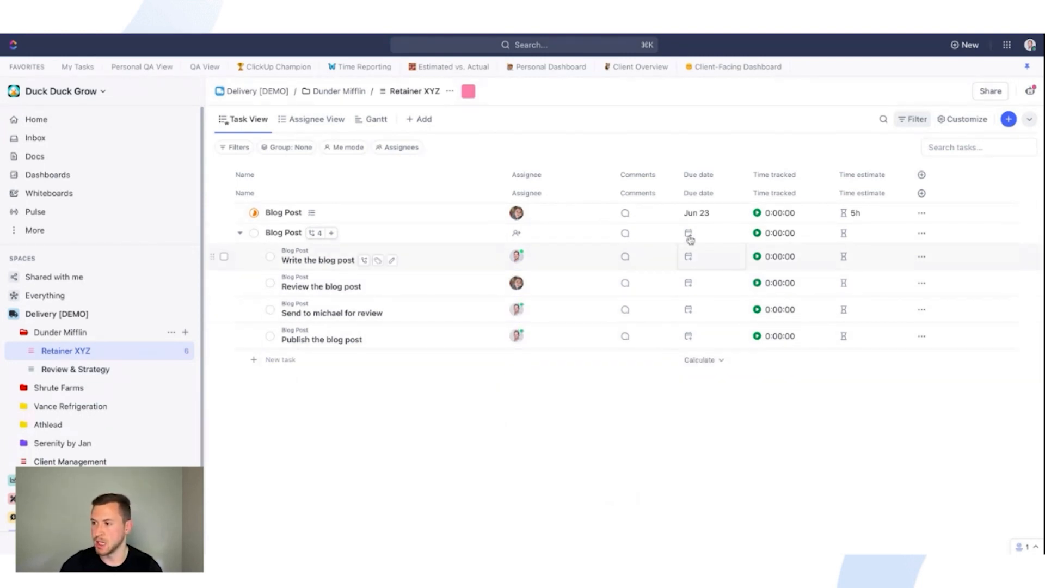
{"action": "left_click", "coordinate": [688, 233]}
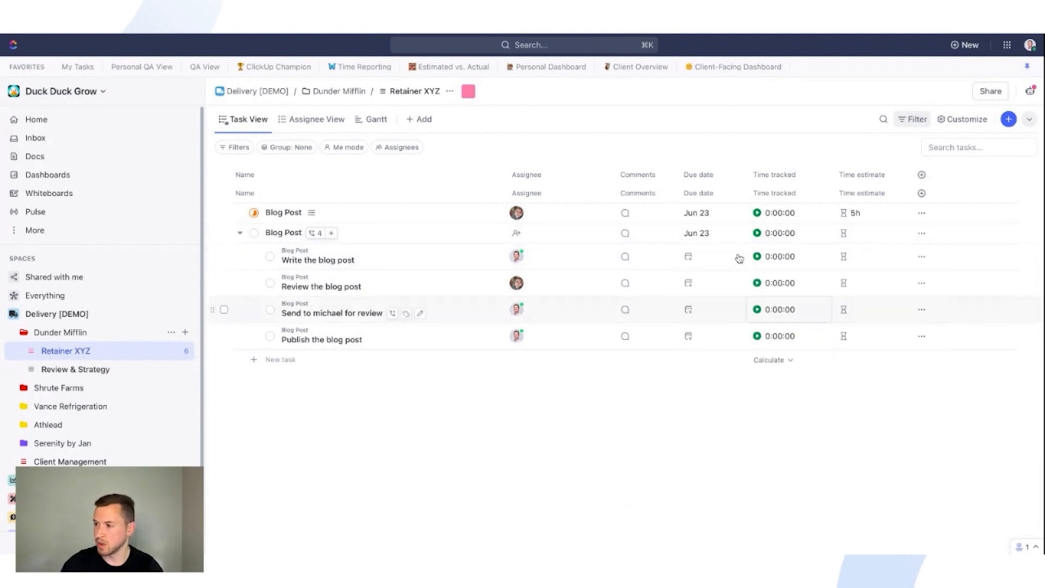
Set the four subtasks due Tuesday, Thursday, Jun 12 and Jun 23 respectively.
{"action": "left_click", "coordinate": [688, 256]}
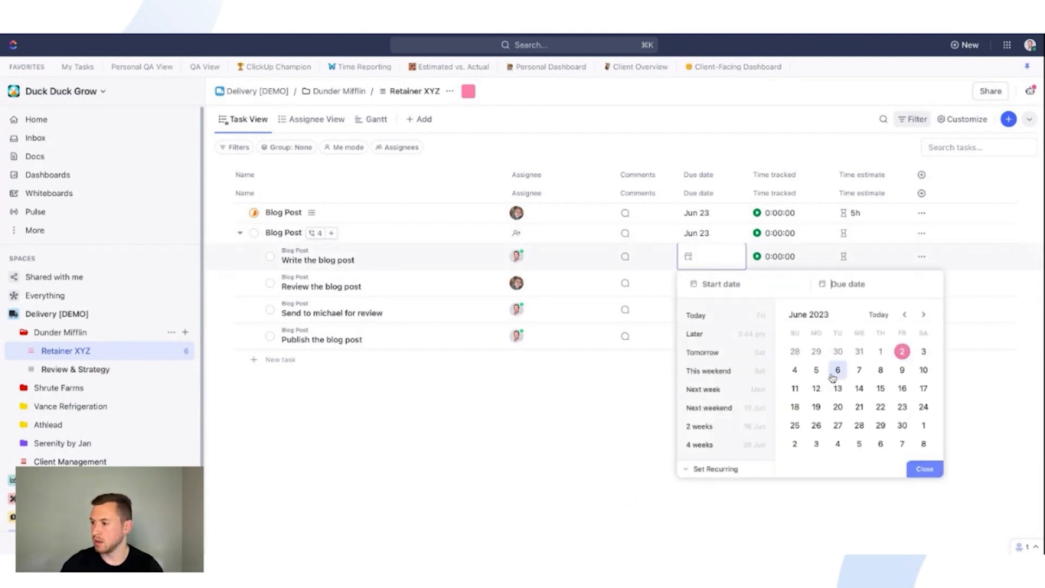
{"action": "left_click", "coordinate": [837, 370]}
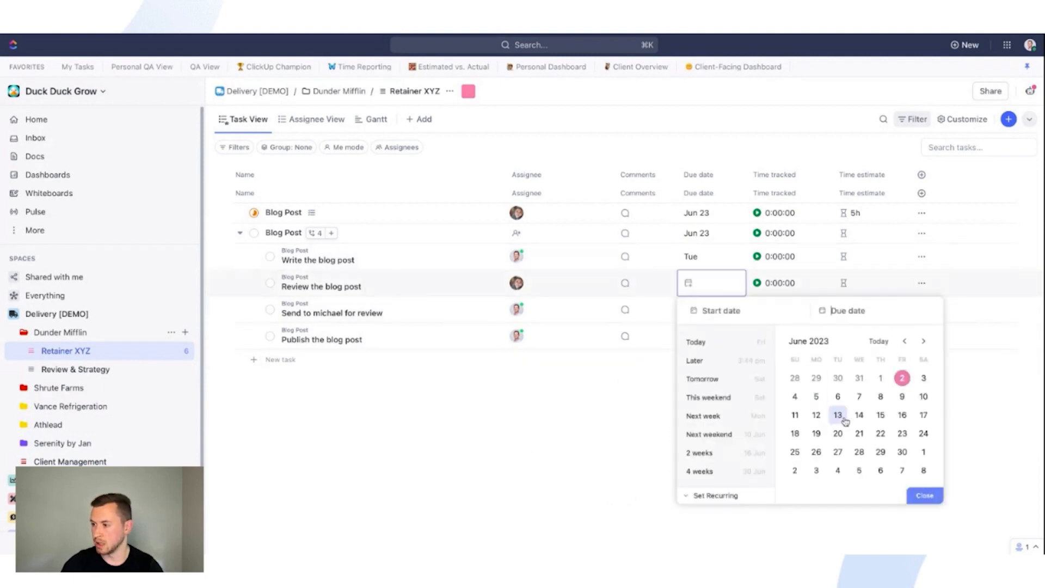
{"action": "left_click", "coordinate": [901, 415]}
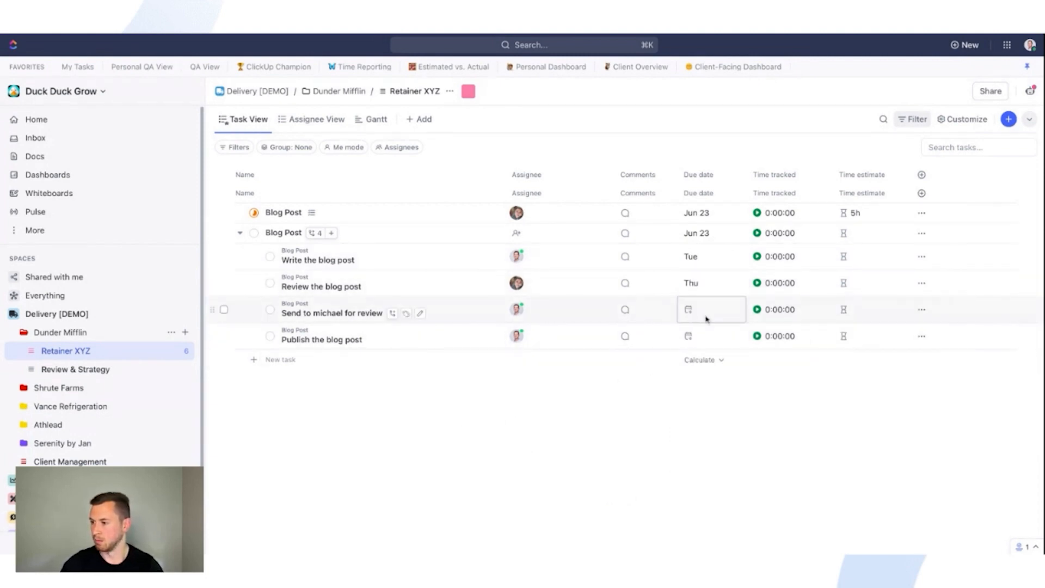
{"action": "left_click", "coordinate": [711, 308]}
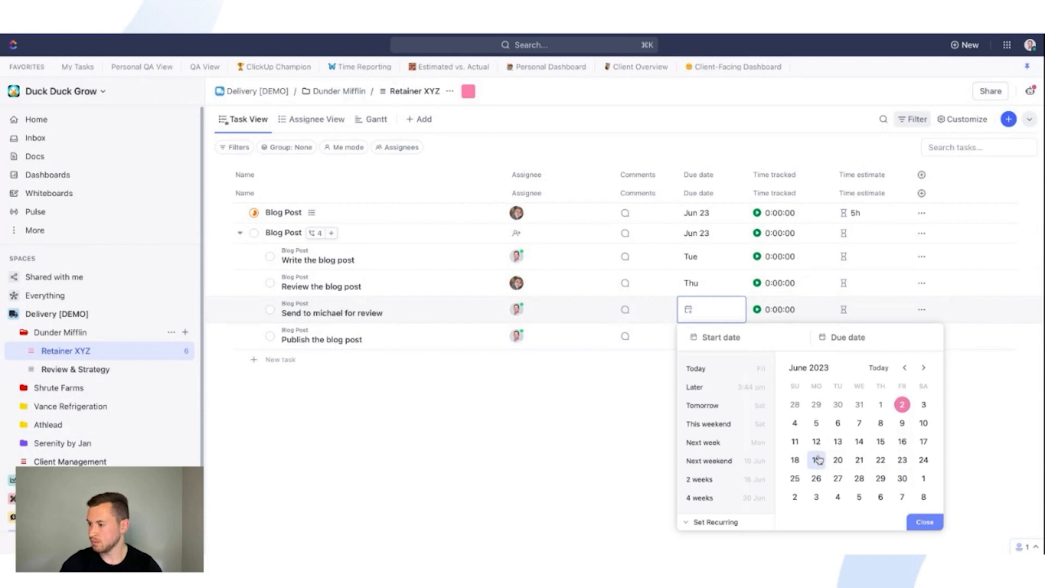
{"action": "left_click", "coordinate": [816, 441]}
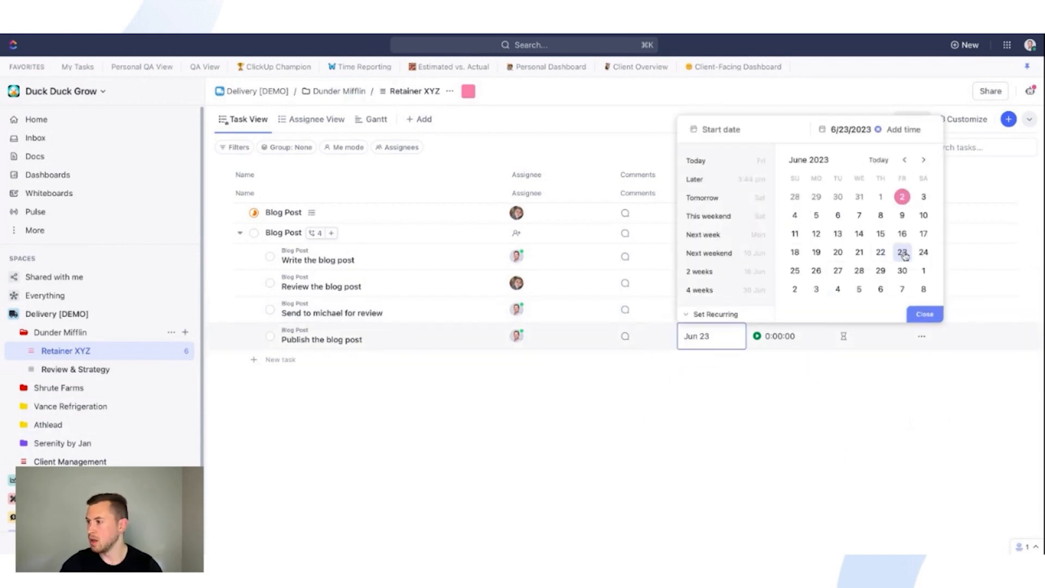
{"action": "left_click", "coordinate": [901, 251]}
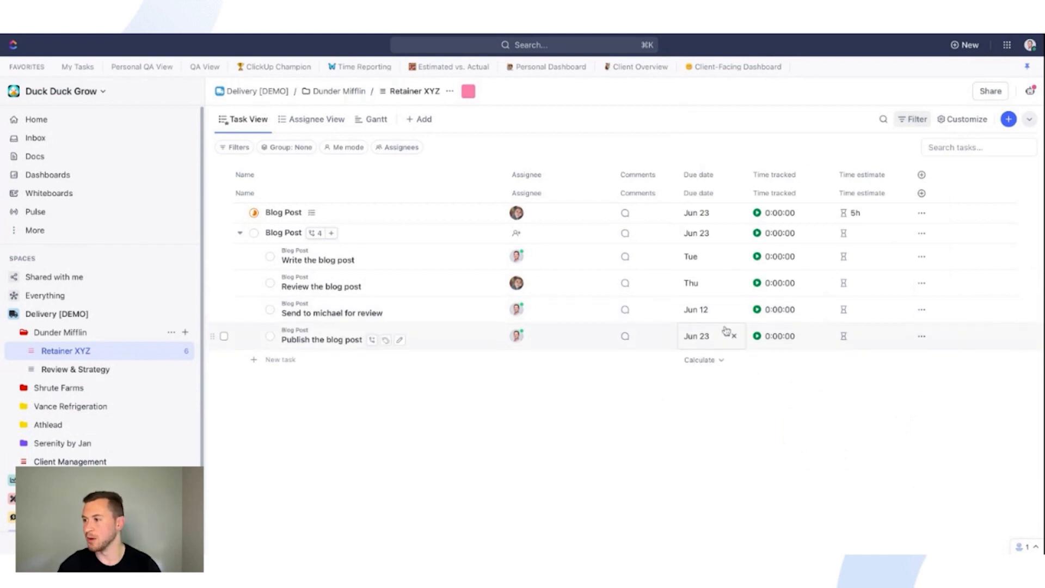
{"action": "mouse_move", "coordinate": [844, 259]}
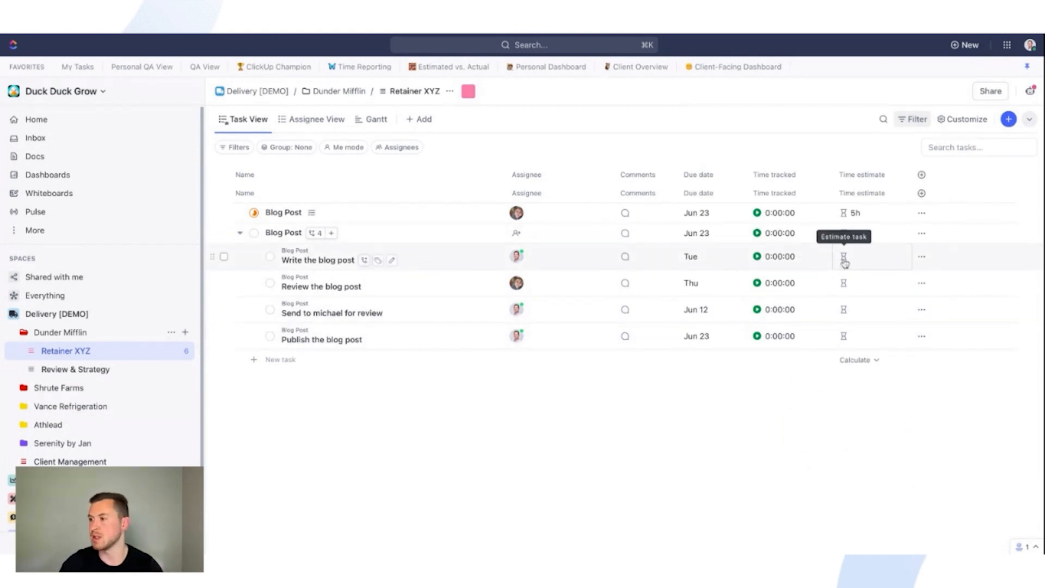
{"action": "mouse_move", "coordinate": [789, 337]}
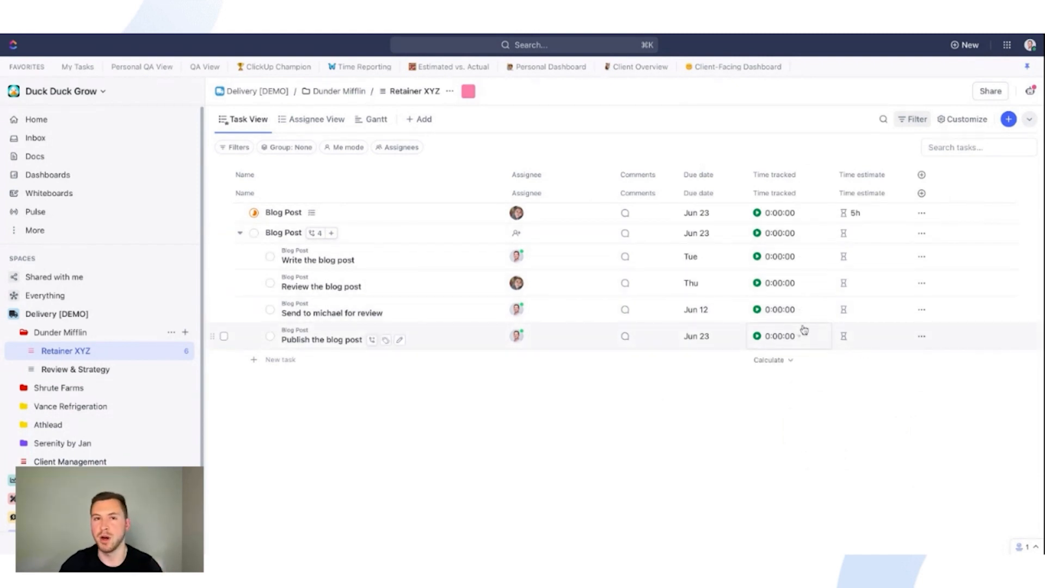
{"action": "mouse_move", "coordinate": [565, 392]}
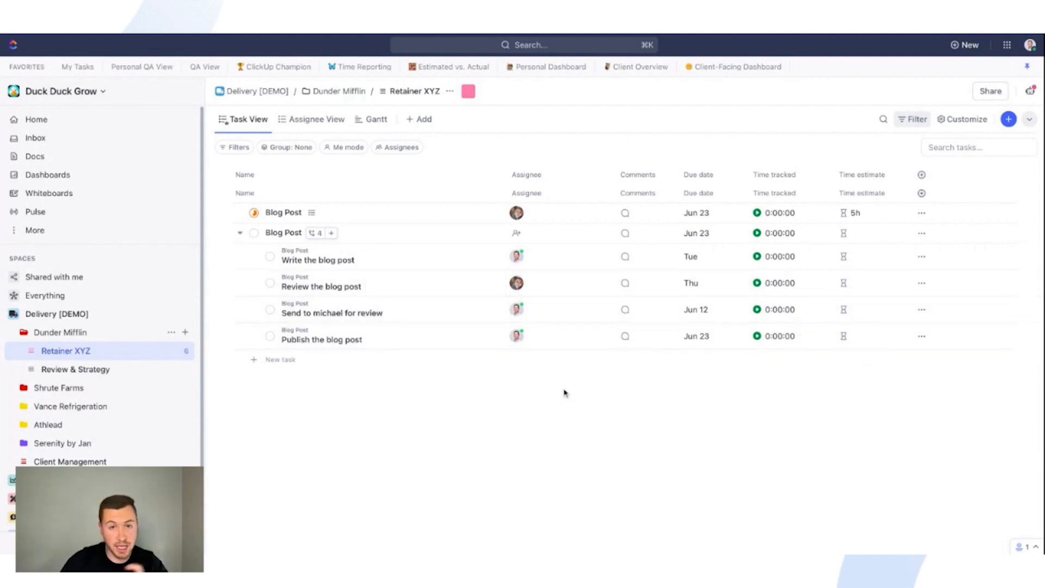
Delete the Write the blog post subtask and collapse Blog Post's remaining three subtasks.
{"action": "left_click", "coordinate": [271, 260]}
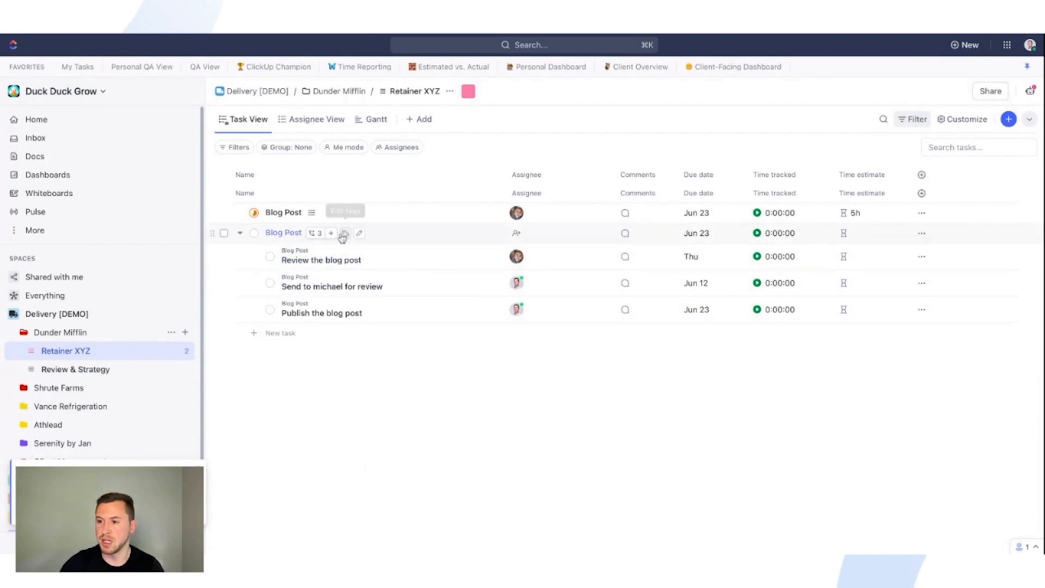
{"action": "mouse_move", "coordinate": [548, 366]}
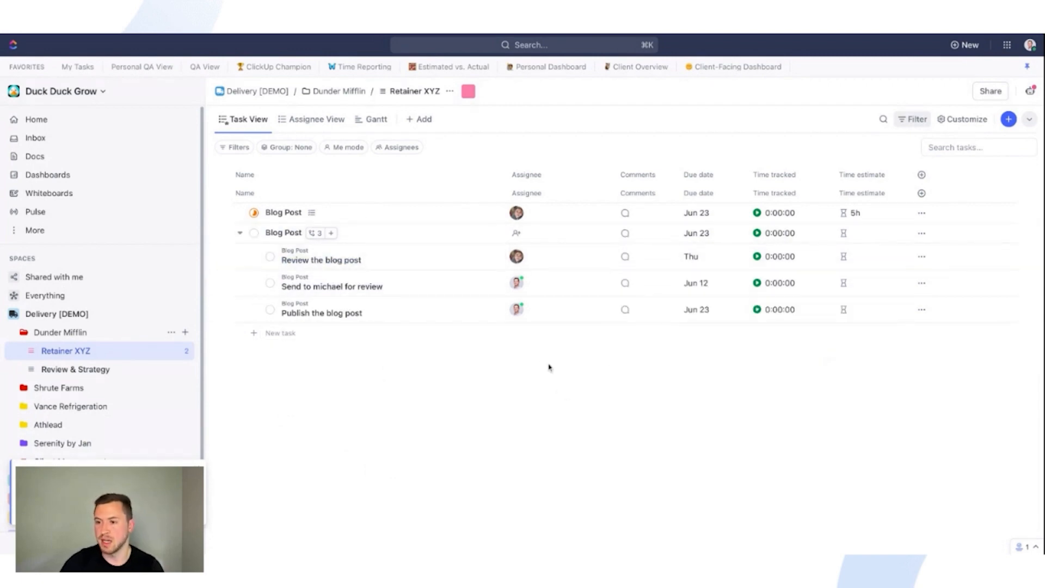
{"action": "mouse_move", "coordinate": [541, 367]}
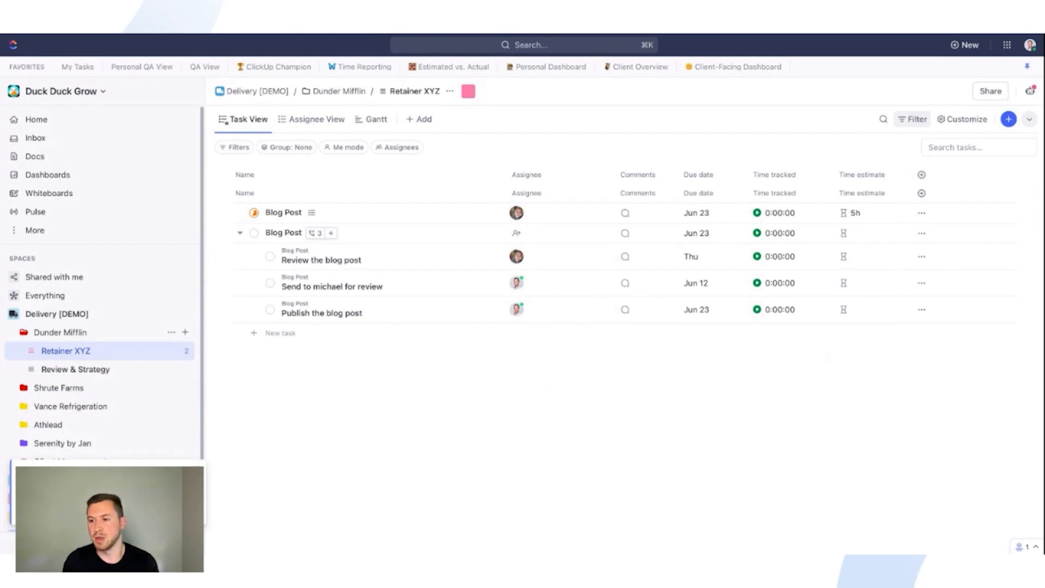
{"action": "mouse_move", "coordinate": [321, 260]}
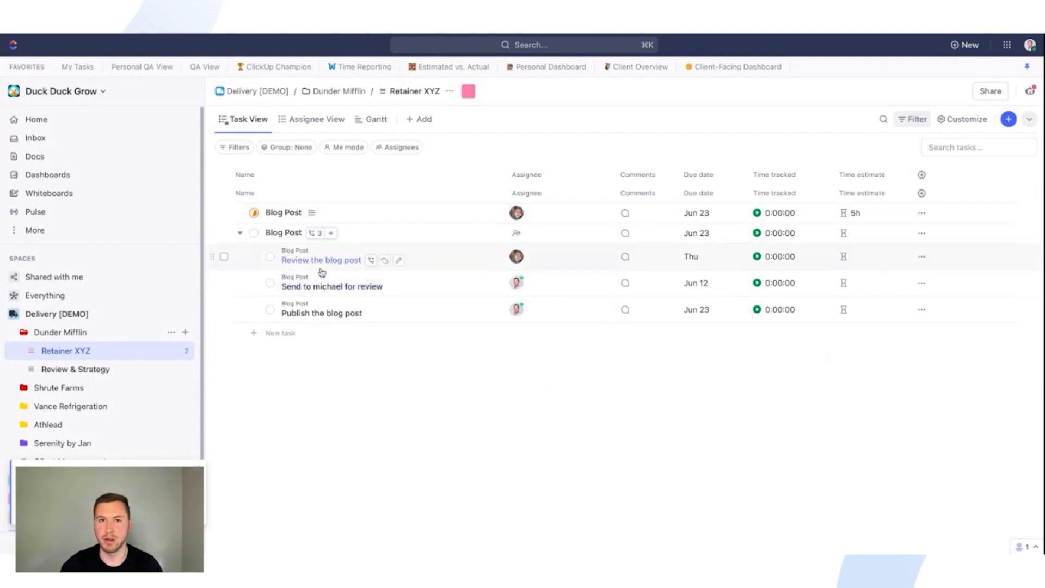
{"action": "mouse_move", "coordinate": [358, 293]}
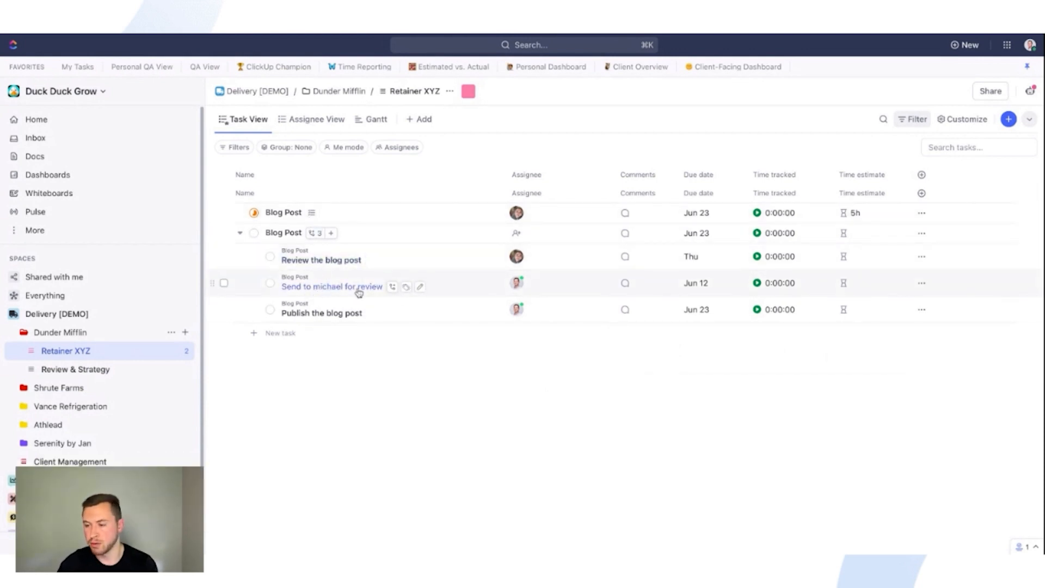
{"action": "mouse_move", "coordinate": [355, 300]}
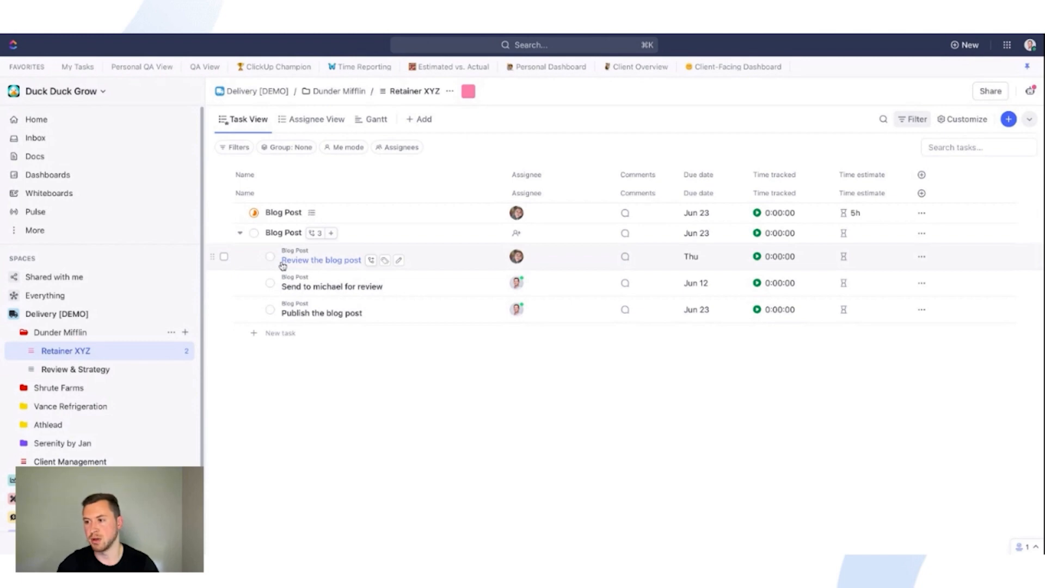
{"action": "mouse_move", "coordinate": [296, 260]}
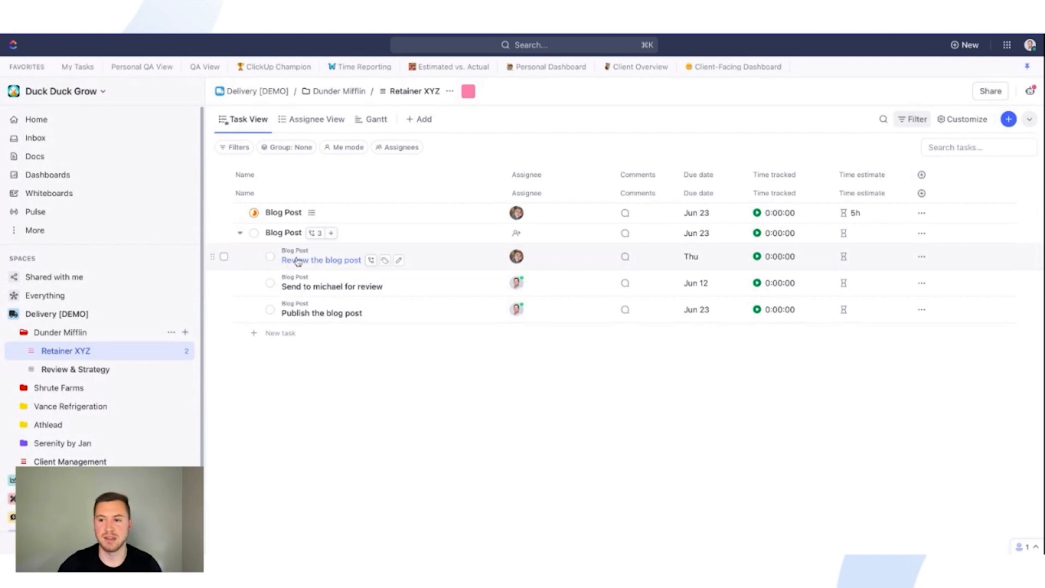
{"action": "mouse_move", "coordinate": [634, 258]}
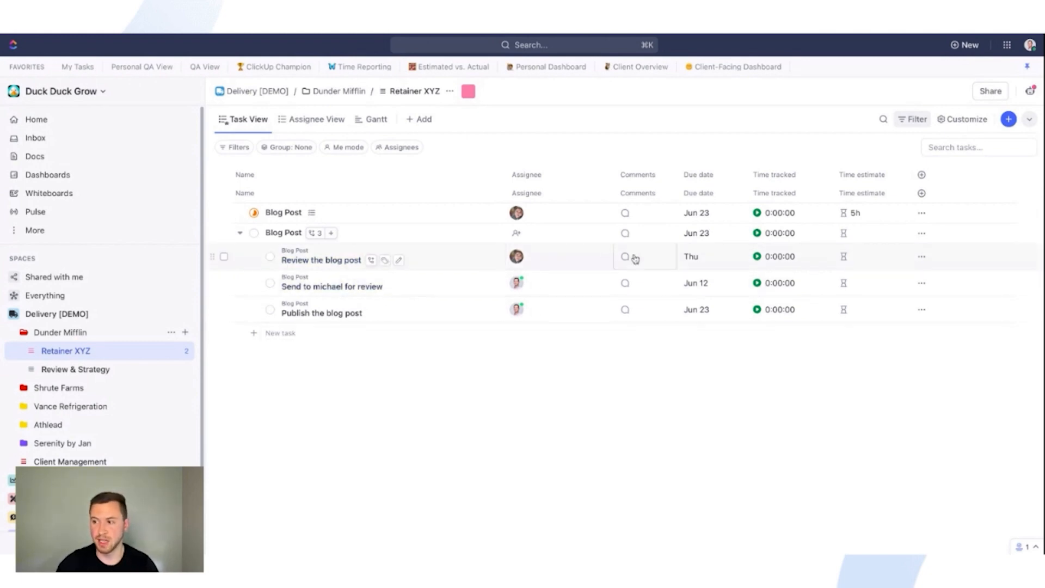
{"action": "left_click", "coordinate": [695, 233]}
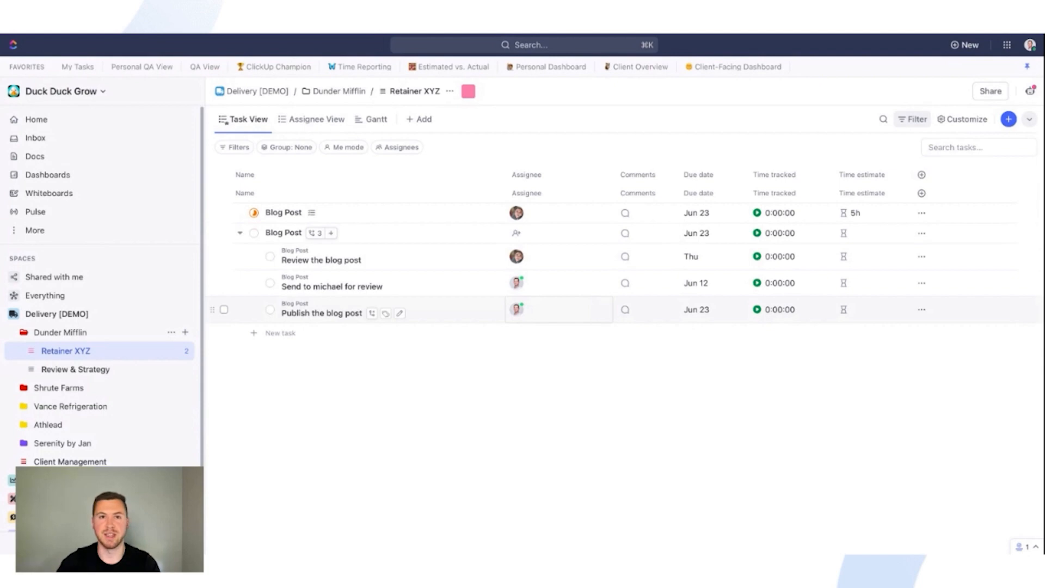
{"action": "mouse_move", "coordinate": [493, 294]}
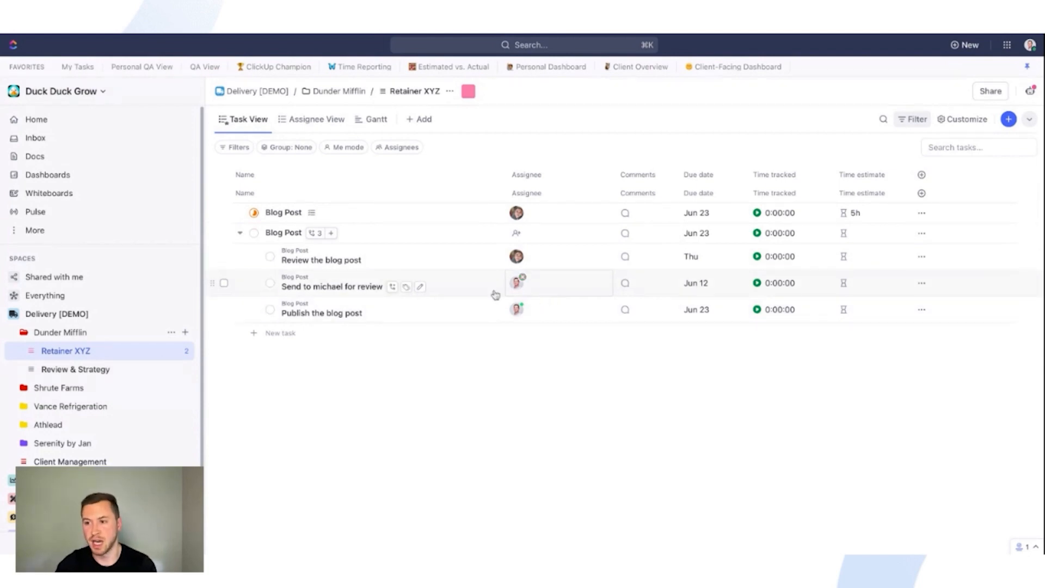
{"action": "mouse_move", "coordinate": [363, 371]}
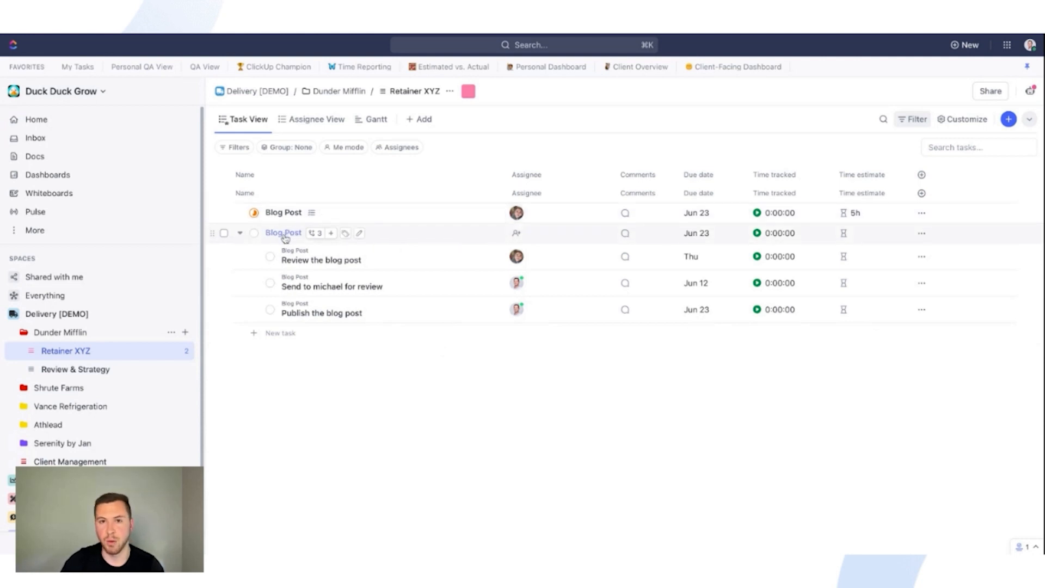
{"action": "mouse_move", "coordinate": [320, 260]}
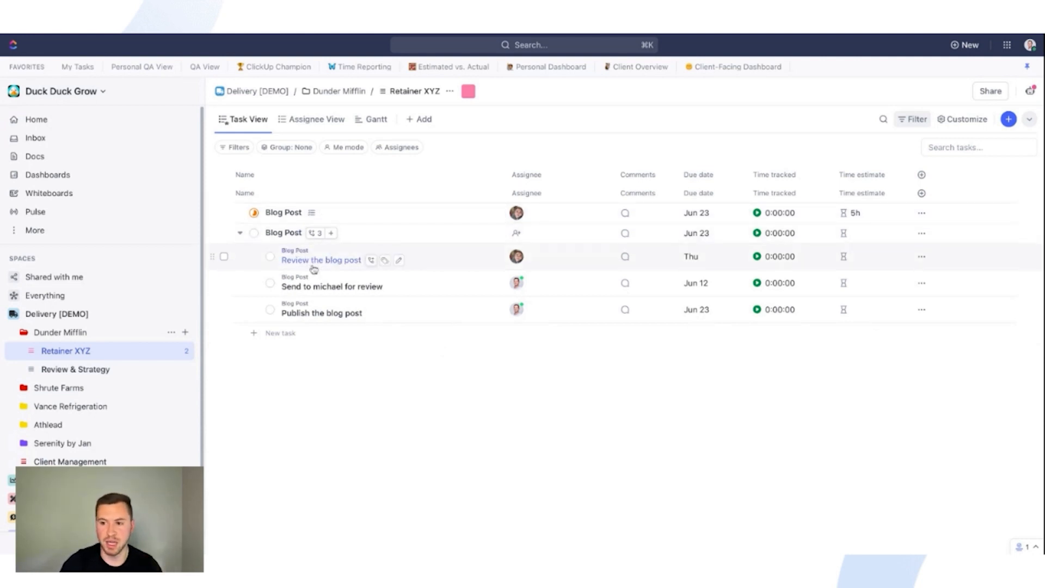
{"action": "mouse_move", "coordinate": [382, 390]}
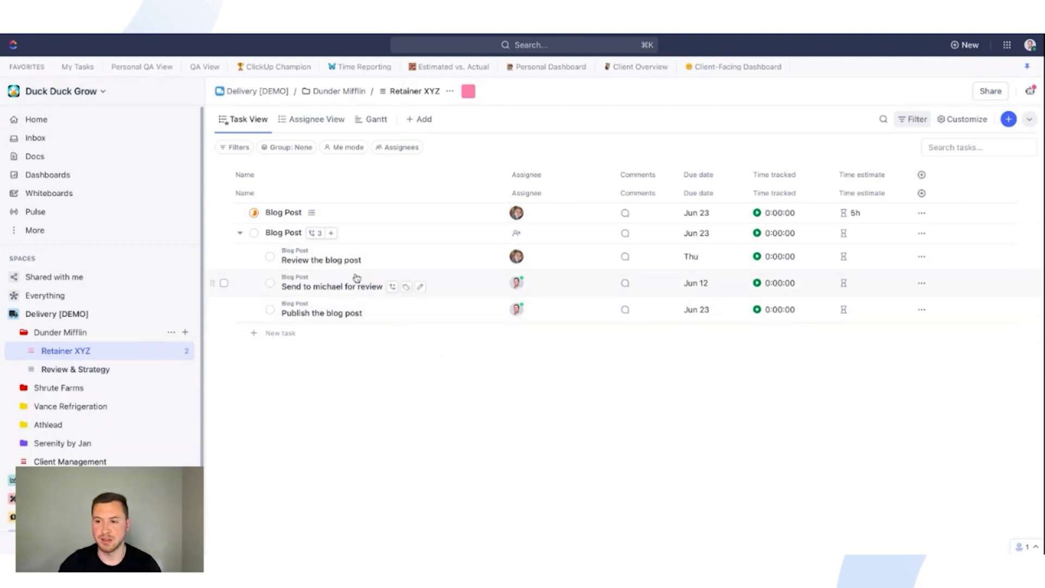
{"action": "mouse_move", "coordinate": [320, 260]}
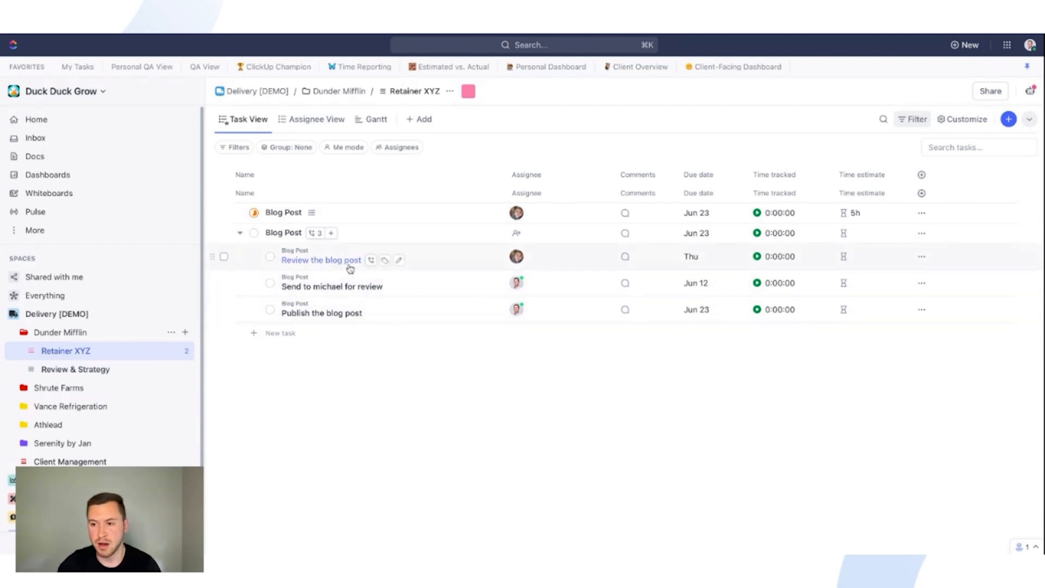
{"action": "left_click", "coordinate": [239, 233]}
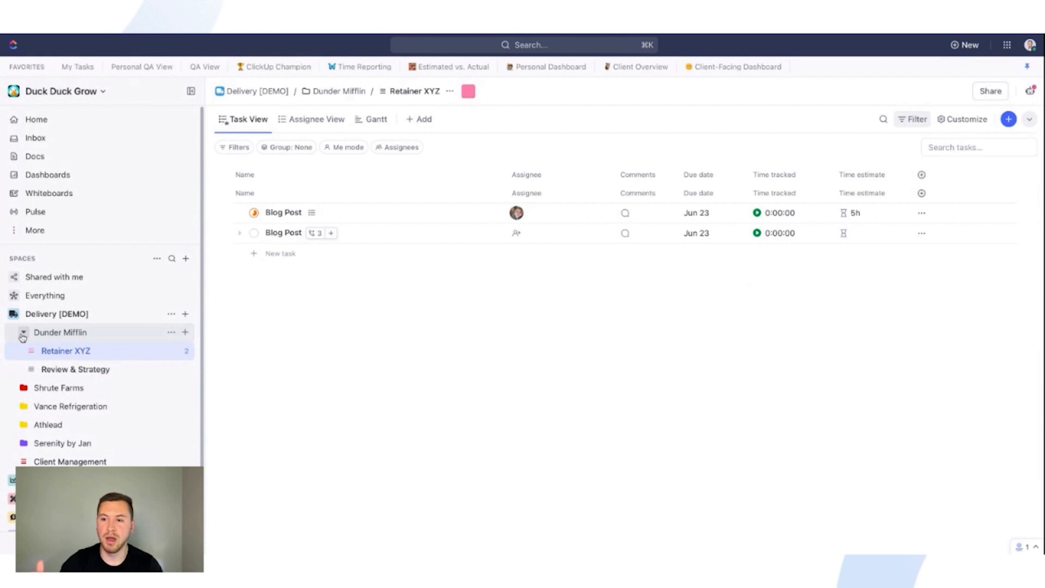
Collapse Dunder Mifflin, Delivery [DEMO], ZP | Growth and ZP | Operations in the sidebar.
{"action": "left_click", "coordinate": [23, 332]}
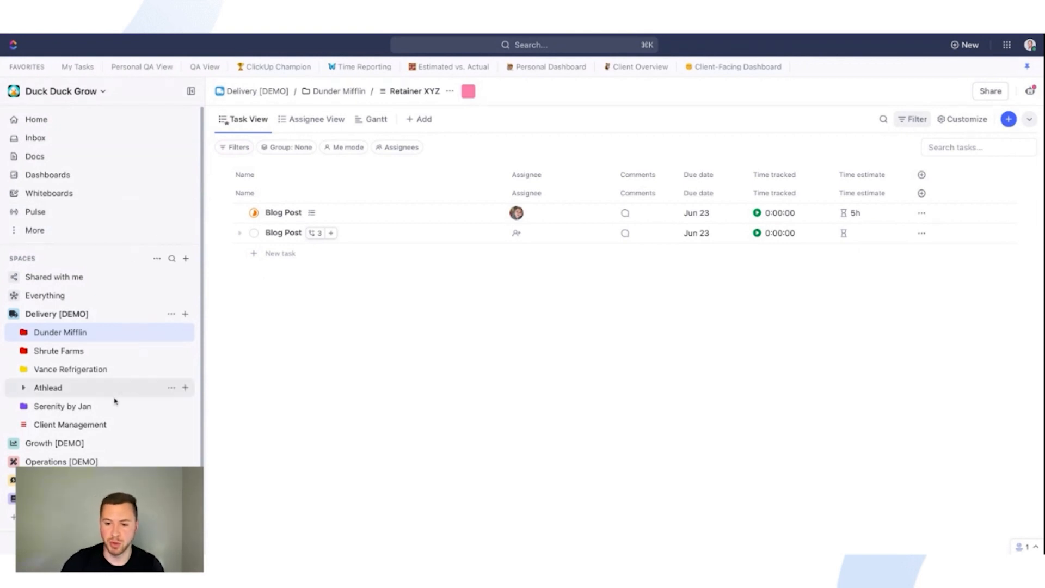
{"action": "left_click", "coordinate": [56, 314]}
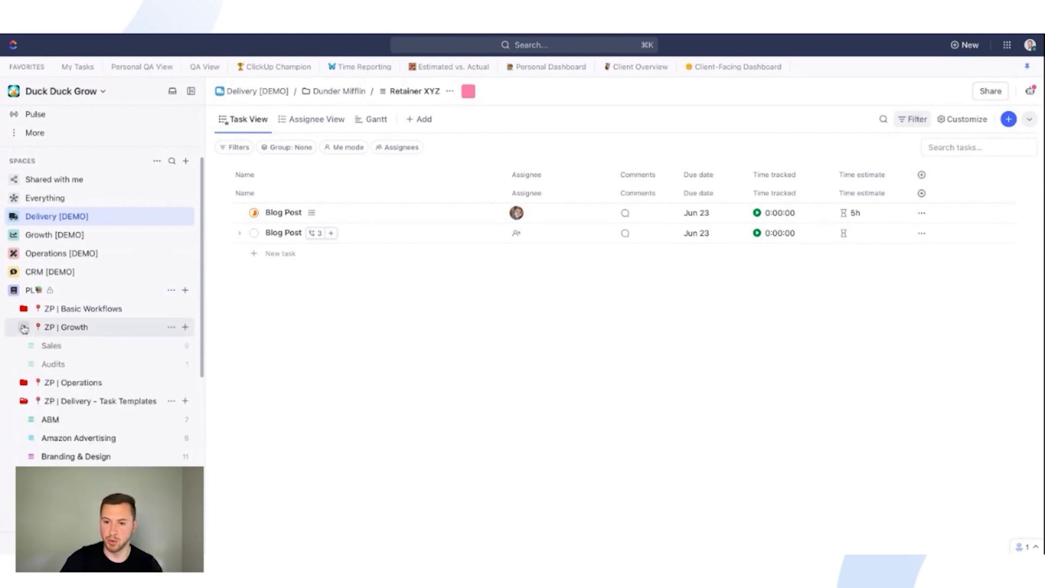
{"action": "left_click", "coordinate": [23, 327]}
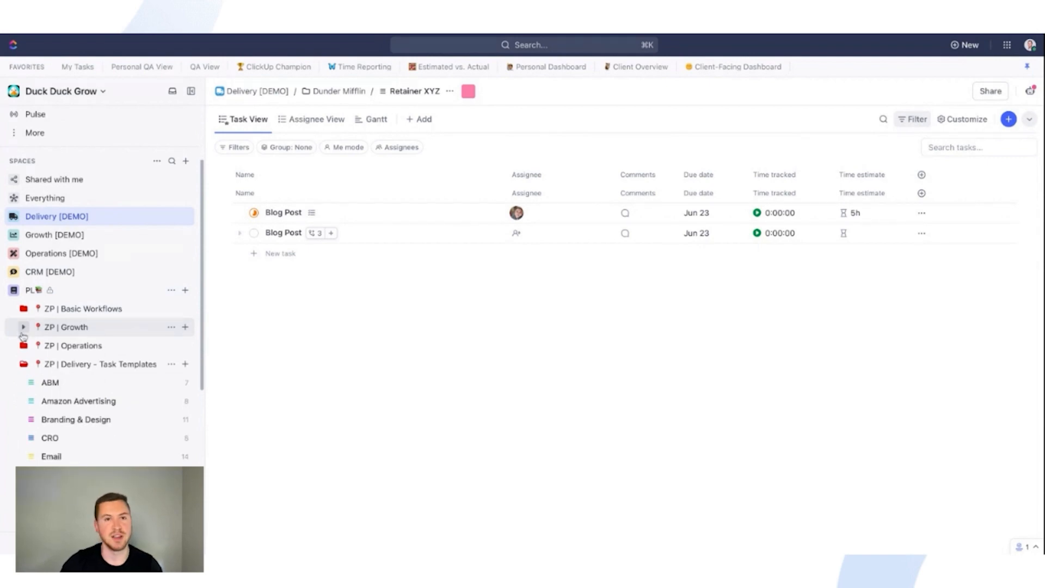
{"action": "left_click", "coordinate": [24, 345]}
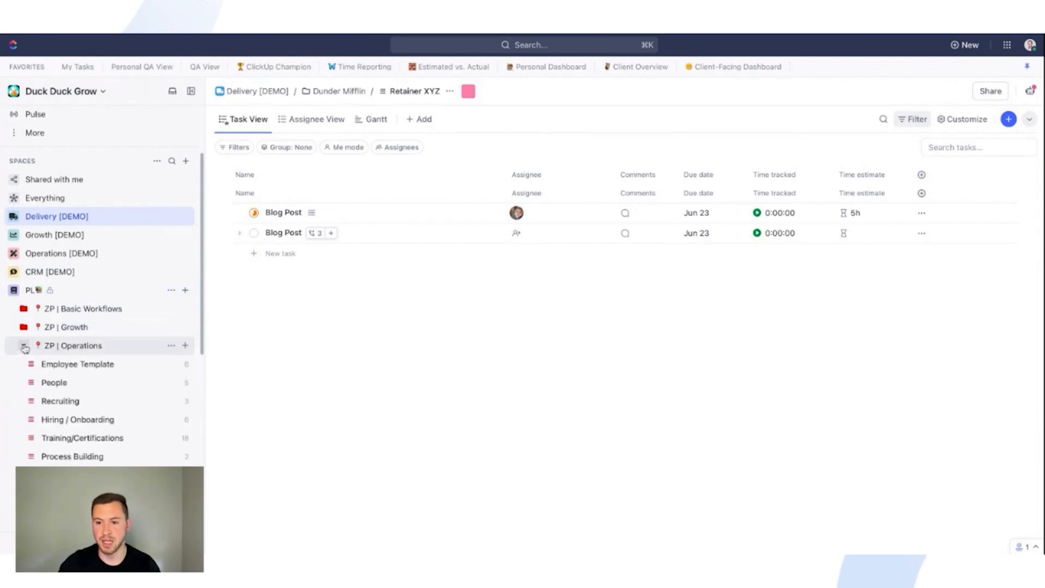
{"action": "left_click", "coordinate": [23, 345]}
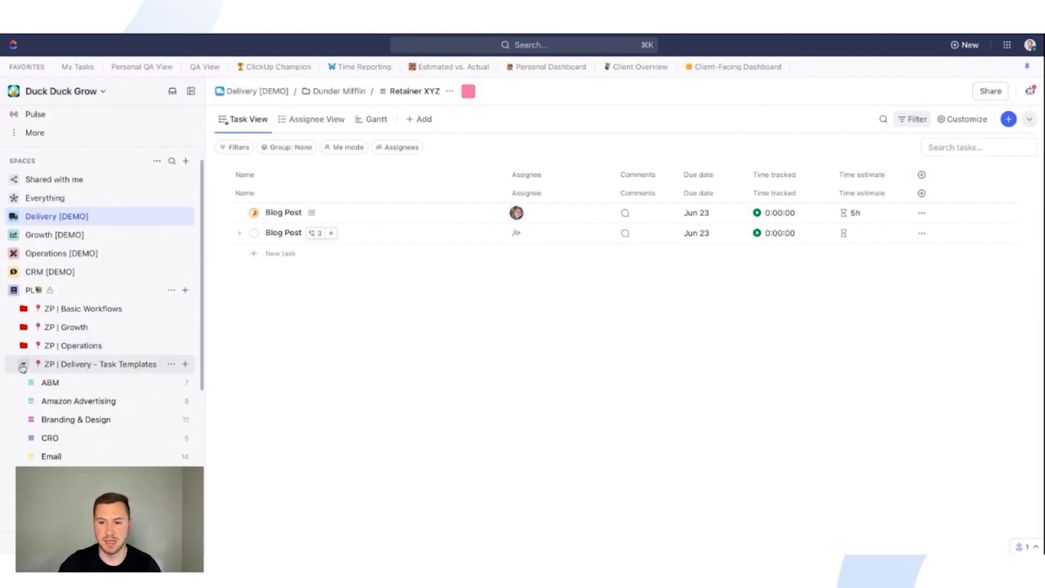
Expand ZP | Delivery - Task Templates to show its template lists.
{"action": "left_click", "coordinate": [22, 369]}
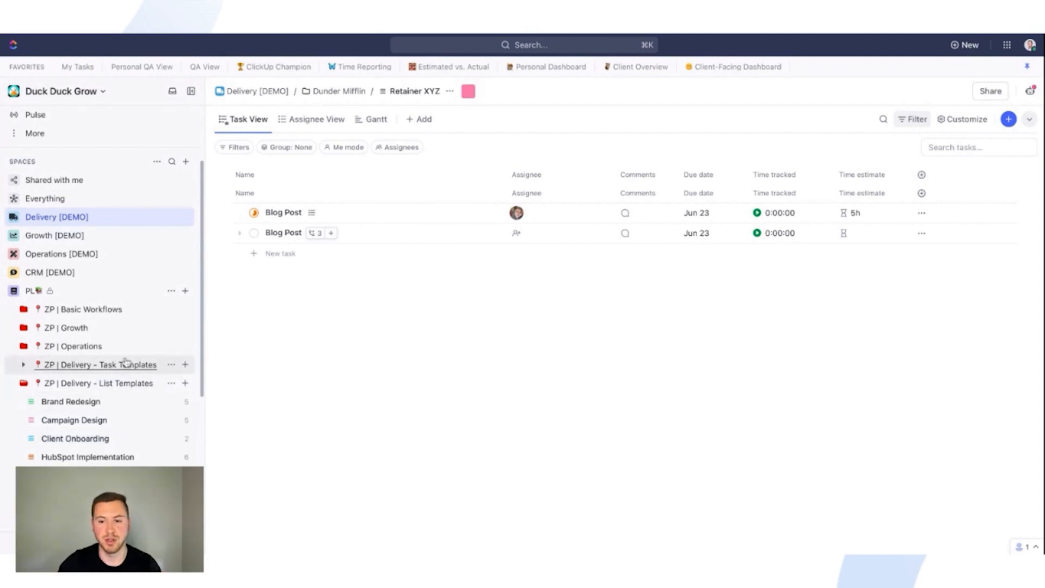
{"action": "left_click", "coordinate": [23, 365]}
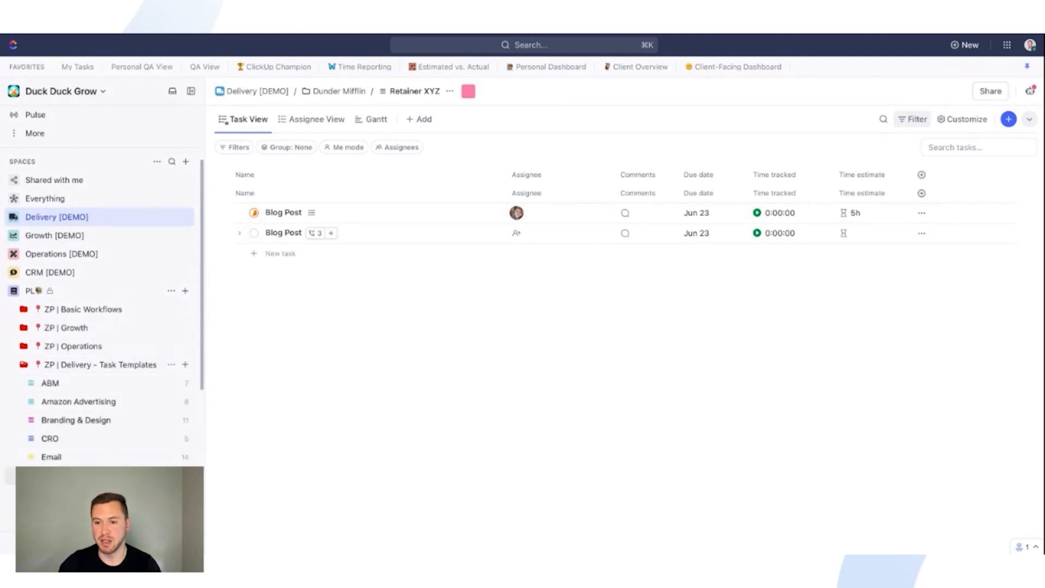
{"action": "scroll", "scroll_direction": "down", "scroll_amount": 3}
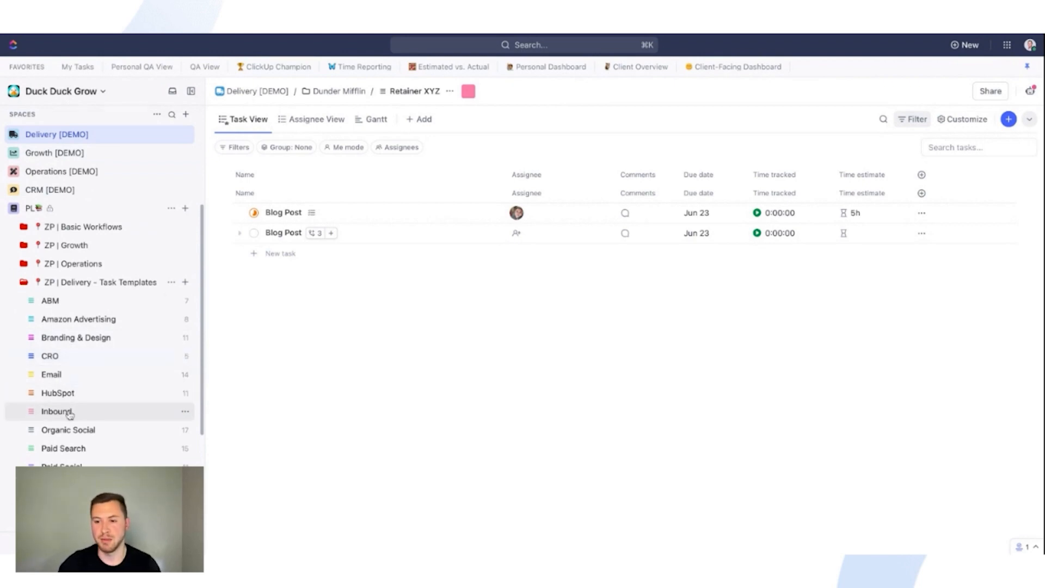
Show the Inbound template list's Blog task and its 16 subtasks as a plain list.
{"action": "left_click", "coordinate": [56, 411]}
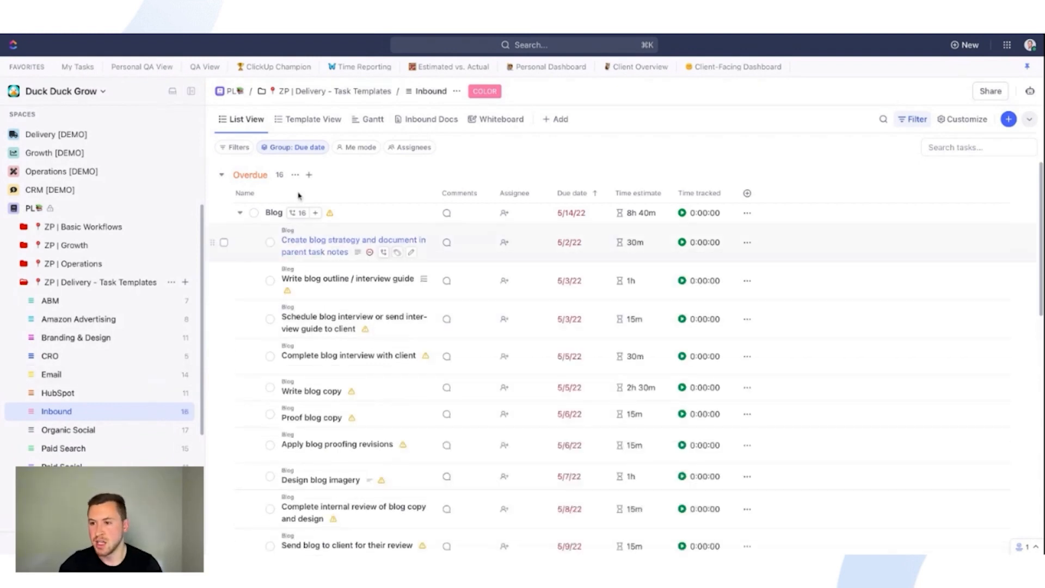
{"action": "left_click", "coordinate": [571, 212]}
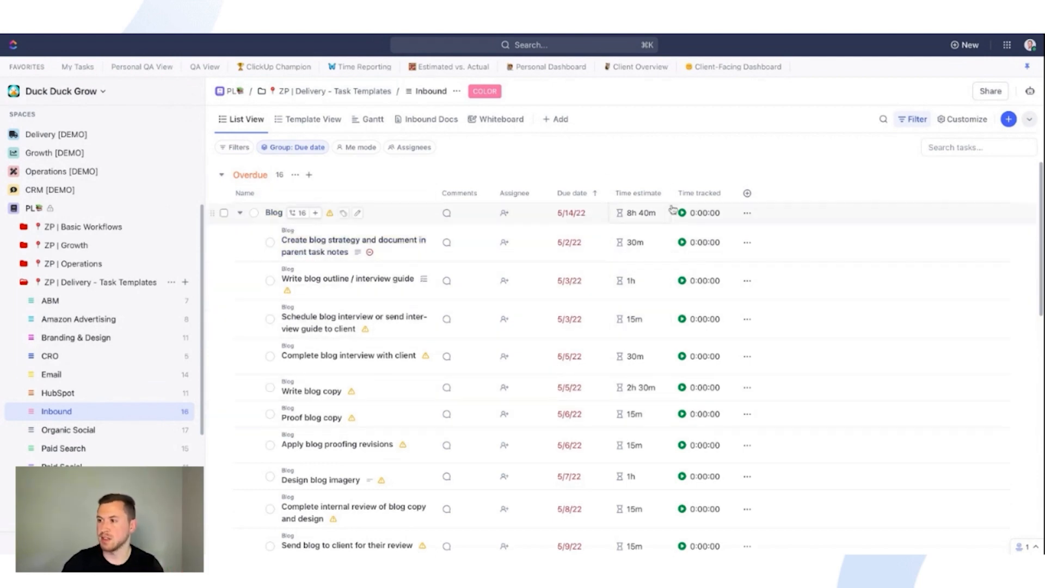
{"action": "left_click", "coordinate": [313, 119]}
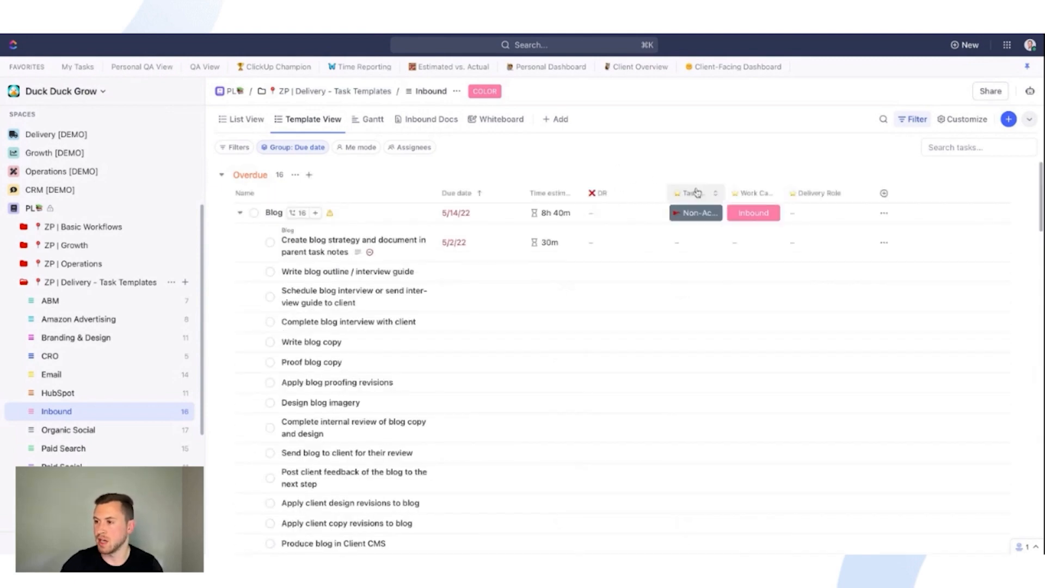
{"action": "left_click", "coordinate": [239, 212]}
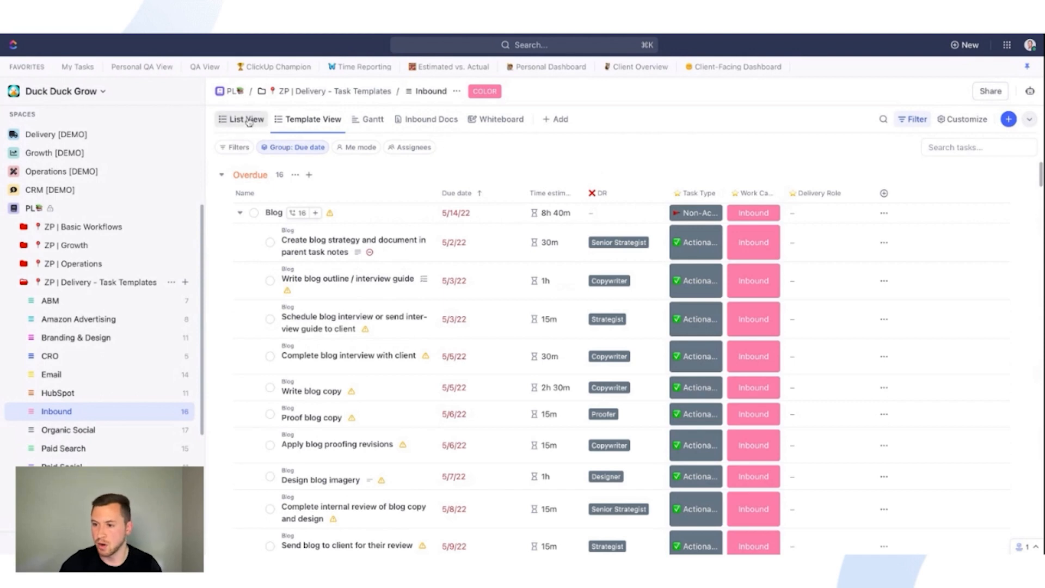
{"action": "left_click", "coordinate": [246, 119]}
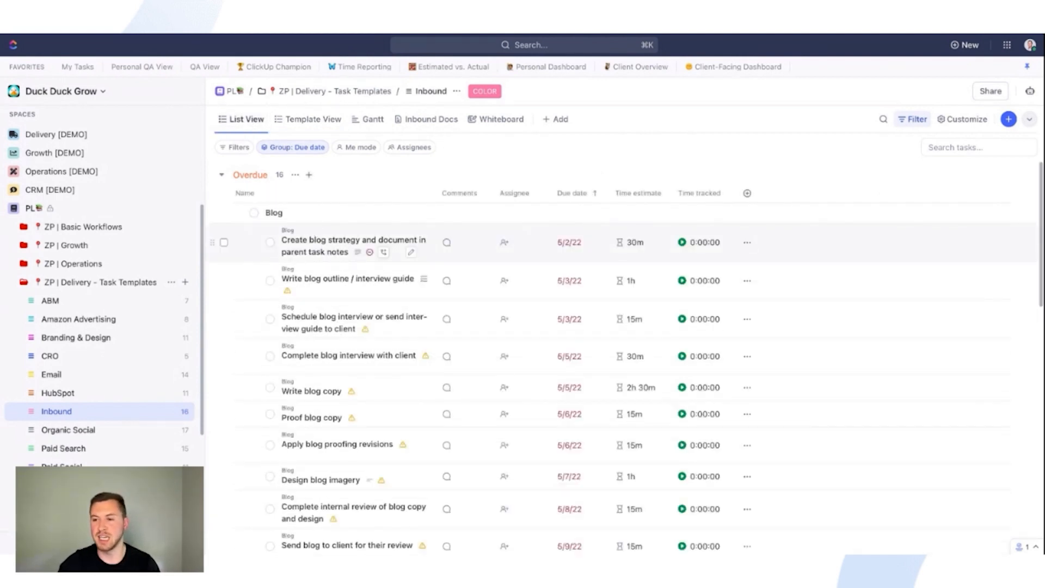
Bring up the Blog template task's actions menu and expand the Delivery [DEMO] client folders.
{"action": "left_click", "coordinate": [747, 212]}
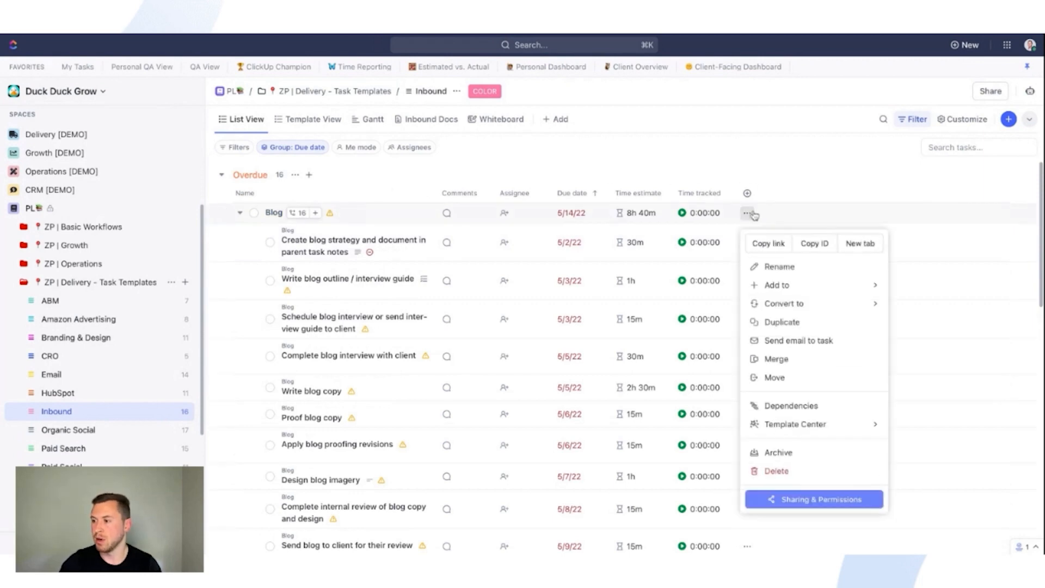
{"action": "left_click", "coordinate": [795, 423]}
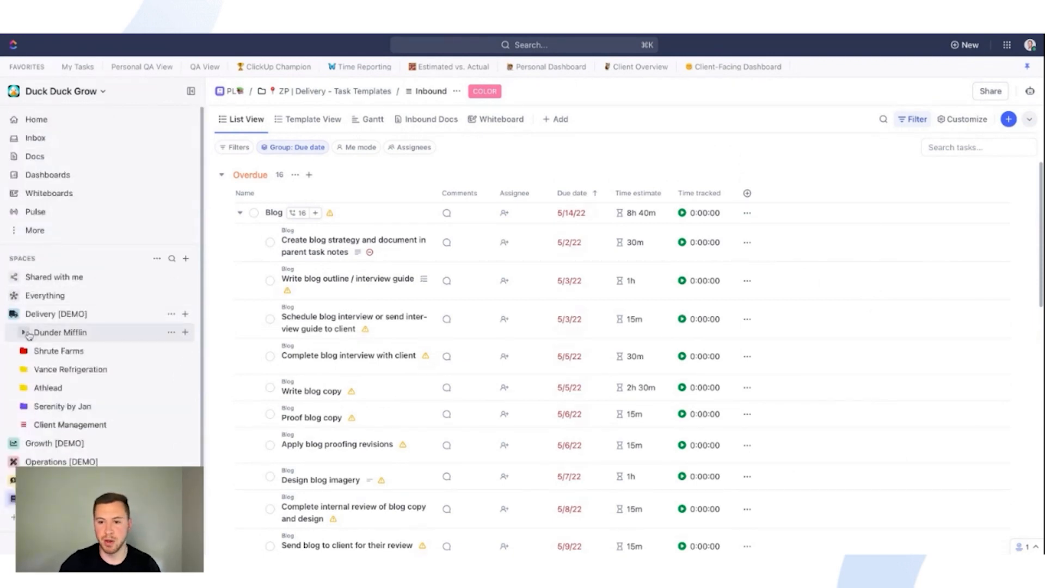
Browse the template library for Retainer XYZ under Dunder Miffin.
{"action": "left_click", "coordinate": [59, 332]}
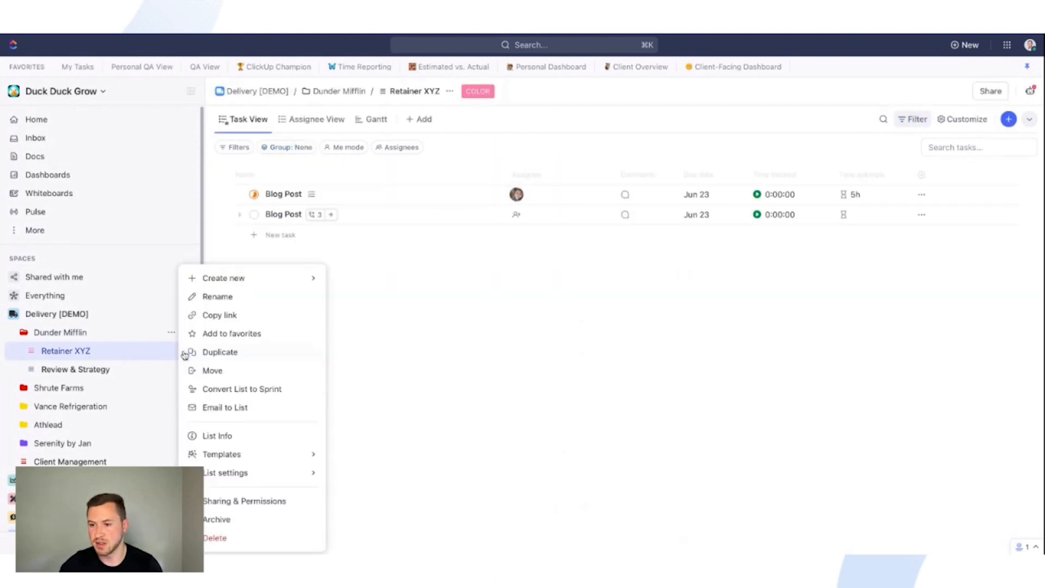
{"action": "mouse_move", "coordinate": [282, 473]}
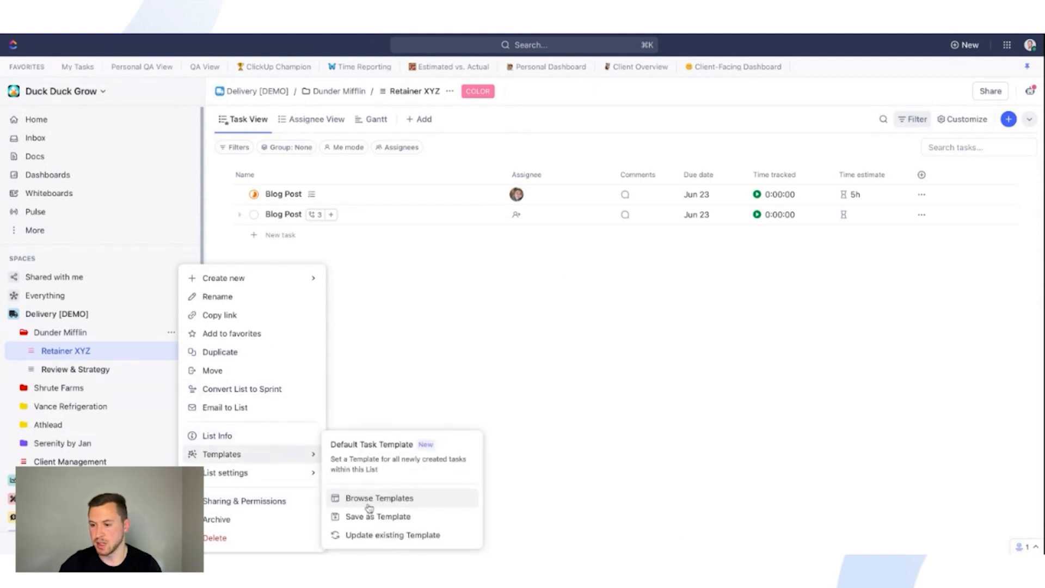
{"action": "left_click", "coordinate": [379, 497]}
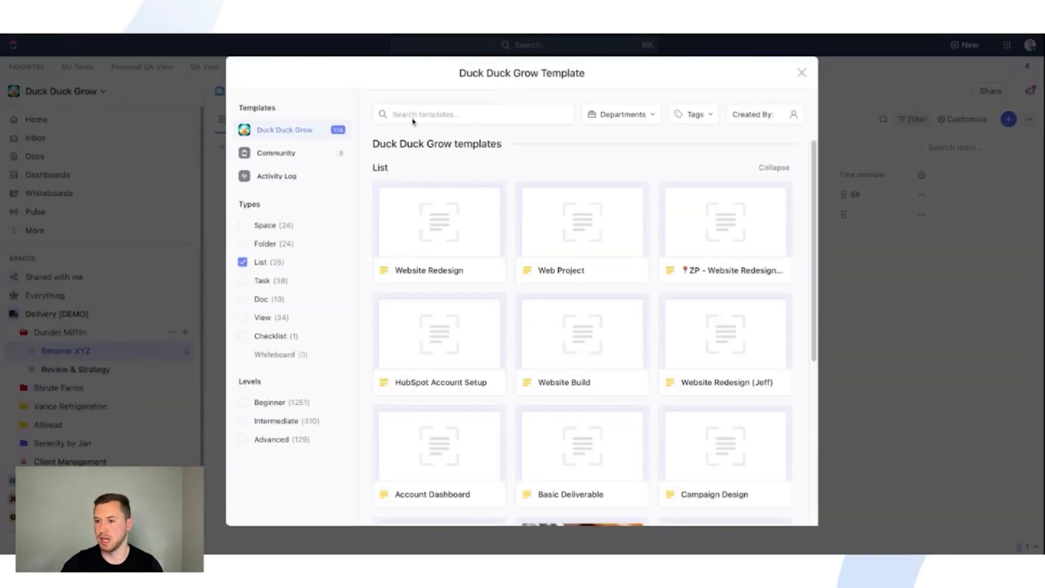
Create a Paper 101 Blog task in Retainer XYZ from the Blog task template.
{"action": "left_click", "coordinate": [241, 280]}
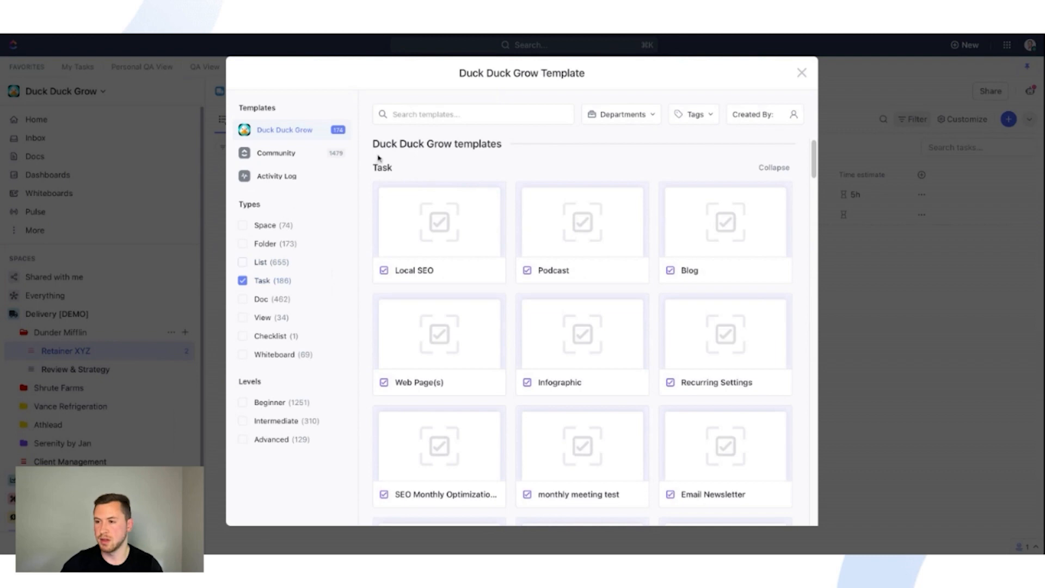
{"action": "left_click", "coordinate": [472, 114]}
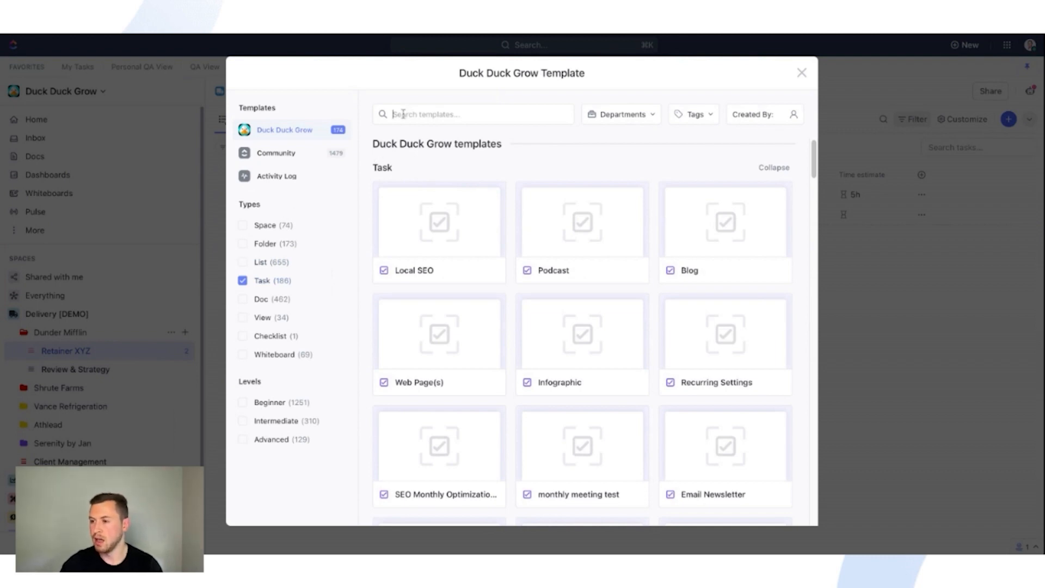
{"action": "left_click", "coordinate": [724, 221]}
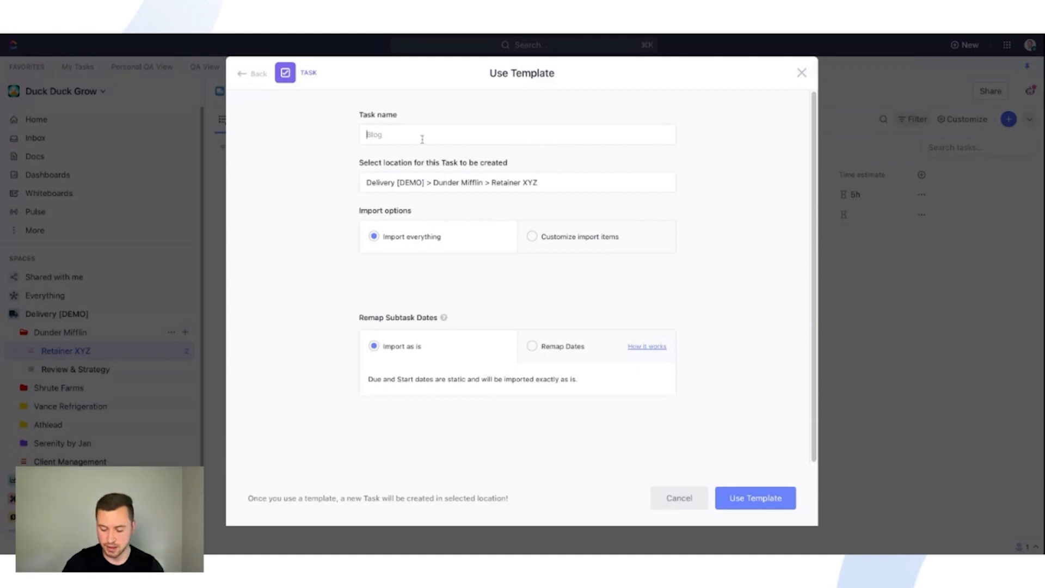
{"action": "type", "text": "Paper 1"}
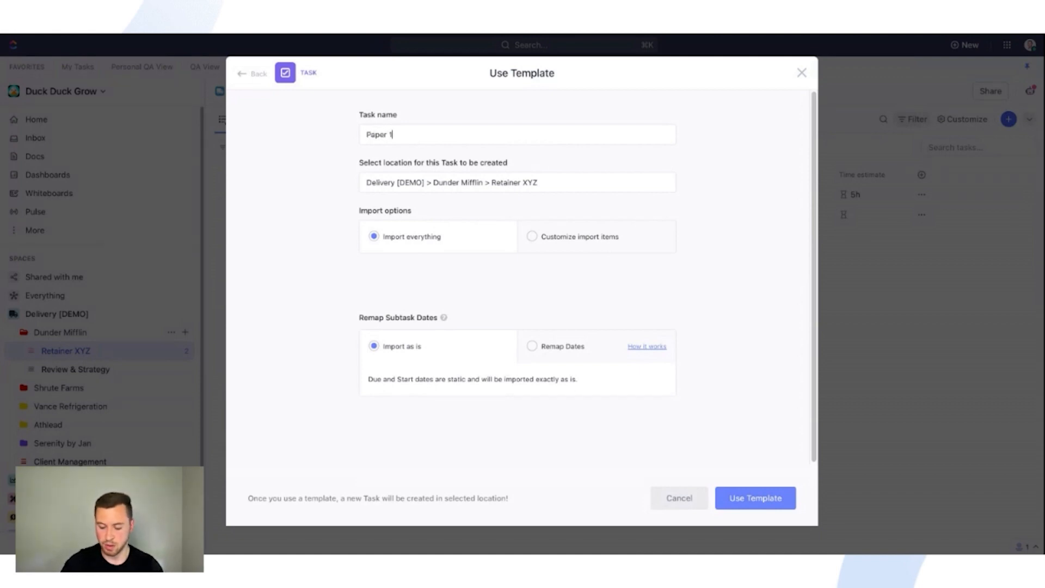
{"action": "type", "text": "01 Blog"}
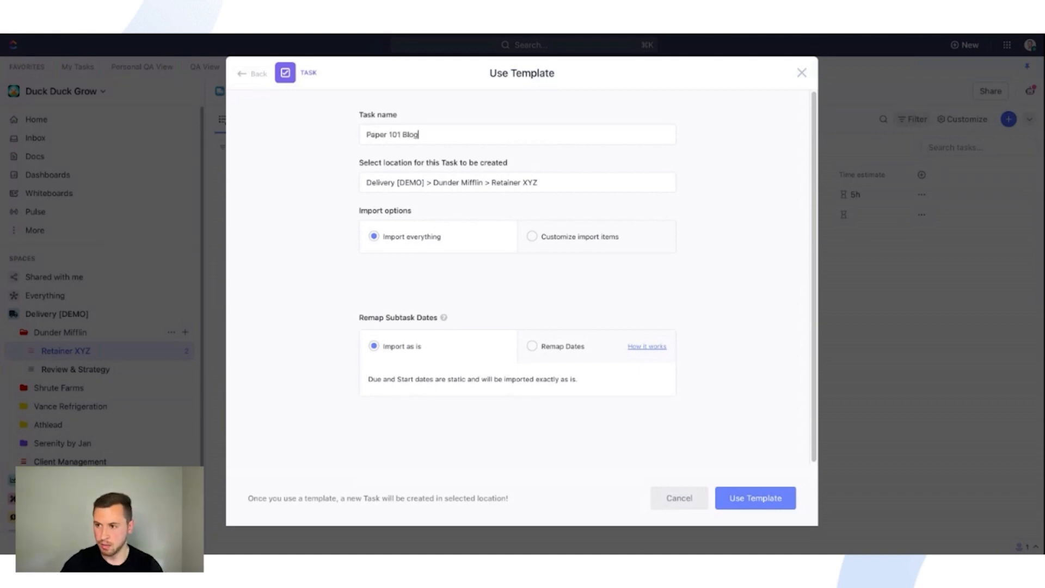
{"action": "mouse_move", "coordinate": [578, 254]}
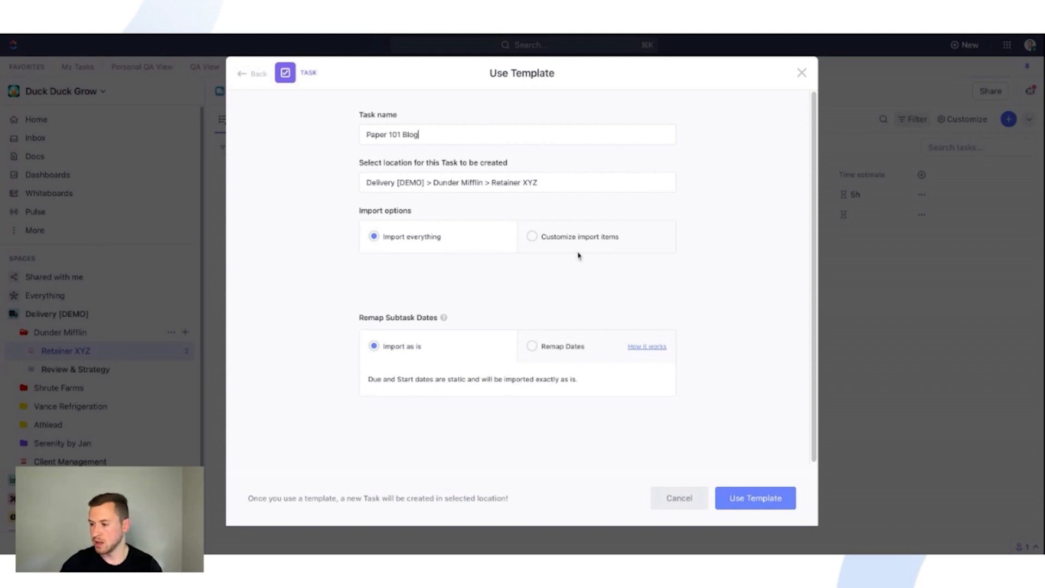
{"action": "left_click", "coordinate": [754, 497]}
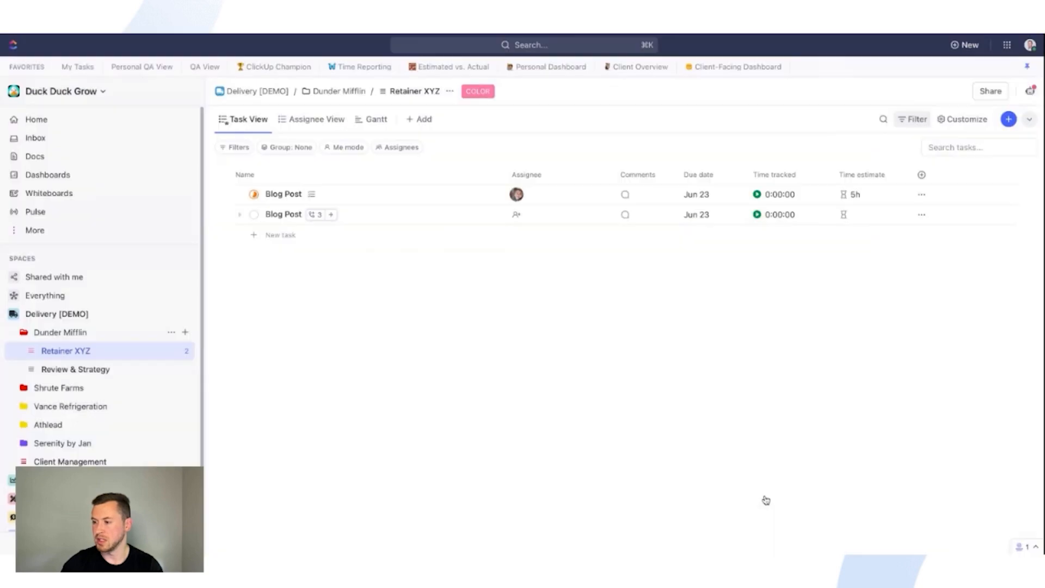
{"action": "mouse_move", "coordinate": [589, 420]}
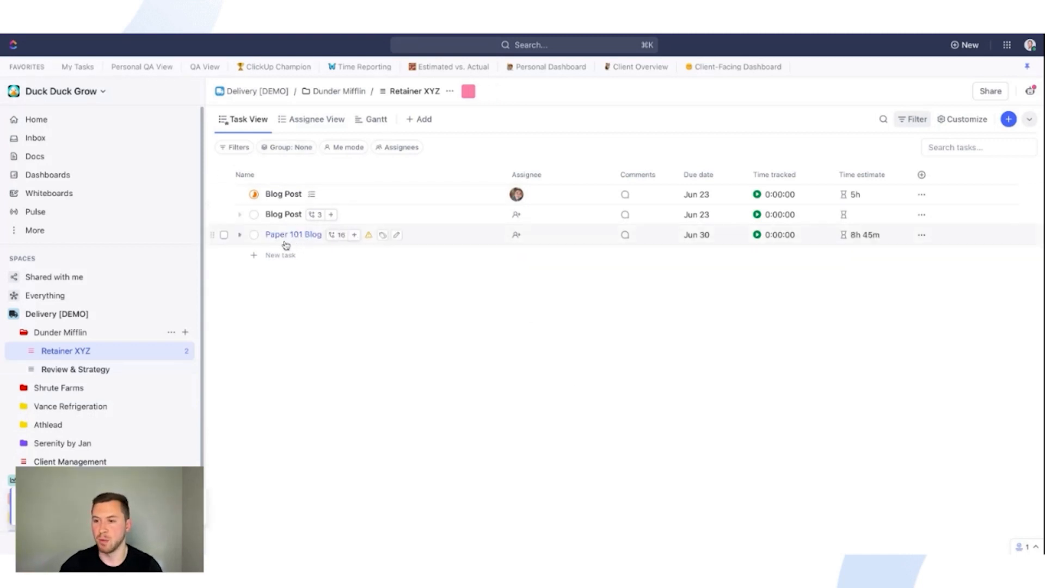
Expand Paper 101 Blog's 16 dated subtasks and check the Write blog outline subtask.
{"action": "left_click", "coordinate": [239, 235]}
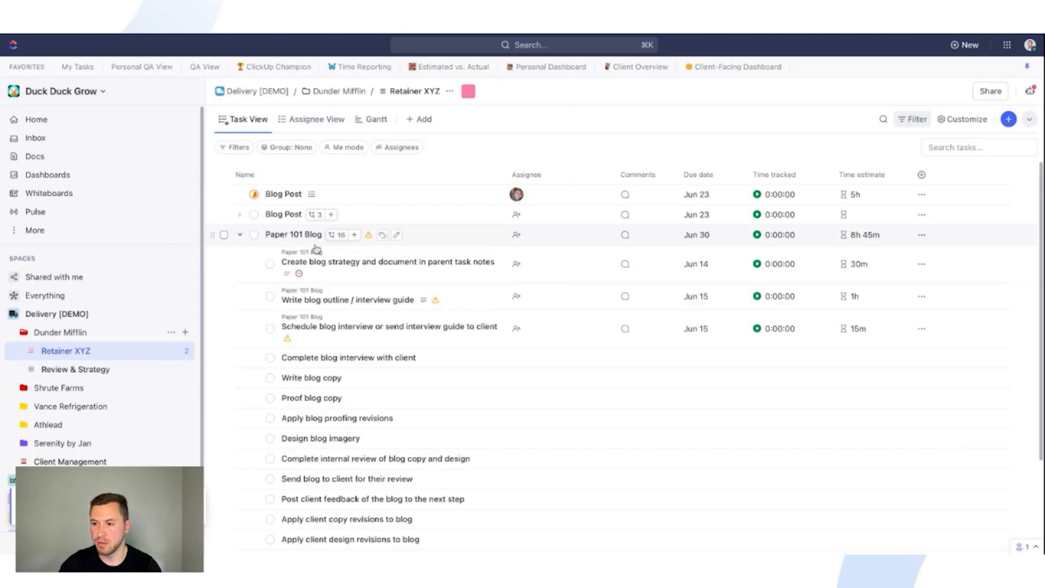
{"action": "left_click", "coordinate": [387, 261]}
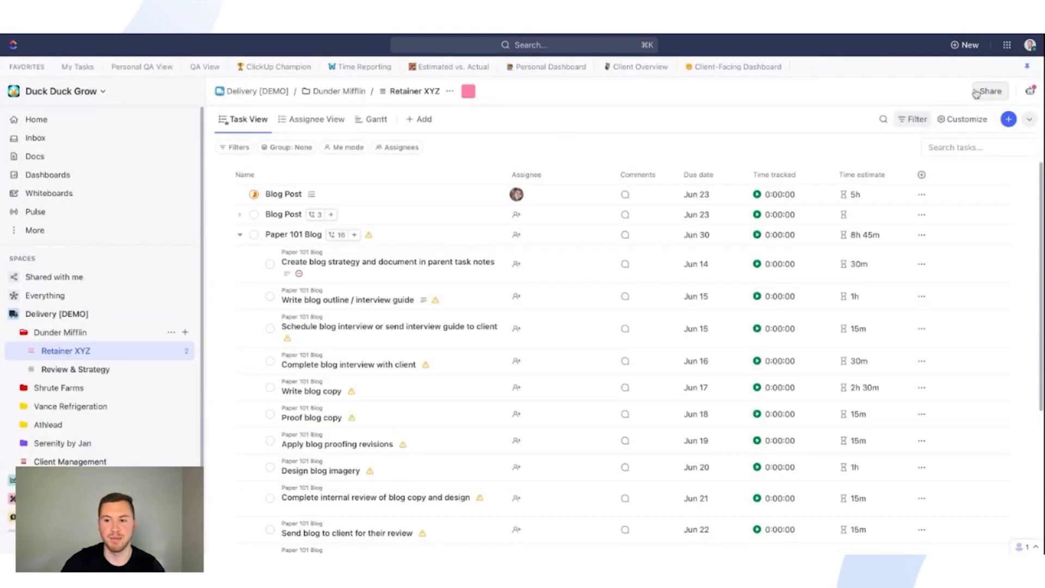
{"action": "left_click", "coordinate": [347, 299]}
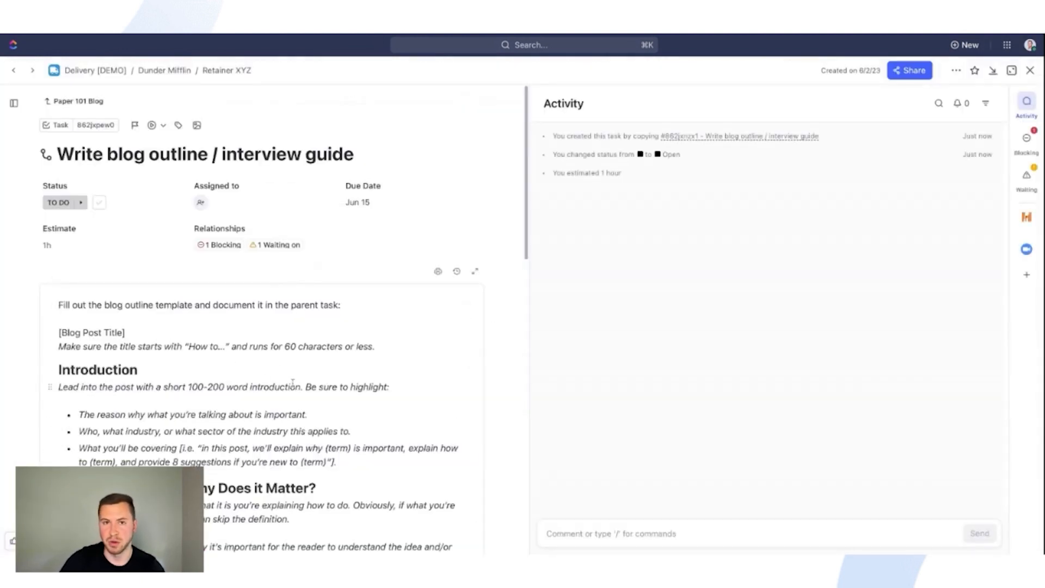
{"action": "mouse_move", "coordinate": [1031, 69]}
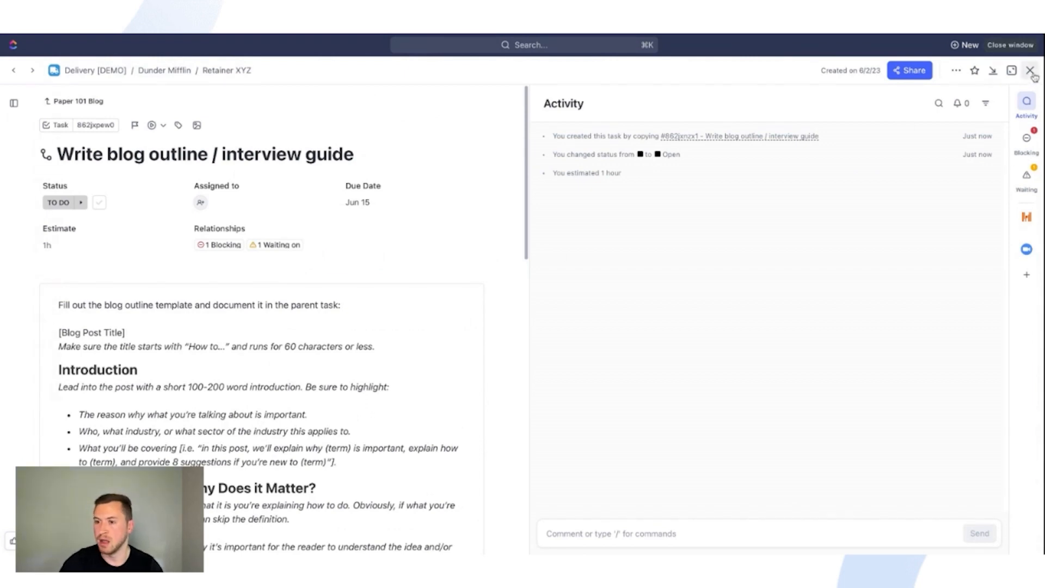
{"action": "left_click", "coordinate": [1031, 70]}
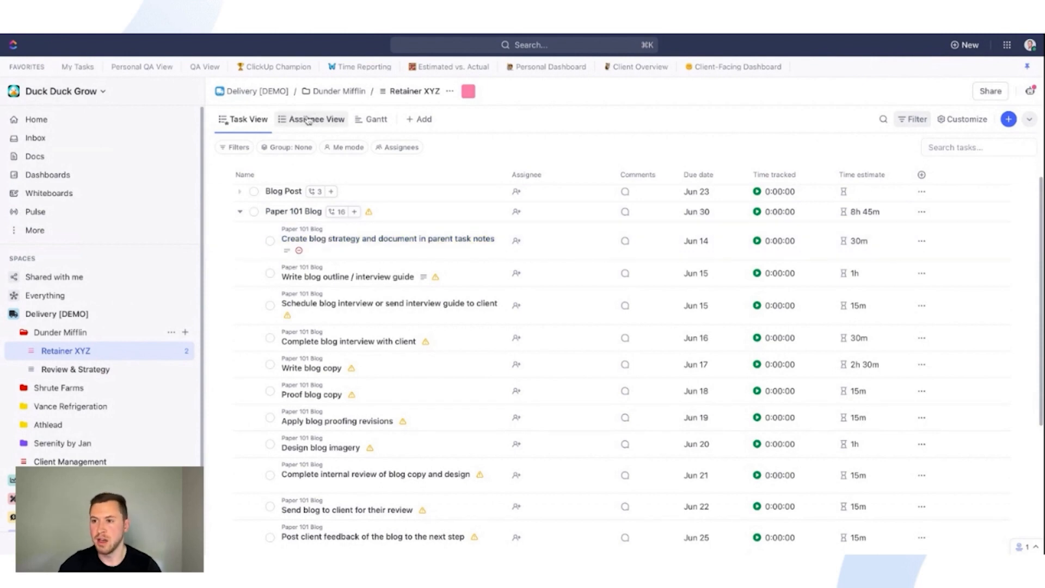
Group the subtasks by Delivery Role and assign the Strategist subtasks to a teammate.
{"action": "left_click", "coordinate": [316, 119]}
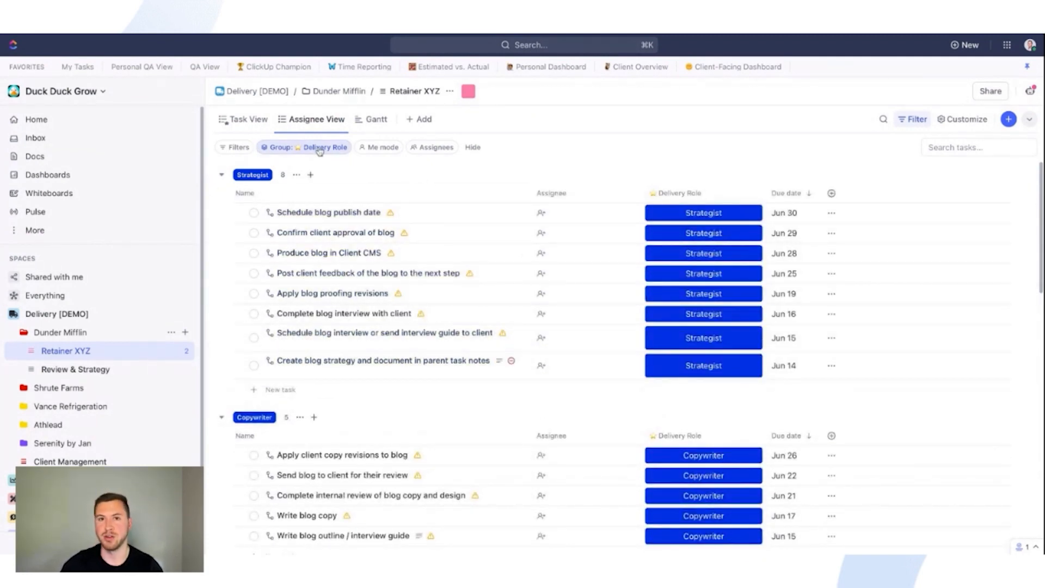
{"action": "mouse_move", "coordinate": [307, 152]}
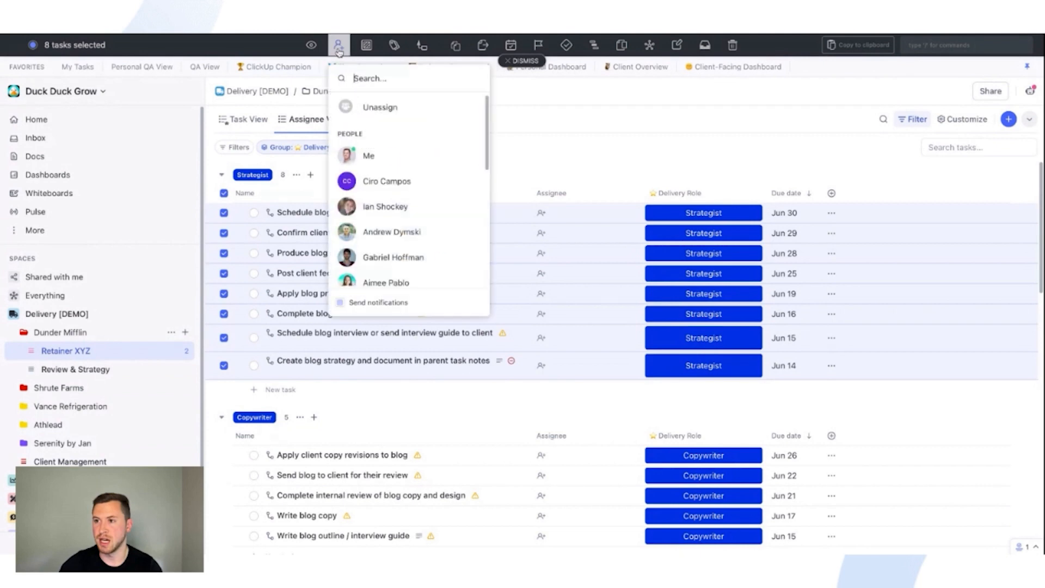
{"action": "left_click", "coordinate": [524, 59]}
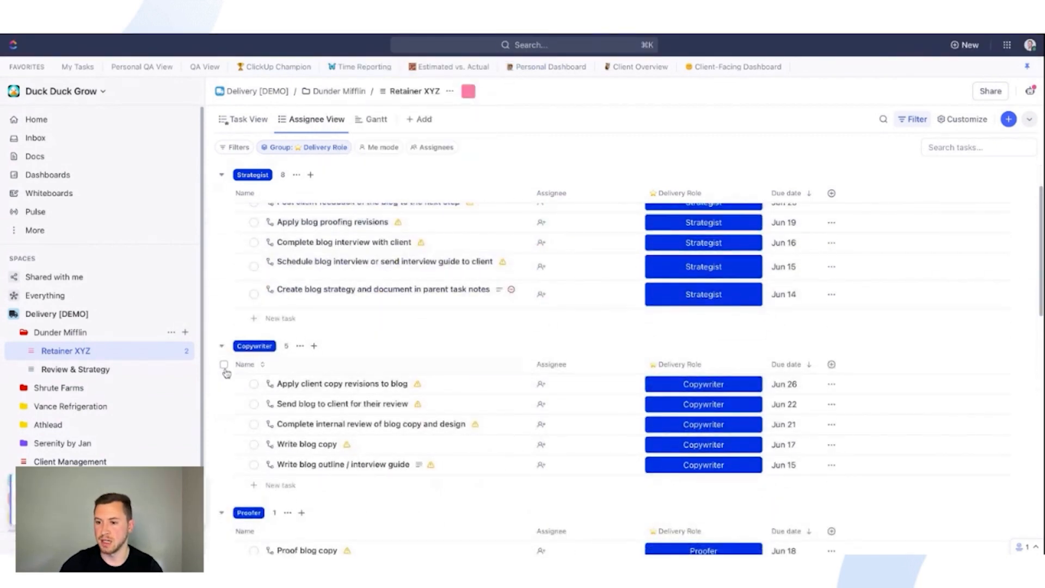
Assign all five Copywriter subtasks to one teammate, then return to the task list.
{"action": "left_click", "coordinate": [225, 364]}
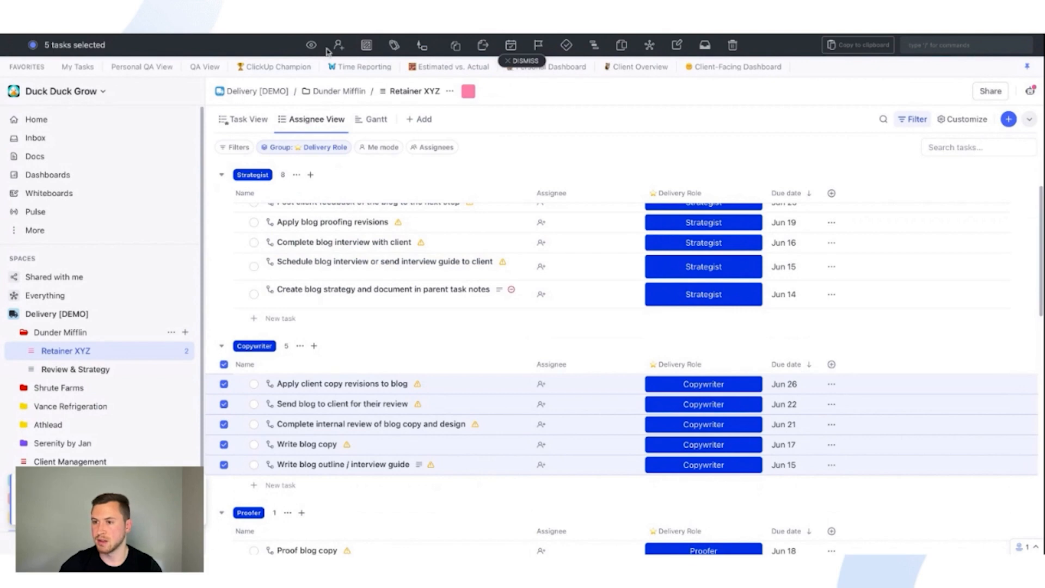
{"action": "left_click", "coordinate": [337, 45]}
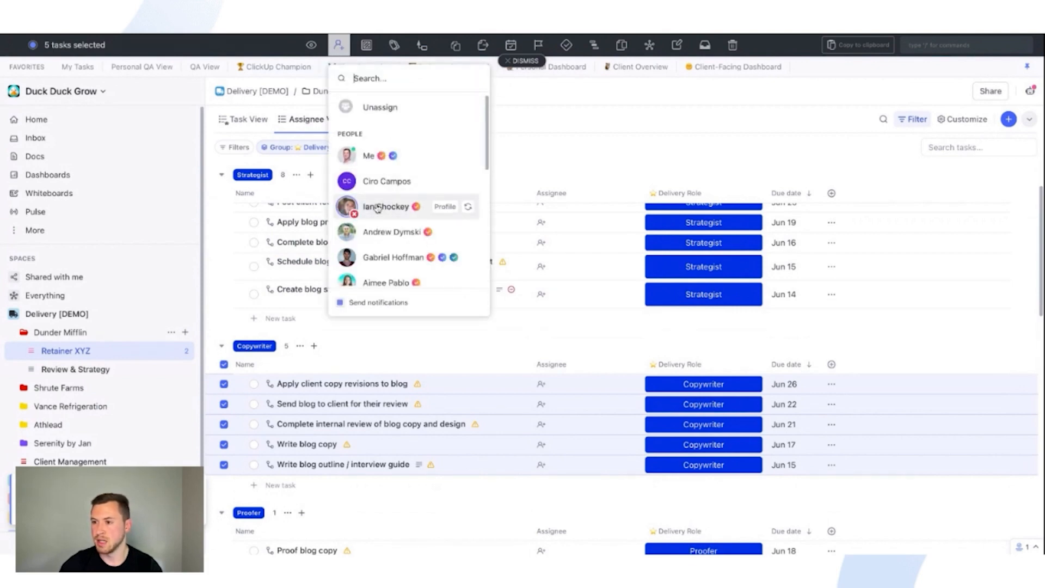
{"action": "left_click", "coordinate": [386, 231]}
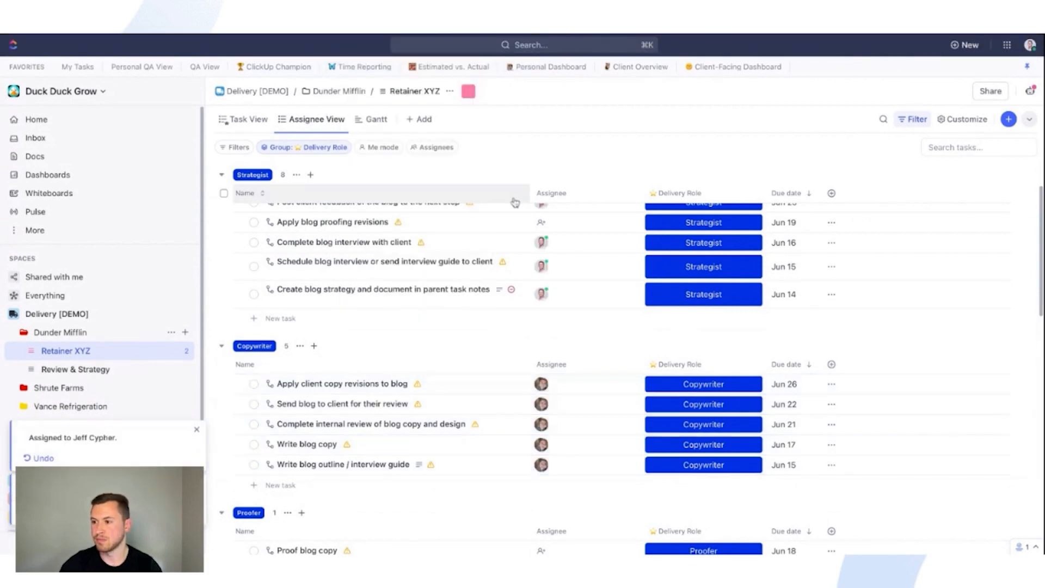
{"action": "scroll", "scroll_direction": "down", "scroll_amount": 3}
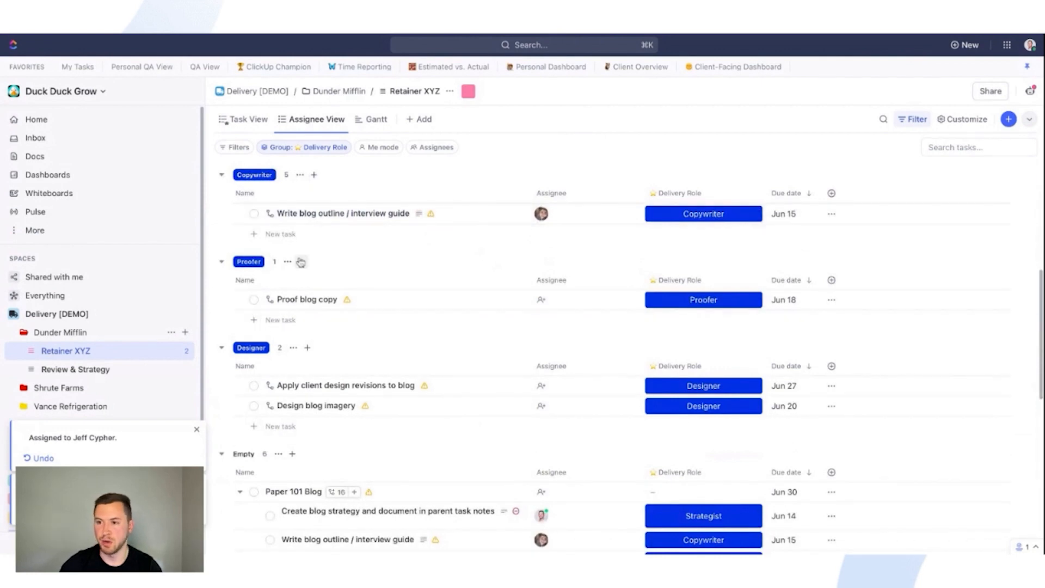
{"action": "left_click", "coordinate": [249, 119]}
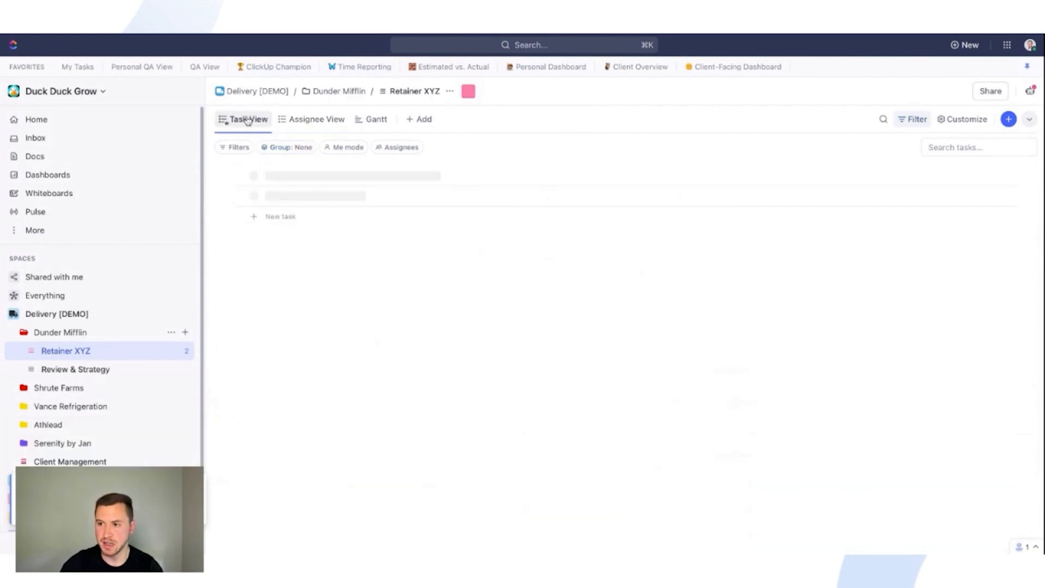
Mark the Write blog outline subtask as Closed.
{"action": "left_click", "coordinate": [248, 118]}
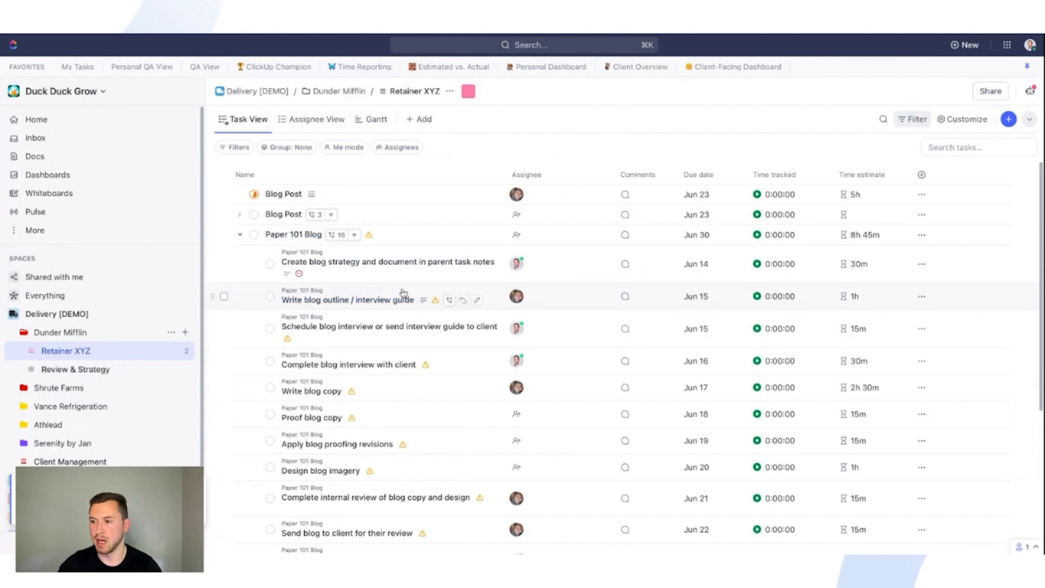
{"action": "mouse_move", "coordinate": [272, 292]}
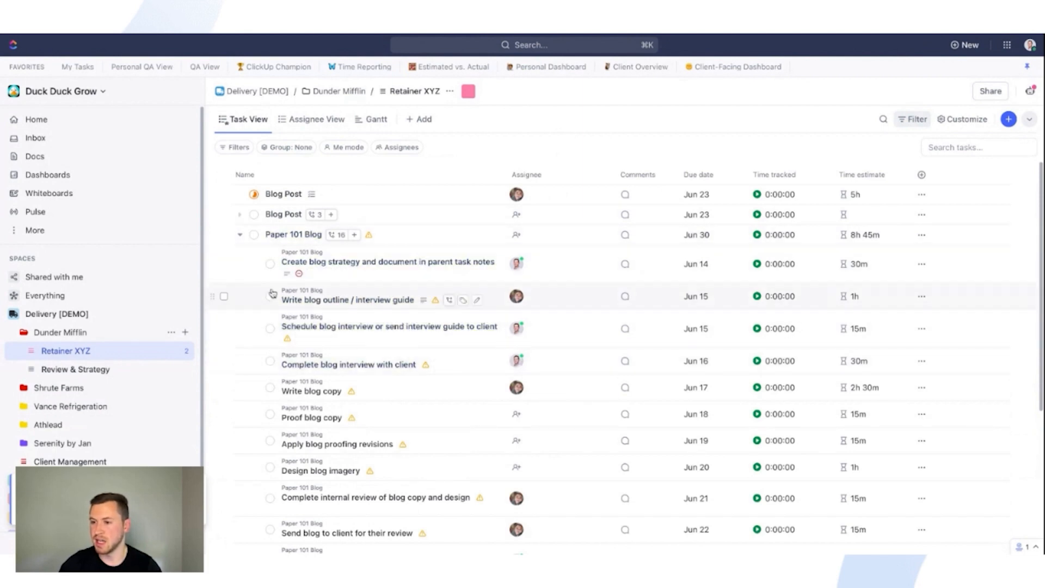
{"action": "mouse_move", "coordinate": [241, 235]}
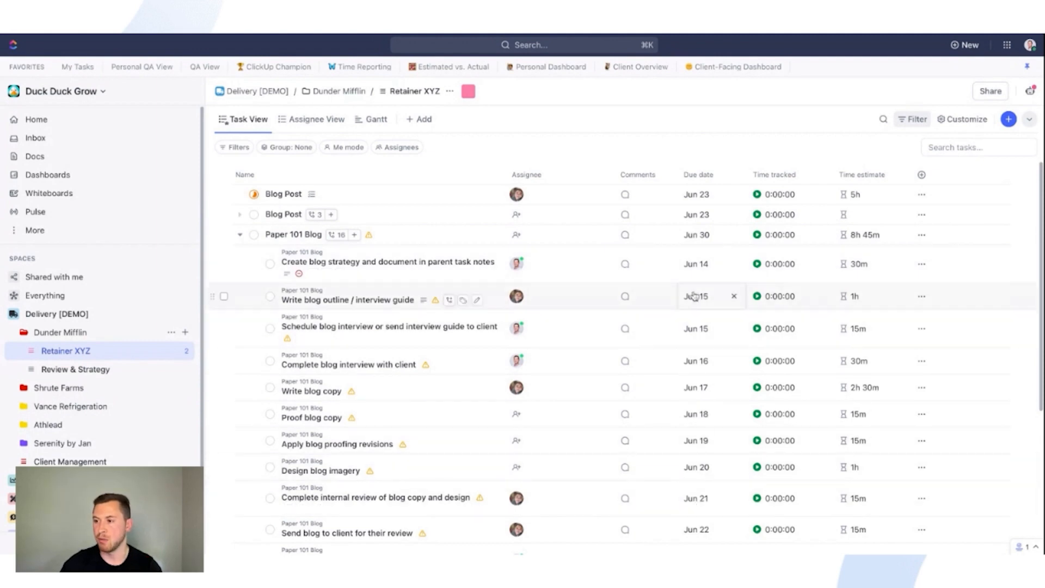
{"action": "mouse_move", "coordinate": [271, 269]}
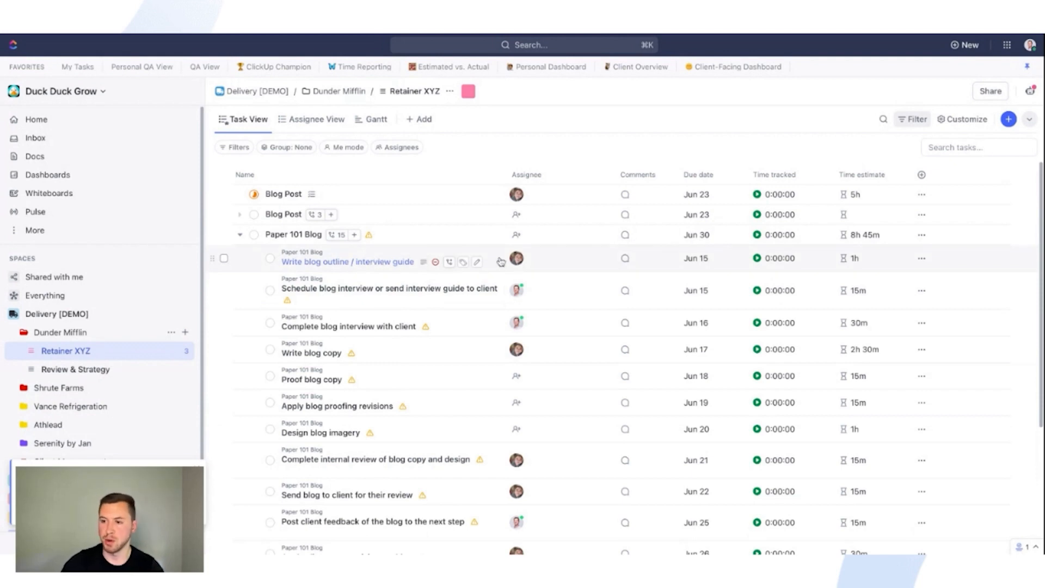
{"action": "mouse_move", "coordinate": [486, 265]}
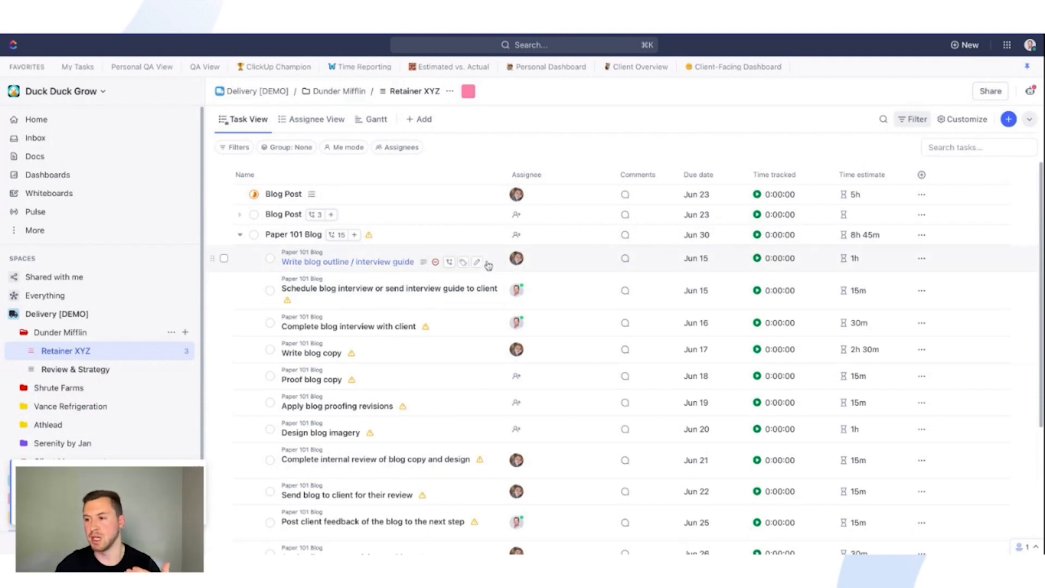
{"action": "left_click", "coordinate": [268, 259]}
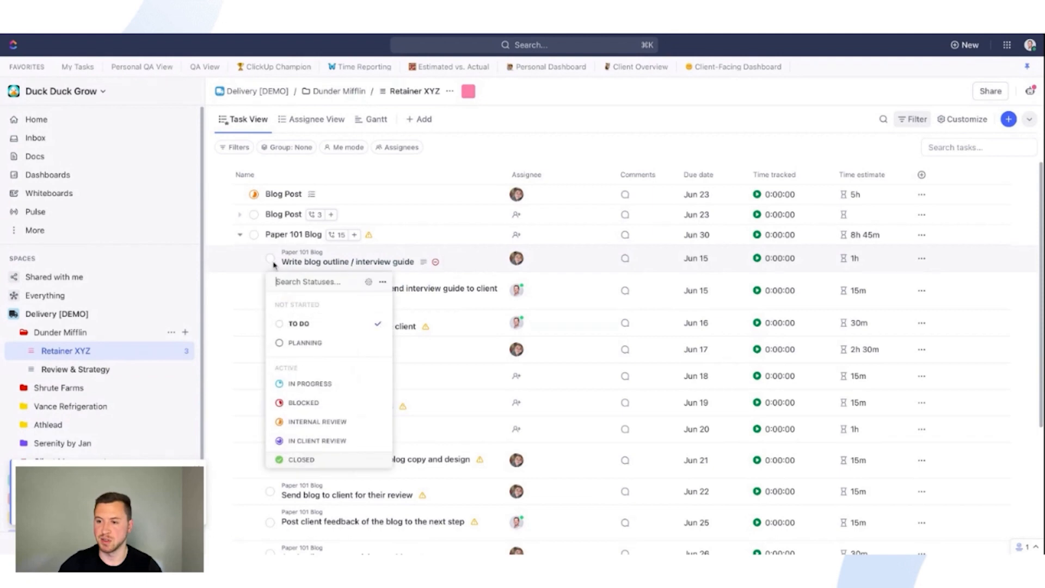
{"action": "left_click", "coordinate": [301, 459]}
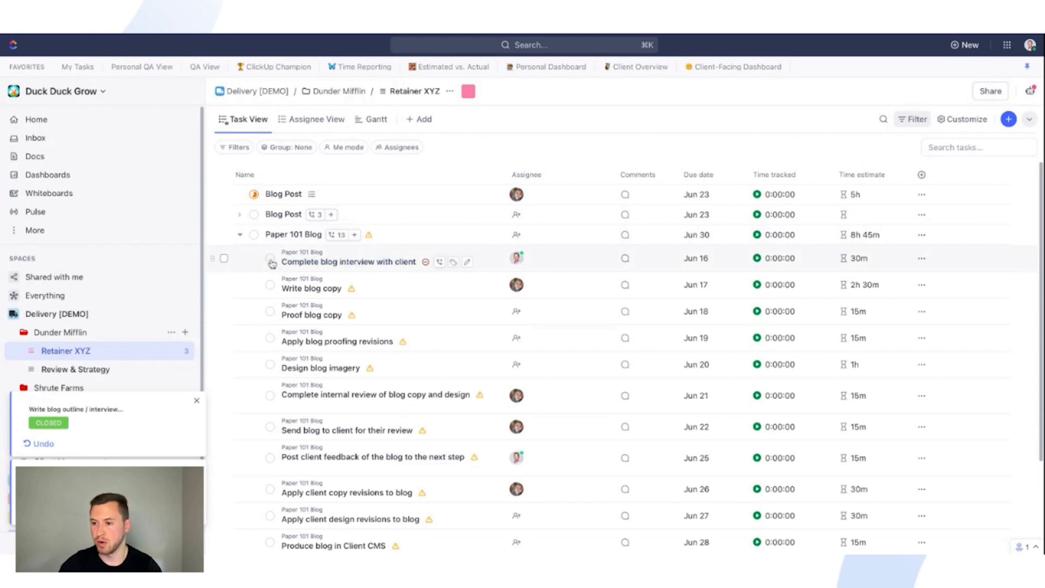
Close seven more finished subtasks in bulk, confirming the dependency warning, leaving six open.
{"action": "left_click", "coordinate": [223, 258]}
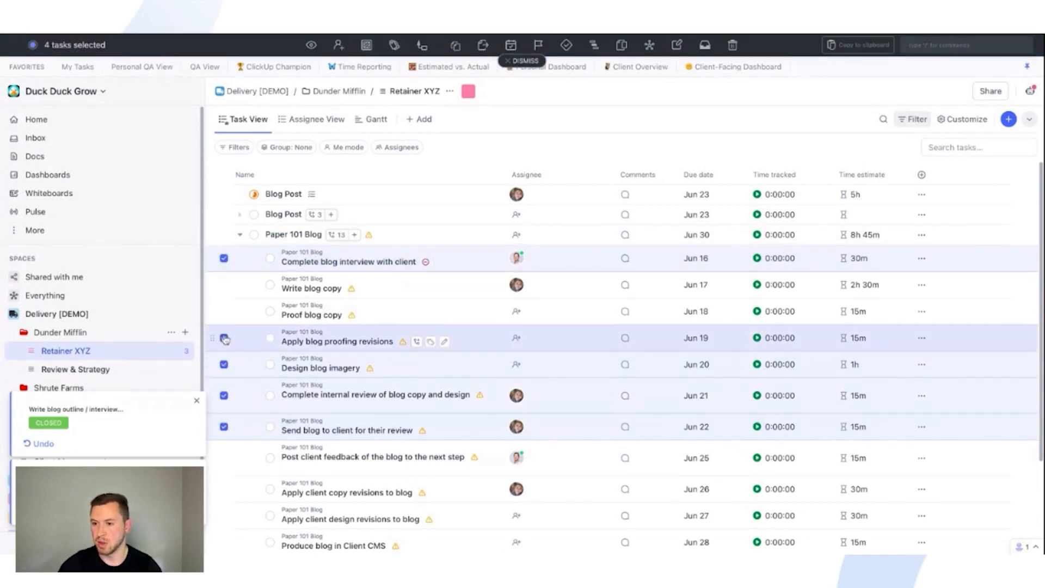
{"action": "left_click", "coordinate": [337, 44]}
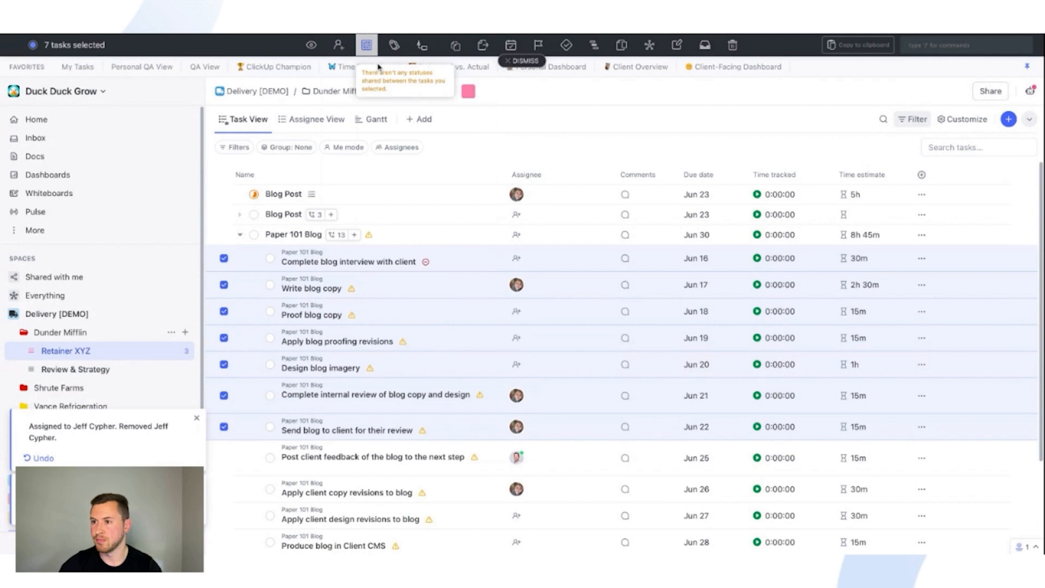
{"action": "left_click", "coordinate": [365, 45]}
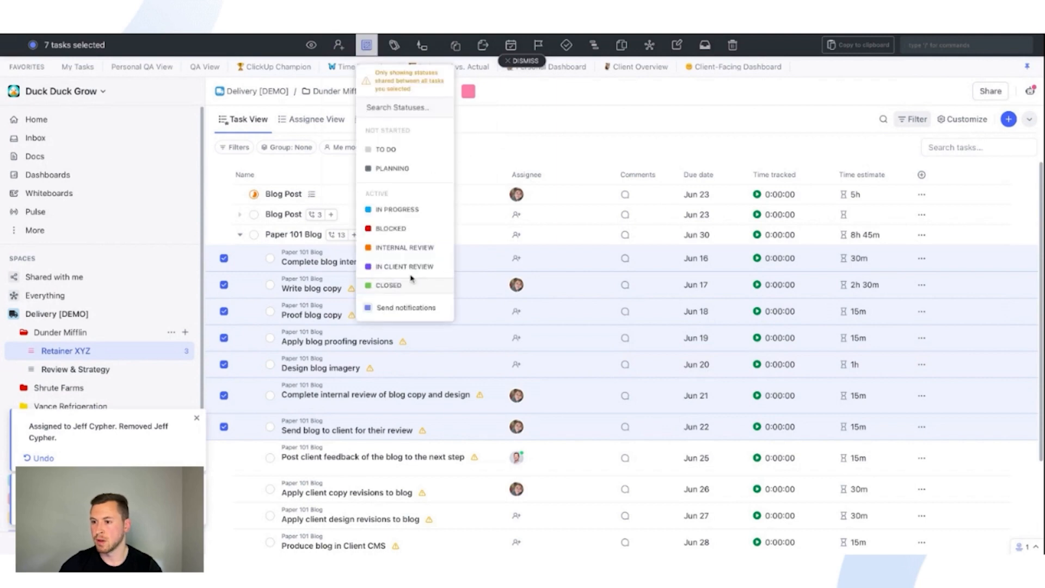
{"action": "left_click", "coordinate": [388, 285]}
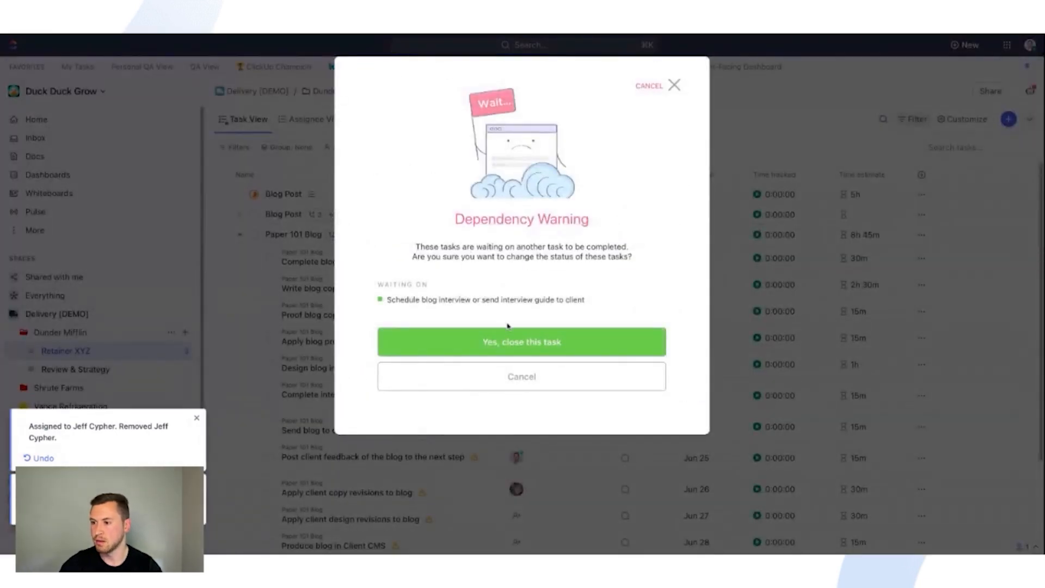
{"action": "left_click", "coordinate": [522, 342]}
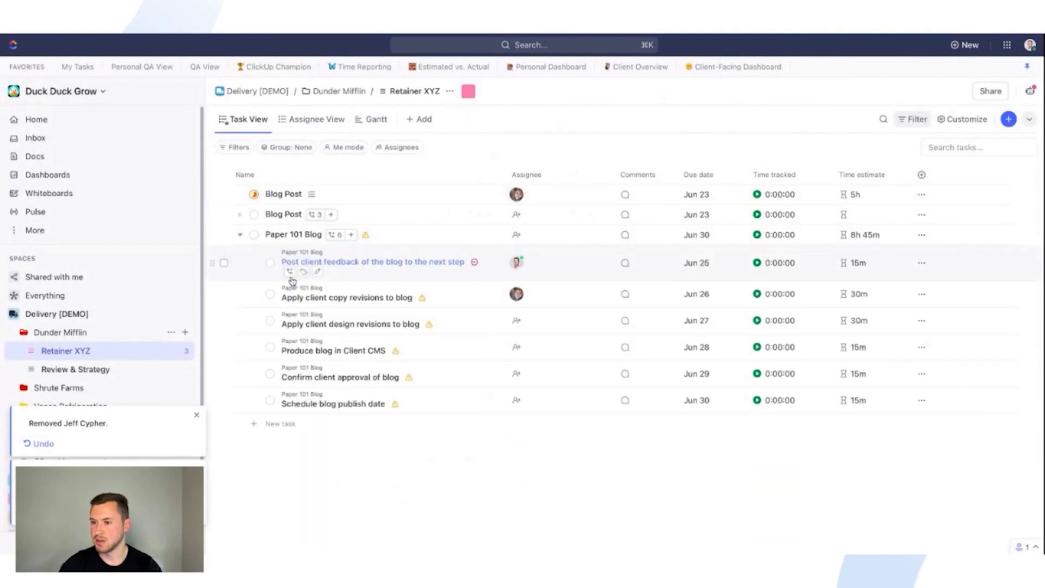
{"action": "mouse_move", "coordinate": [260, 235]}
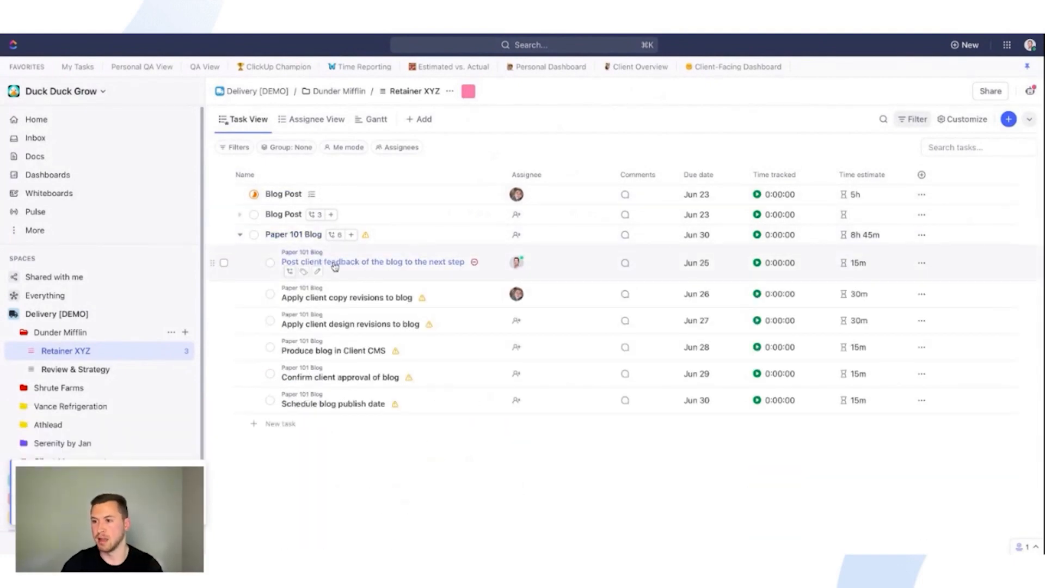
{"action": "left_click", "coordinate": [696, 262]}
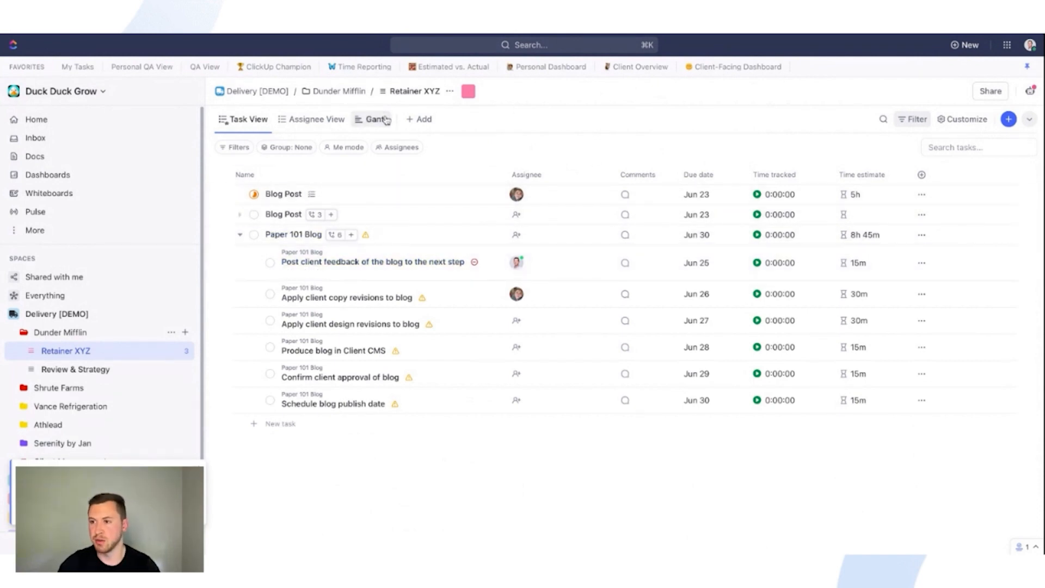
Shift Paper 101 Blog's six open subtasks in Gantt to run Jun 28 through Jul 6.
{"action": "left_click", "coordinate": [375, 118]}
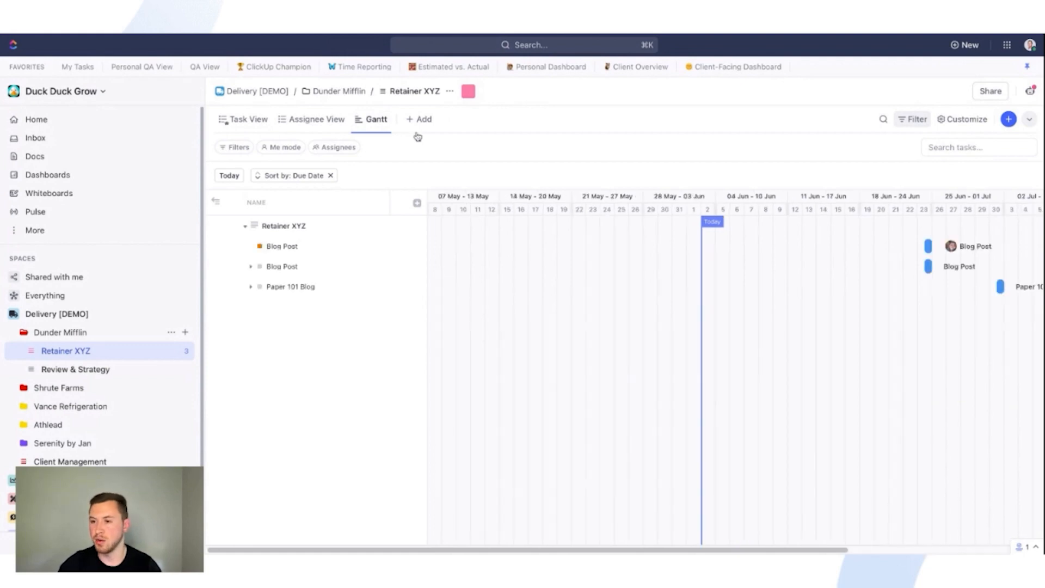
{"action": "left_click", "coordinate": [250, 286]}
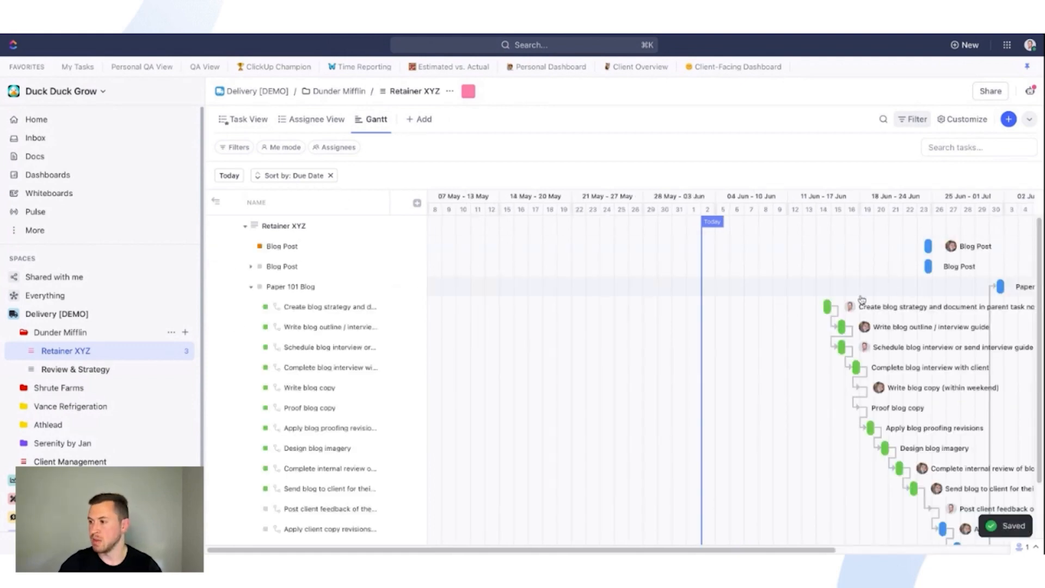
{"action": "scroll", "scroll_direction": "right", "scroll_amount": 3}
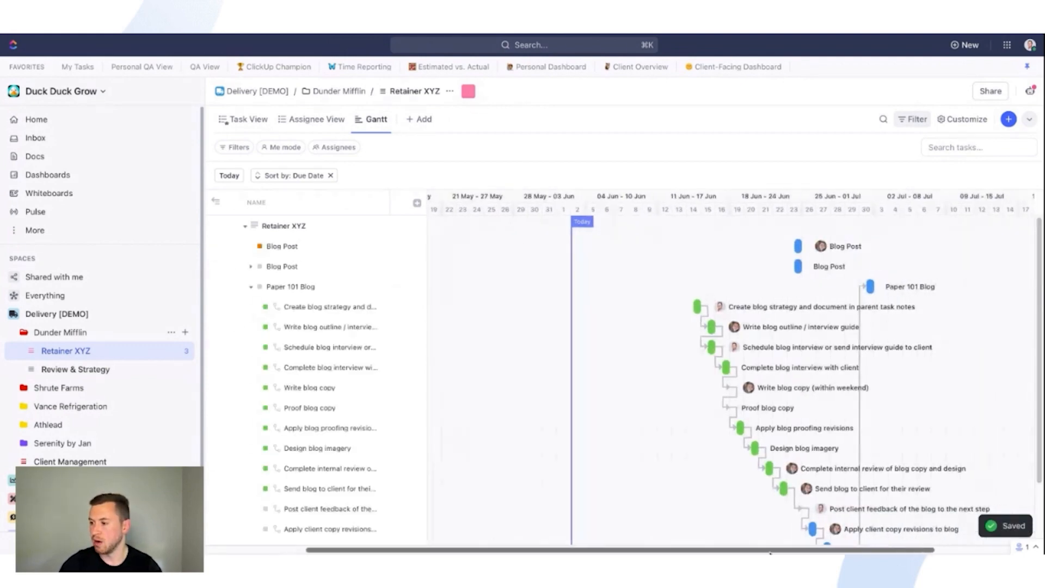
{"action": "scroll", "scroll_direction": "down", "scroll_amount": 3}
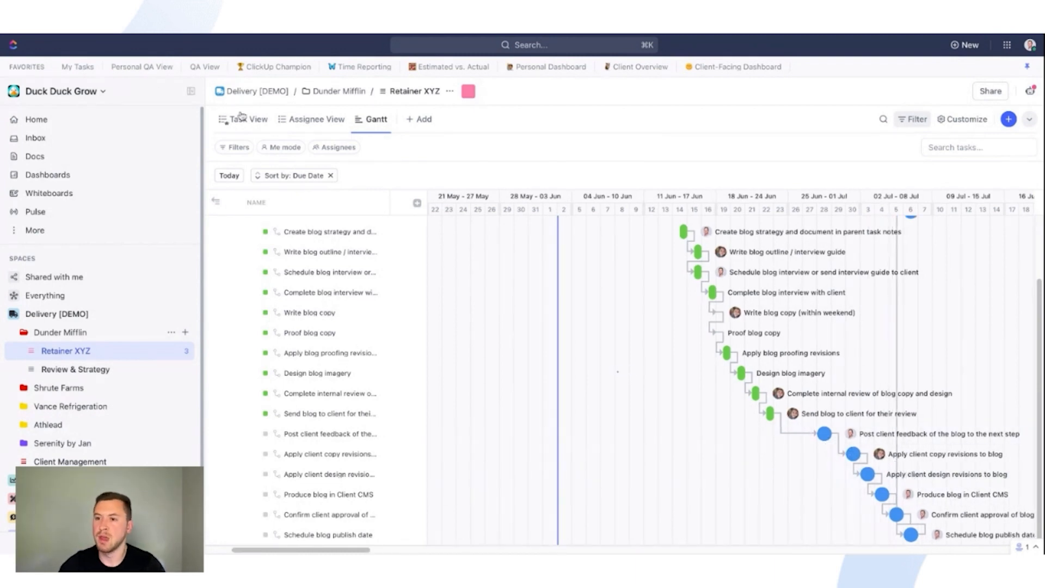
{"action": "left_click", "coordinate": [249, 119]}
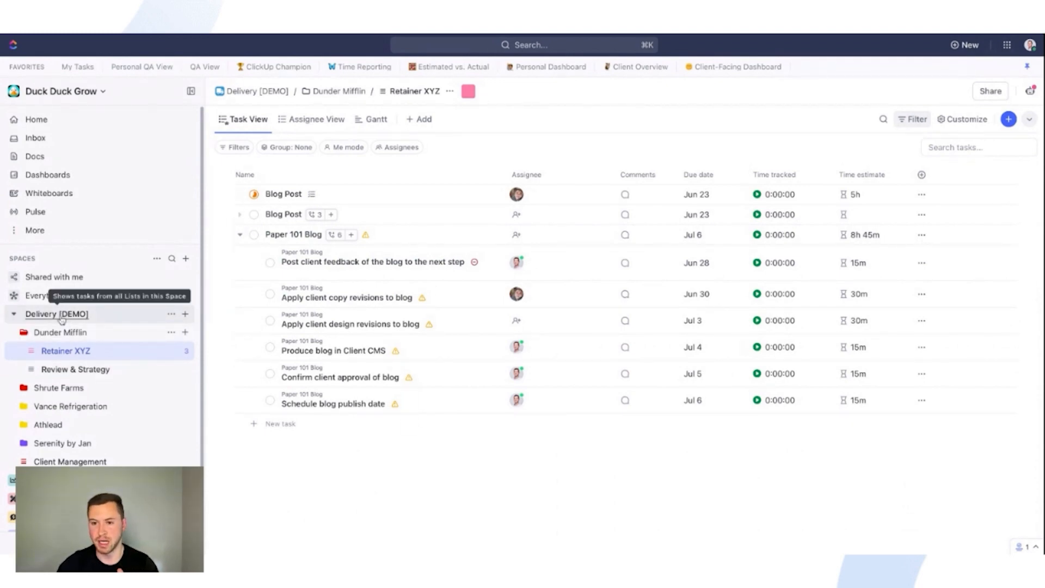
Show the Delivery [DEMO] space's Account Manager - Steve view grouped by client.
{"action": "left_click", "coordinate": [239, 234]}
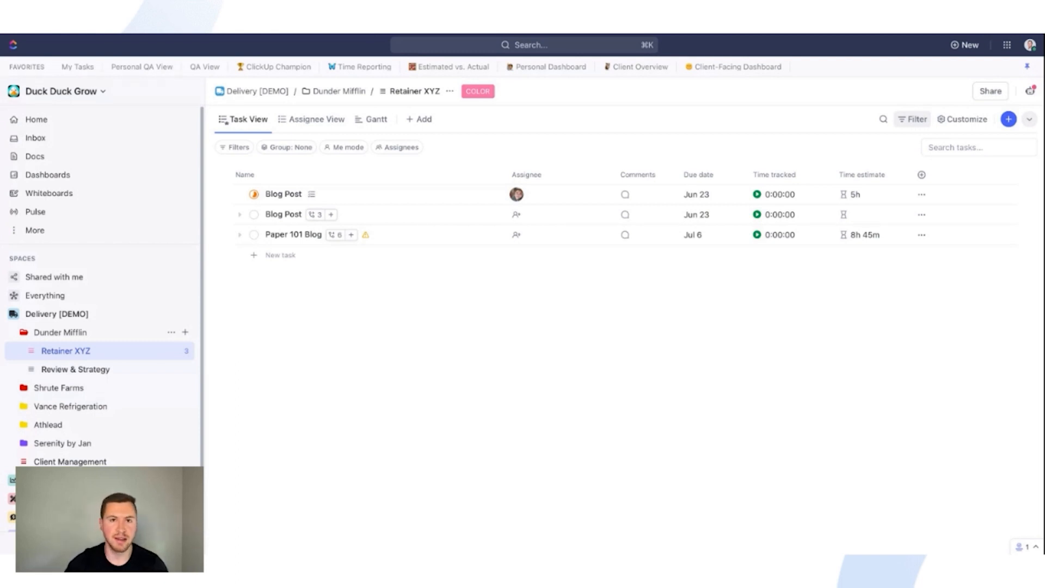
{"action": "mouse_move", "coordinate": [257, 315]}
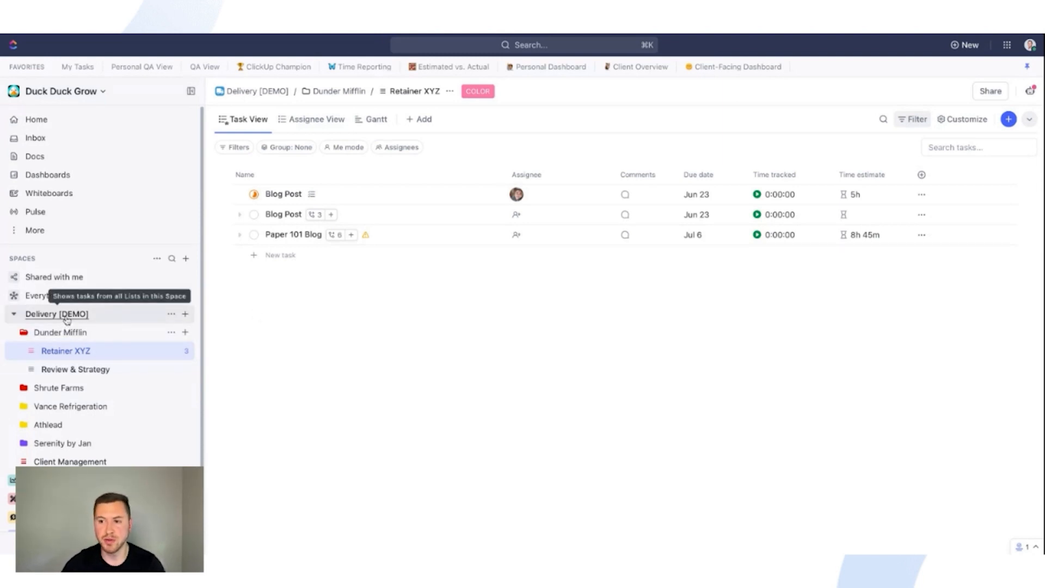
{"action": "left_click", "coordinate": [57, 314]}
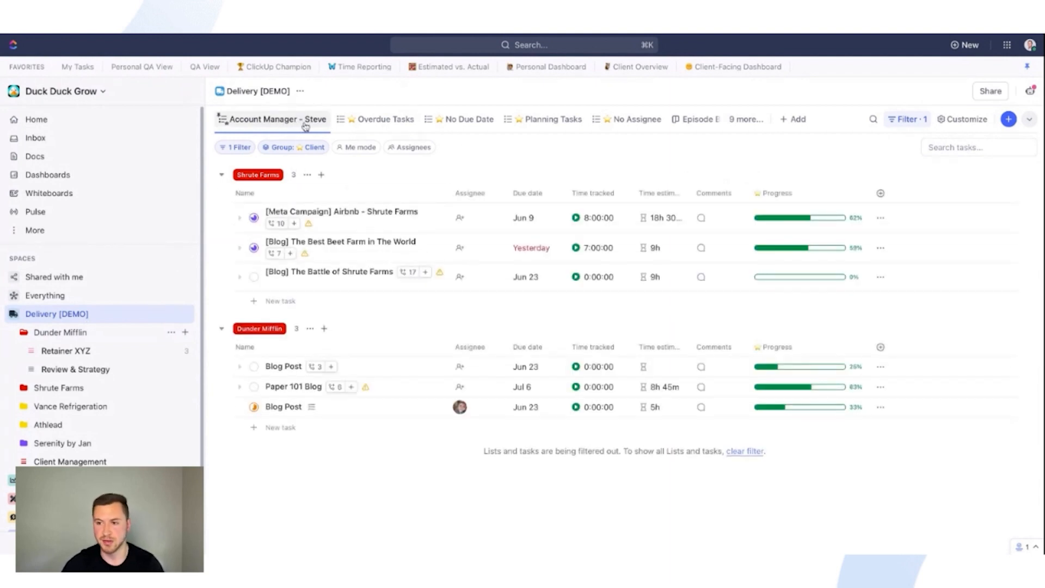
{"action": "left_click", "coordinate": [238, 147]}
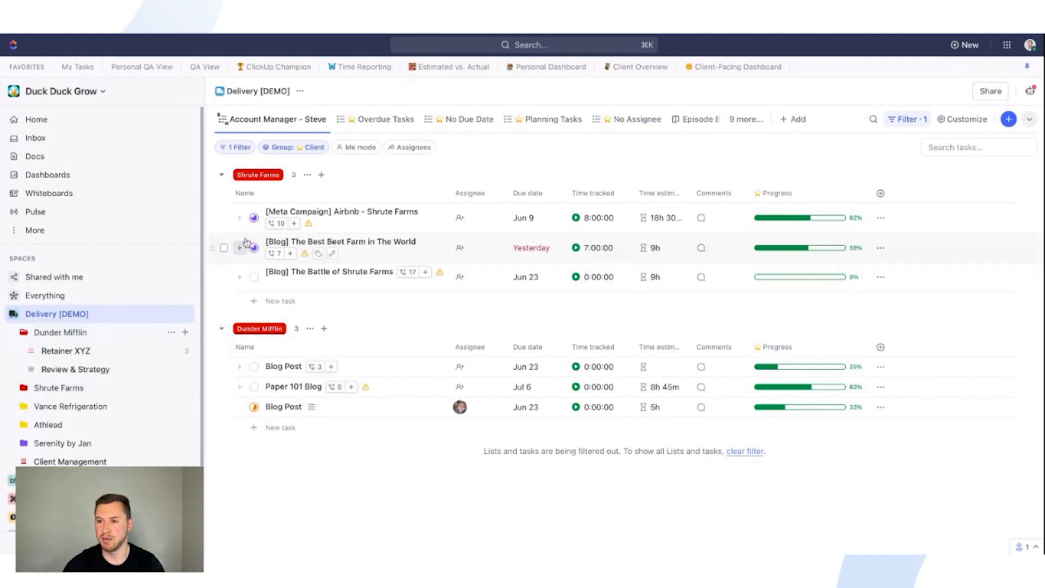
{"action": "mouse_move", "coordinate": [282, 346]}
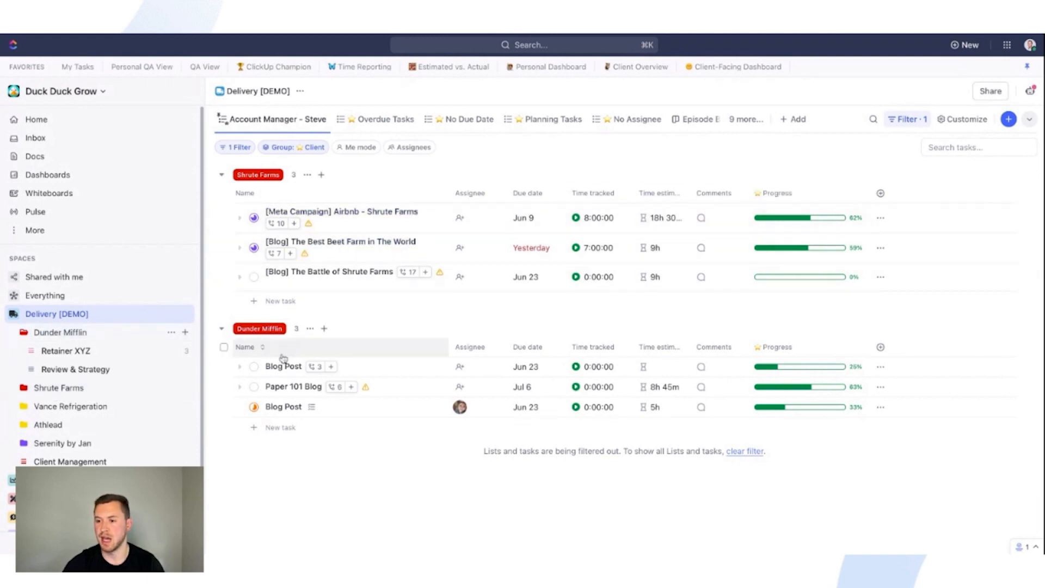
{"action": "mouse_move", "coordinate": [235, 387]}
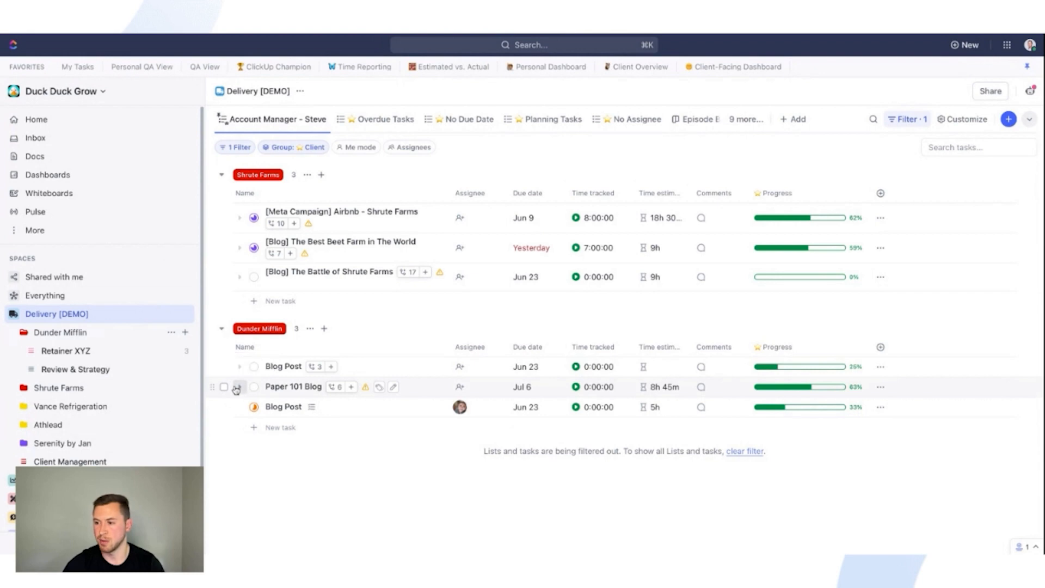
{"action": "mouse_move", "coordinate": [836, 388]}
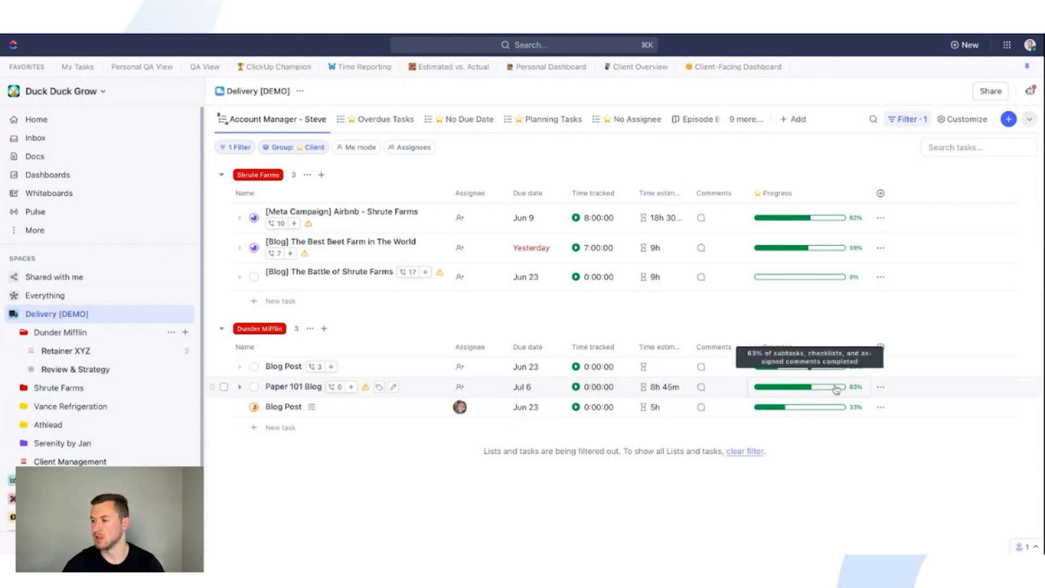
{"action": "mouse_move", "coordinate": [588, 393]}
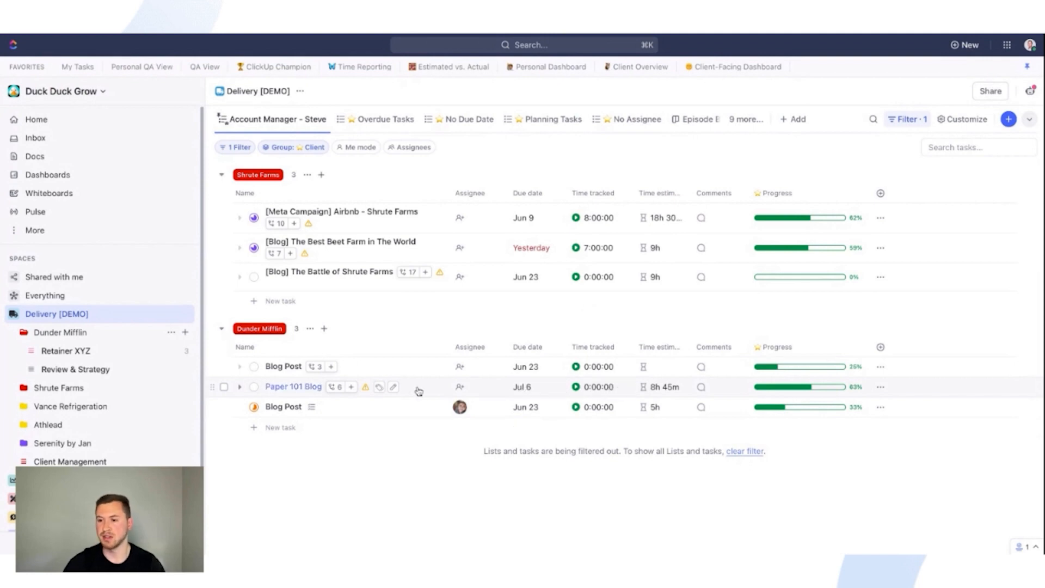
{"action": "mouse_move", "coordinate": [323, 322]}
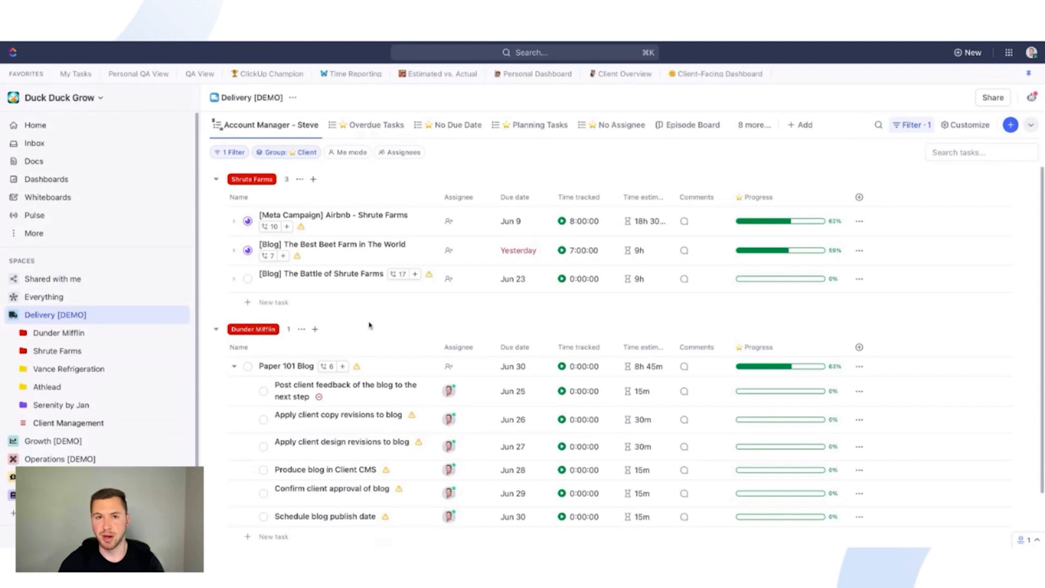
{"action": "mouse_move", "coordinate": [369, 328]}
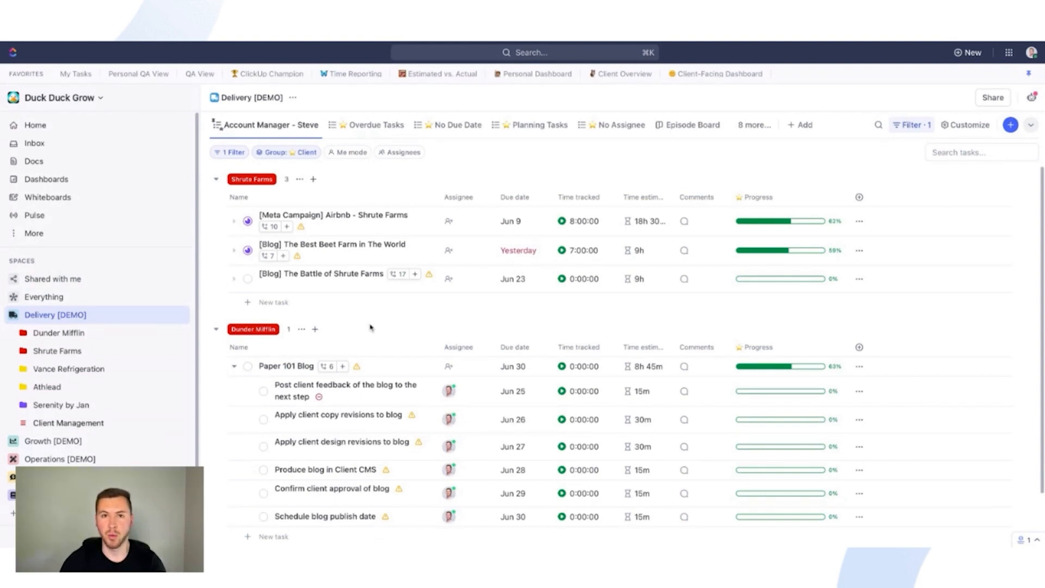
{"action": "mouse_move", "coordinate": [101, 296]}
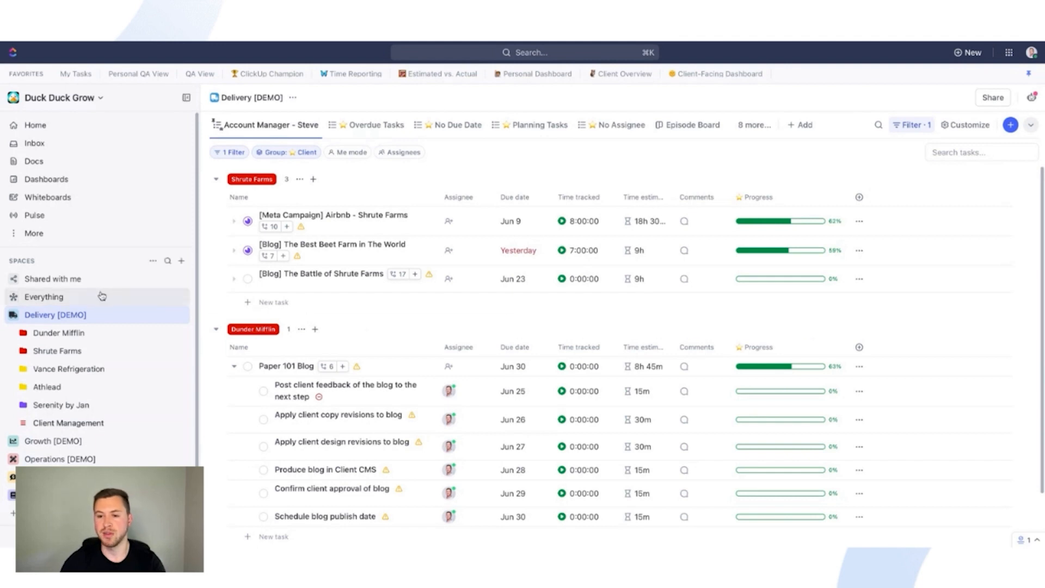
{"action": "mouse_move", "coordinate": [59, 333]}
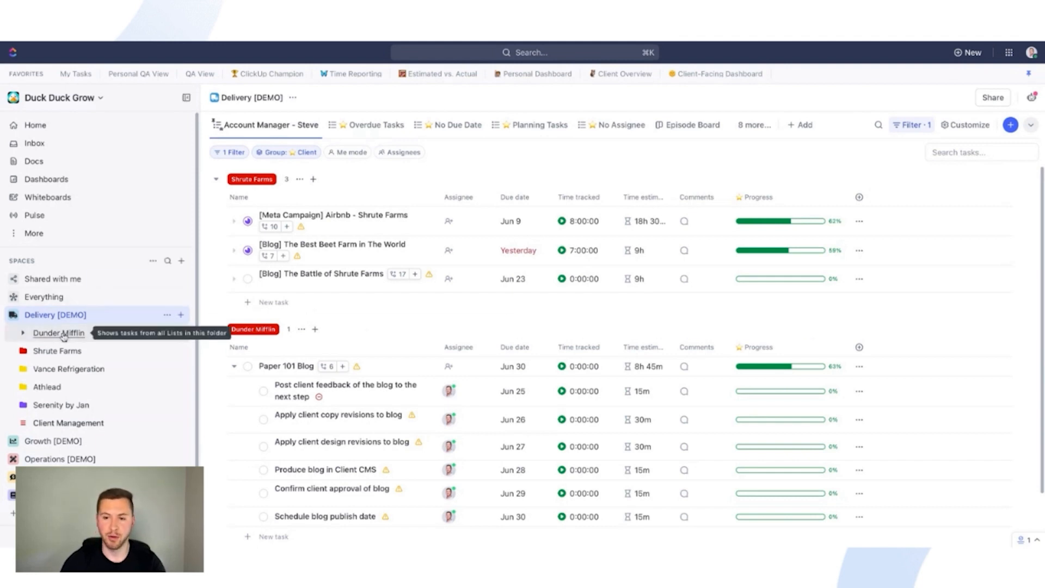
Show the Dunder Mifflin folder's Deliverable Progress view with Paper 101 Blog at 63%.
{"action": "left_click", "coordinate": [59, 333]}
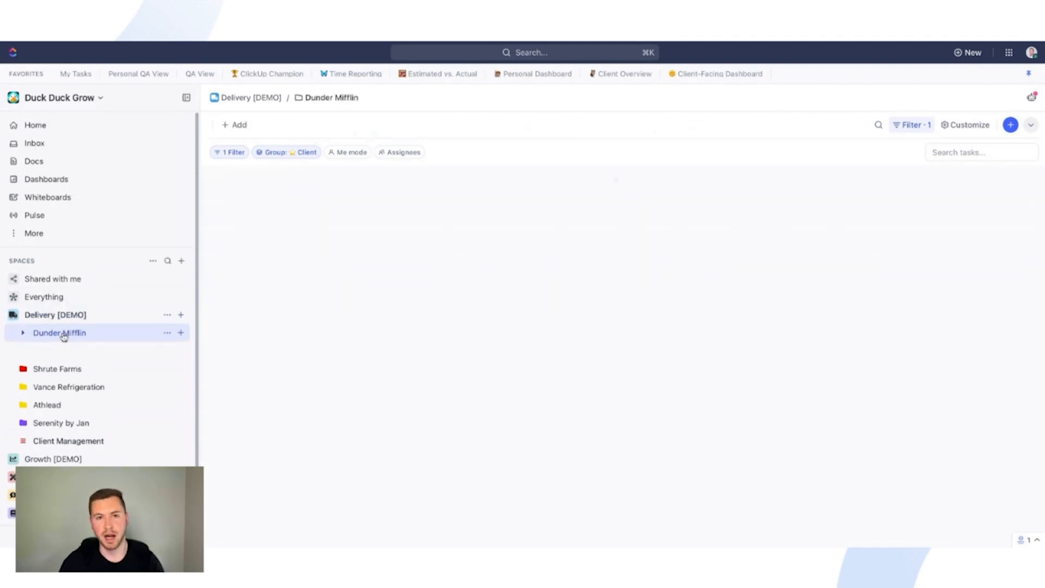
{"action": "left_click", "coordinate": [59, 333]}
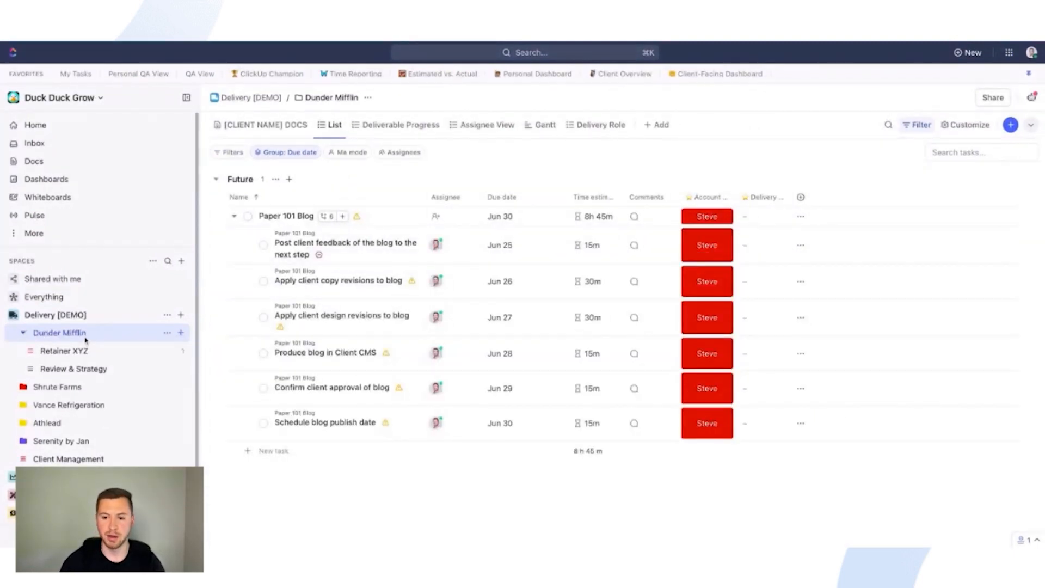
{"action": "mouse_move", "coordinate": [64, 351]}
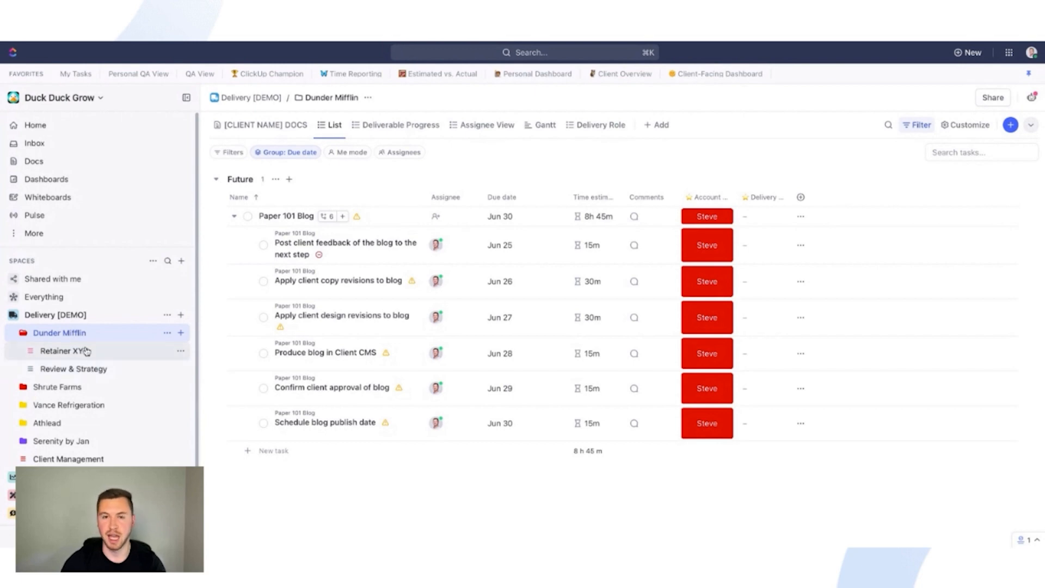
{"action": "left_click", "coordinate": [24, 333]}
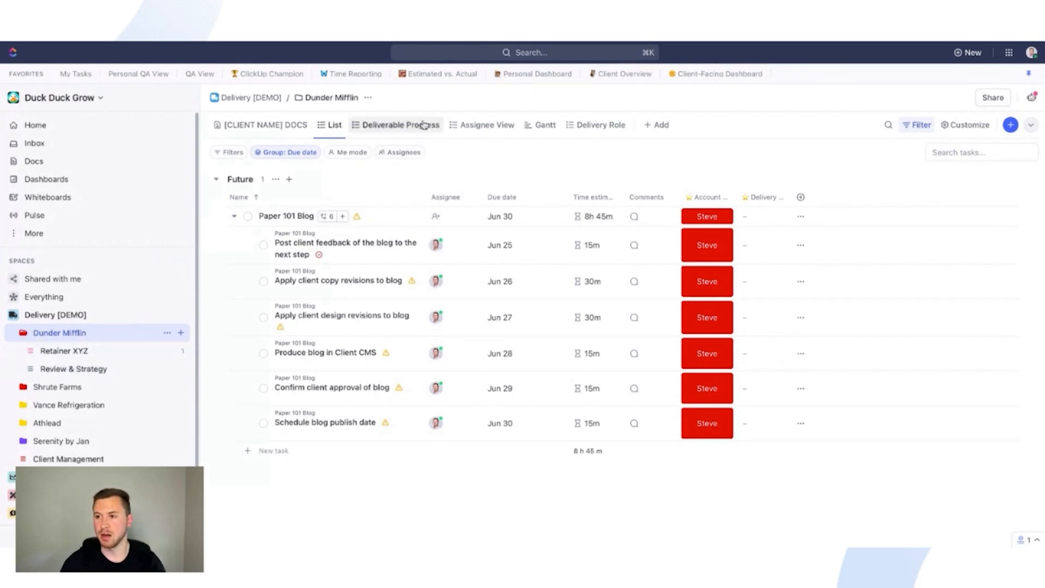
{"action": "left_click", "coordinate": [400, 124]}
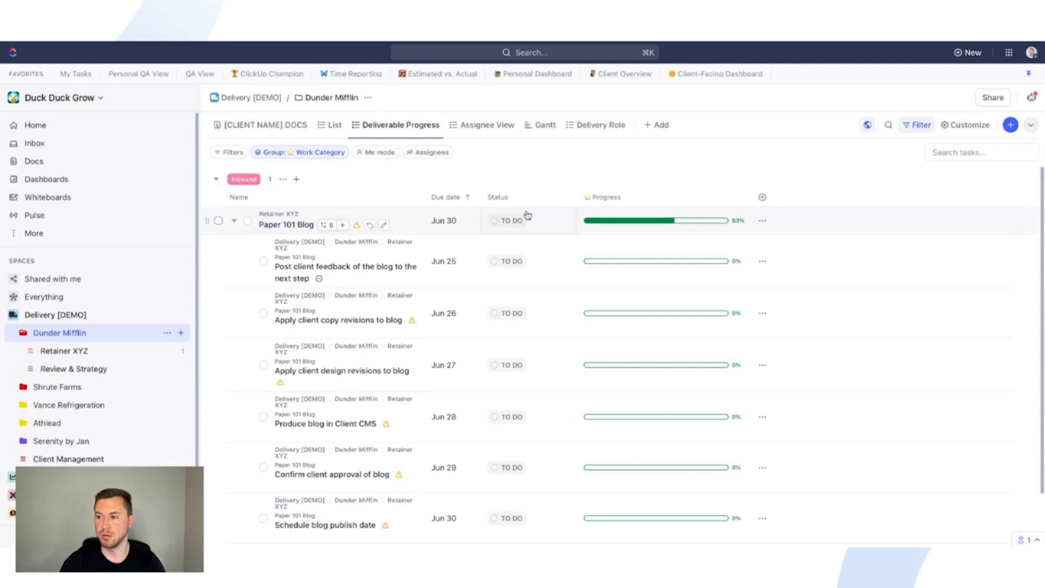
Collapse Paper 101 Blog's subtasks and hide task locations in the Deliverable Progress view.
{"action": "left_click", "coordinate": [232, 221]}
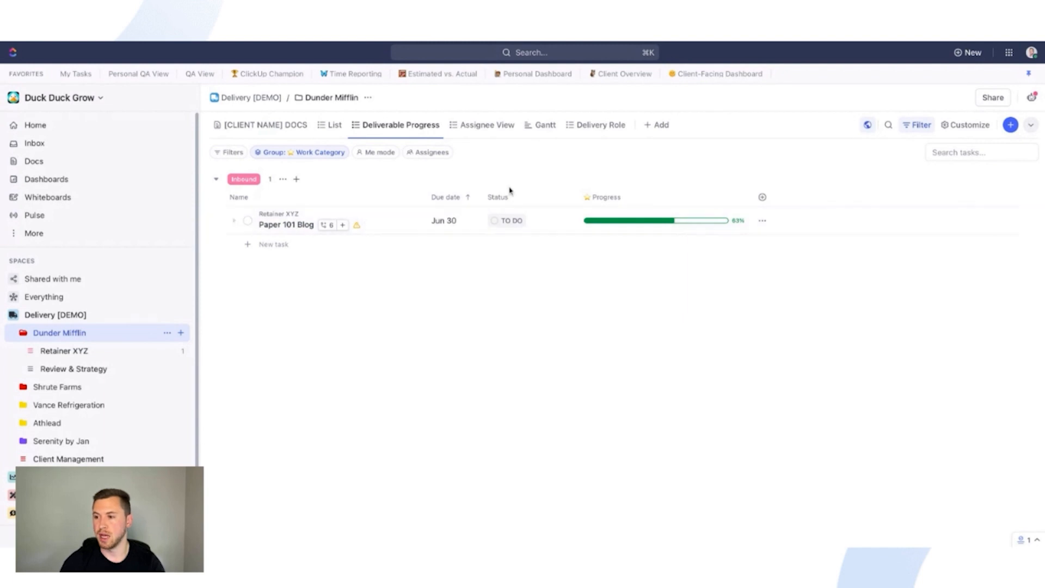
{"action": "mouse_move", "coordinate": [654, 204]}
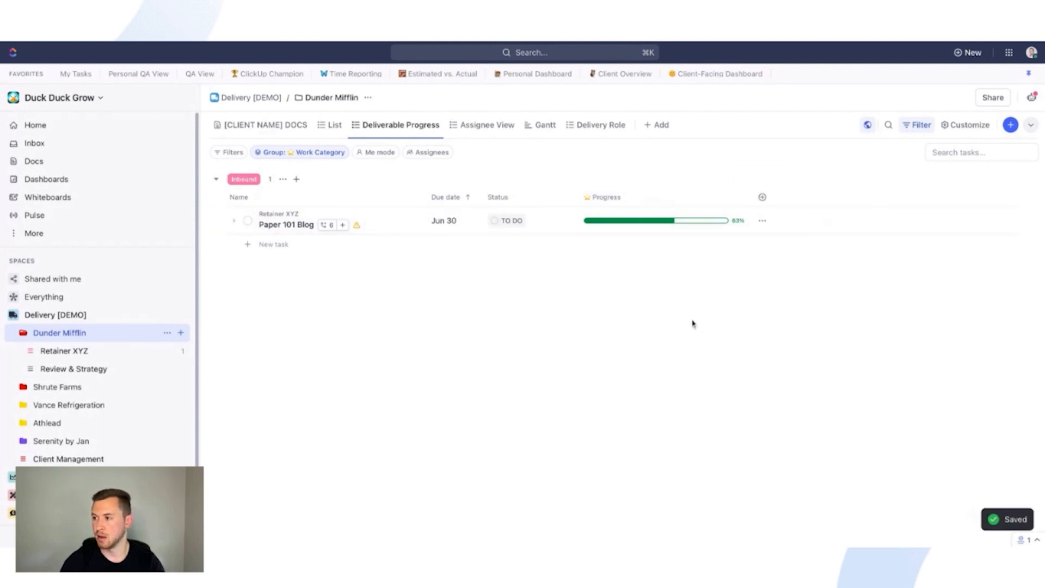
{"action": "left_click", "coordinate": [1030, 124]}
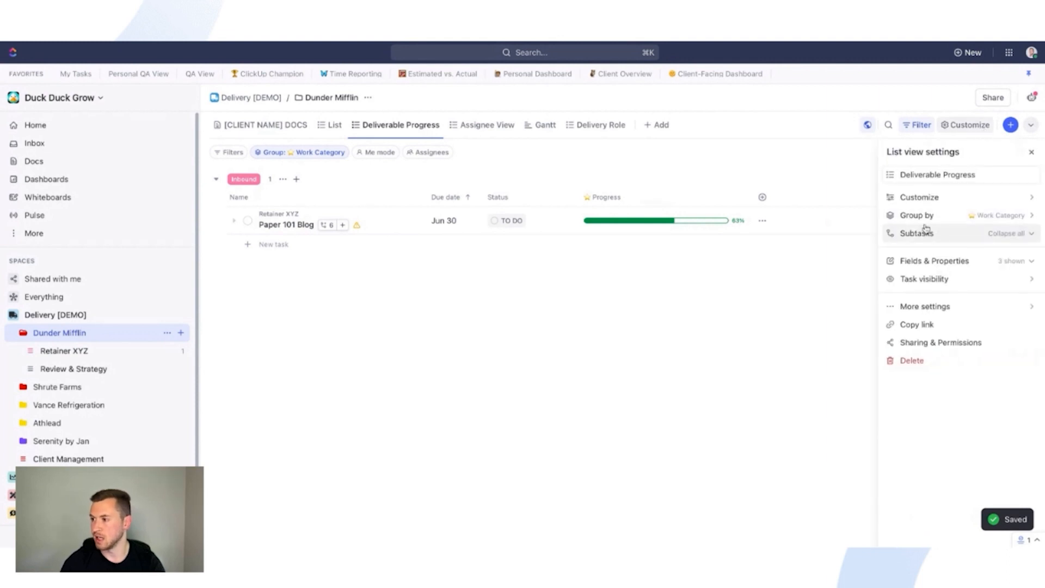
{"action": "mouse_move", "coordinate": [933, 266]}
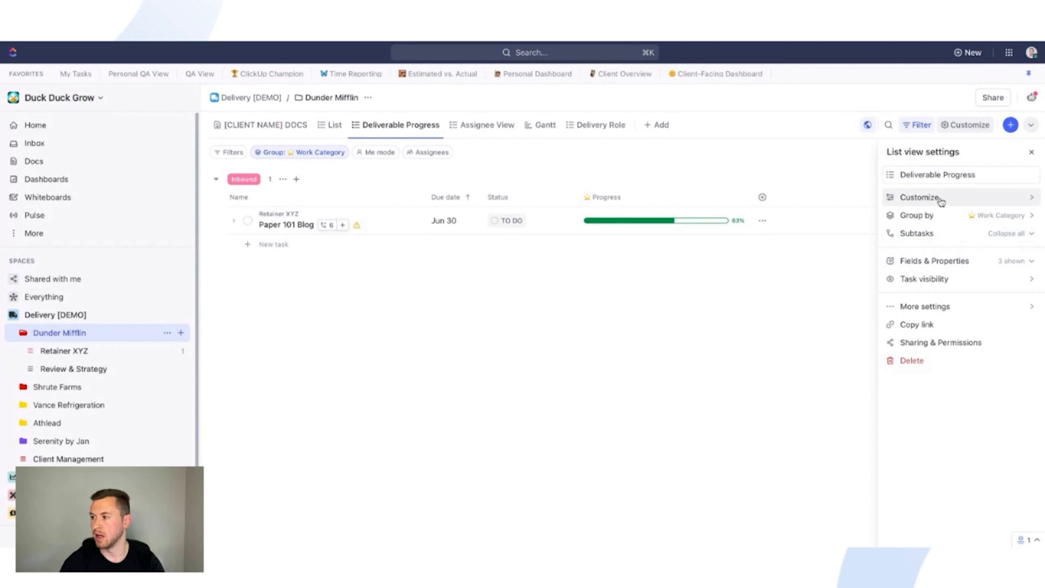
{"action": "left_click", "coordinate": [921, 197]}
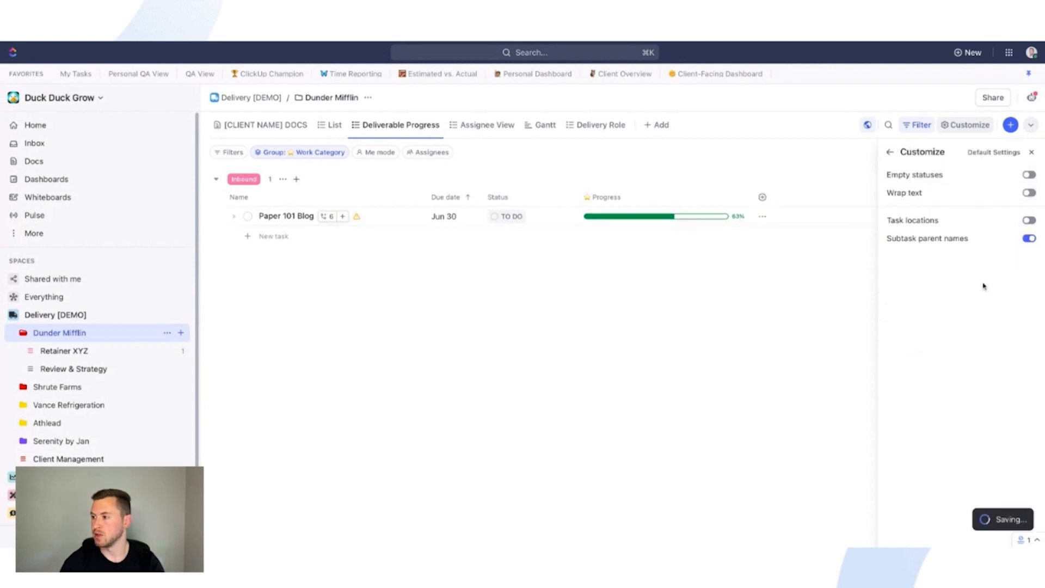
{"action": "left_click", "coordinate": [1031, 152]}
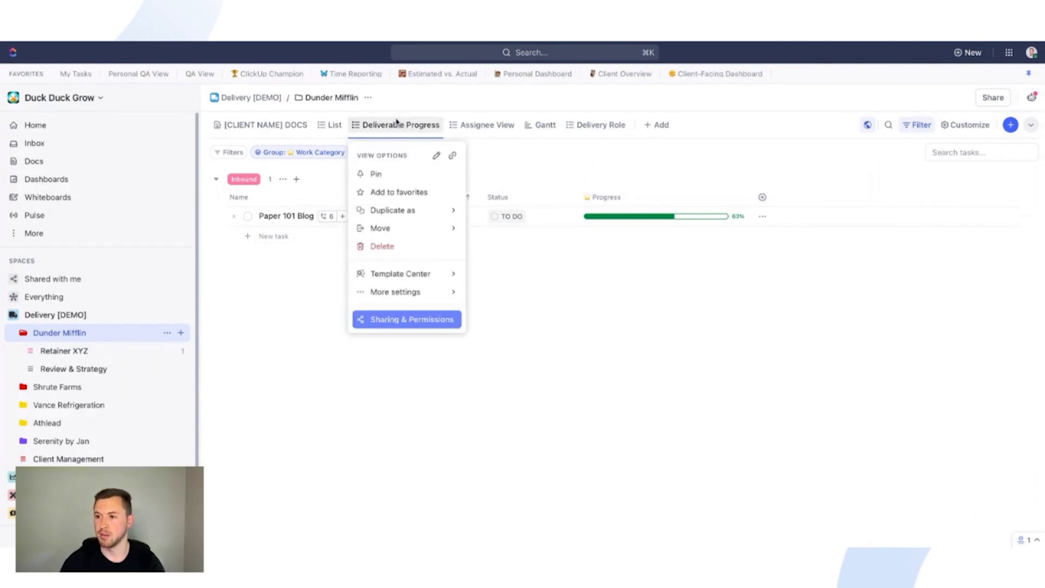
Review the Deliverable Progress view's 'Share link with anyone' setting in Sharing & Permissions.
{"action": "left_click", "coordinate": [405, 319]}
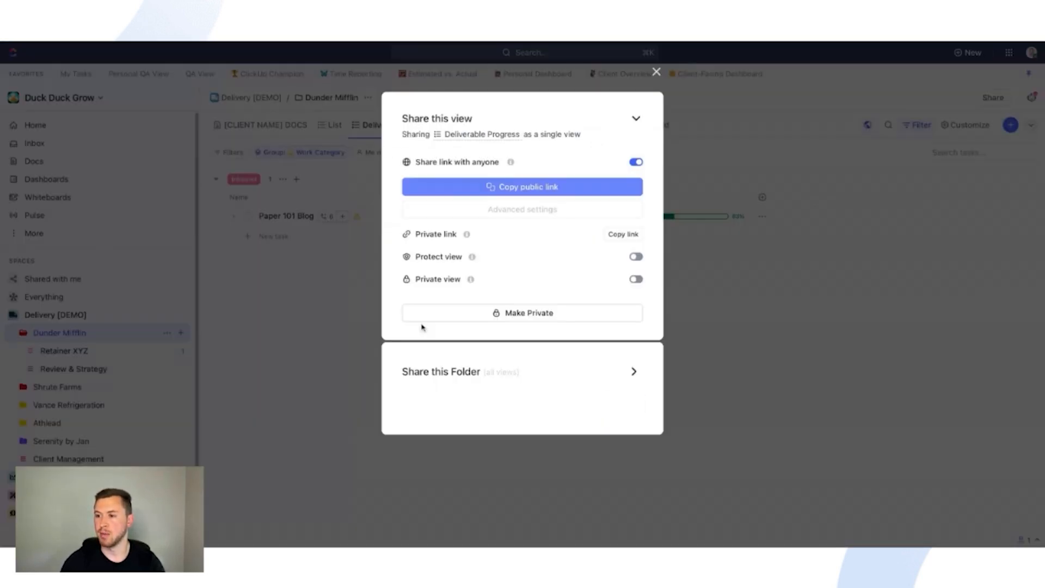
{"action": "left_click", "coordinate": [521, 186]}
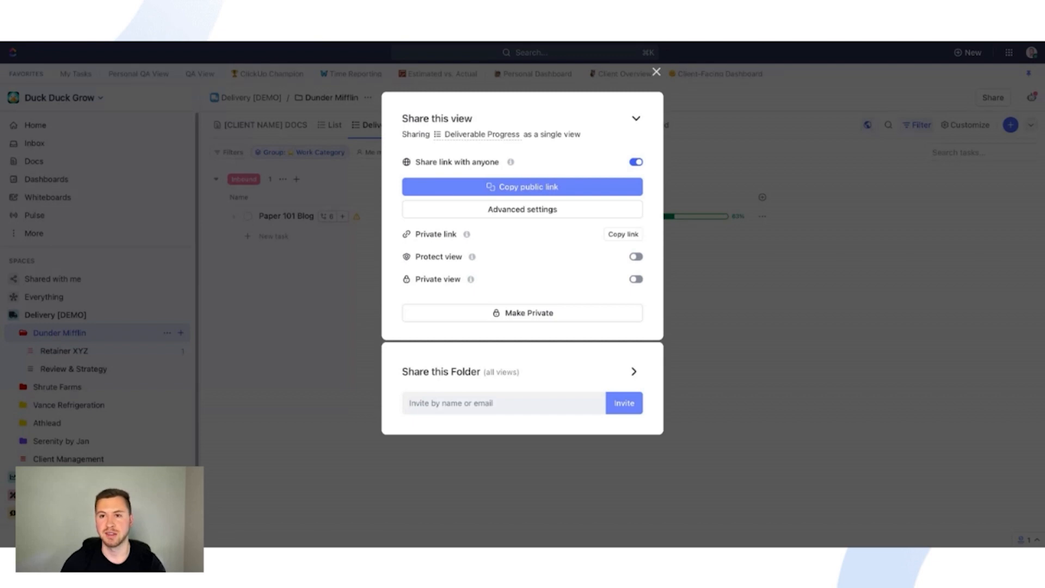
{"action": "left_click", "coordinate": [656, 72]}
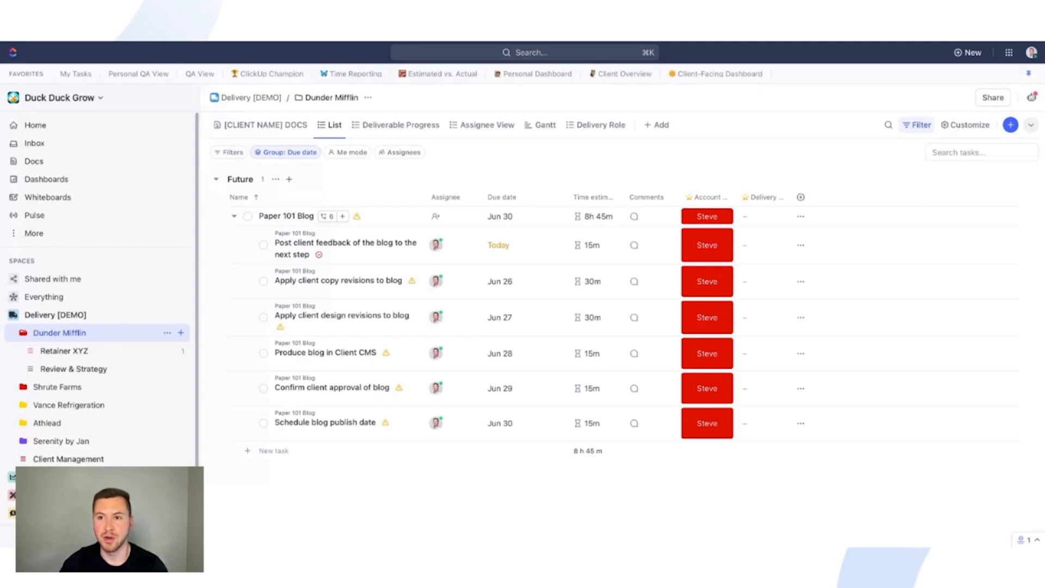
Show My Tasks from Favorites, where the Paper 101 Blog feedback subtask appears under Today.
{"action": "left_click", "coordinate": [43, 296]}
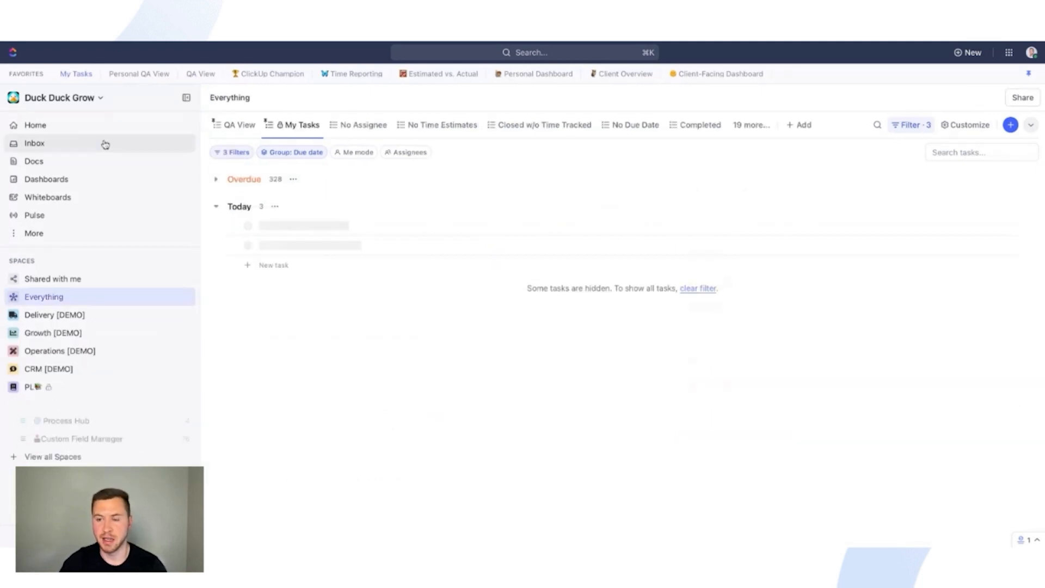
{"action": "left_click", "coordinate": [31, 386]}
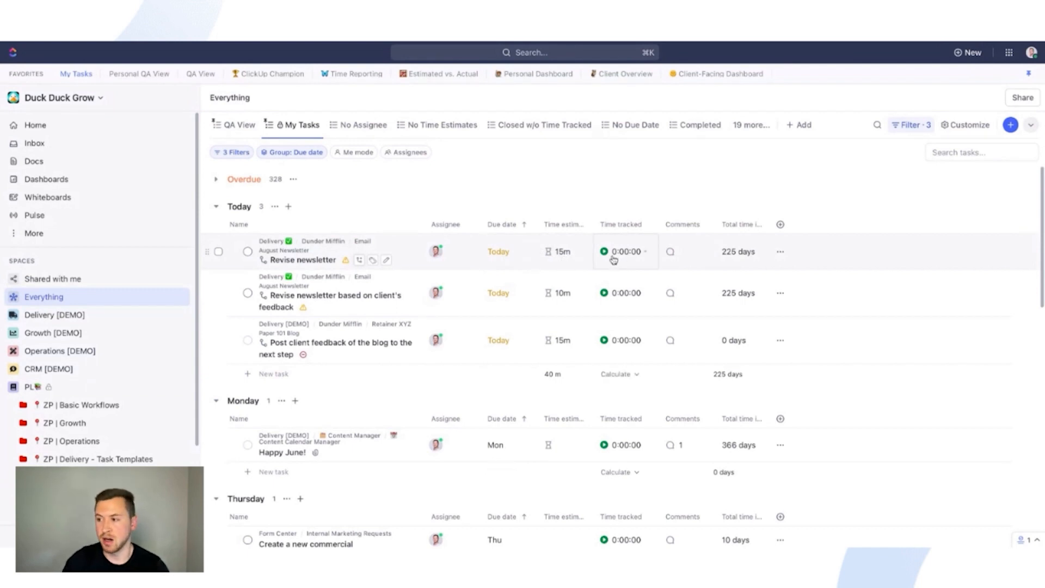
{"action": "mouse_move", "coordinate": [671, 256]}
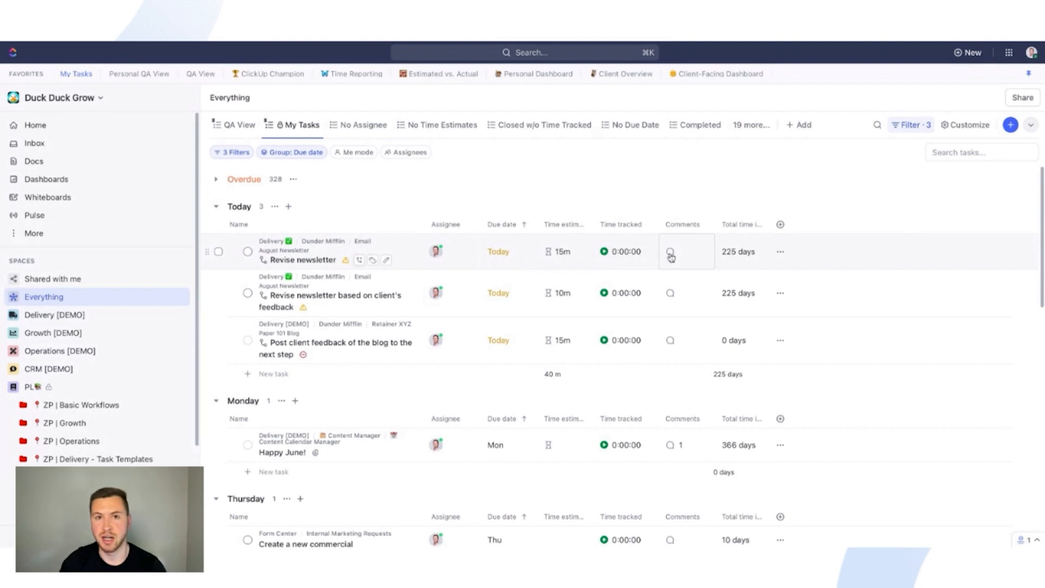
{"action": "mouse_move", "coordinate": [670, 257]}
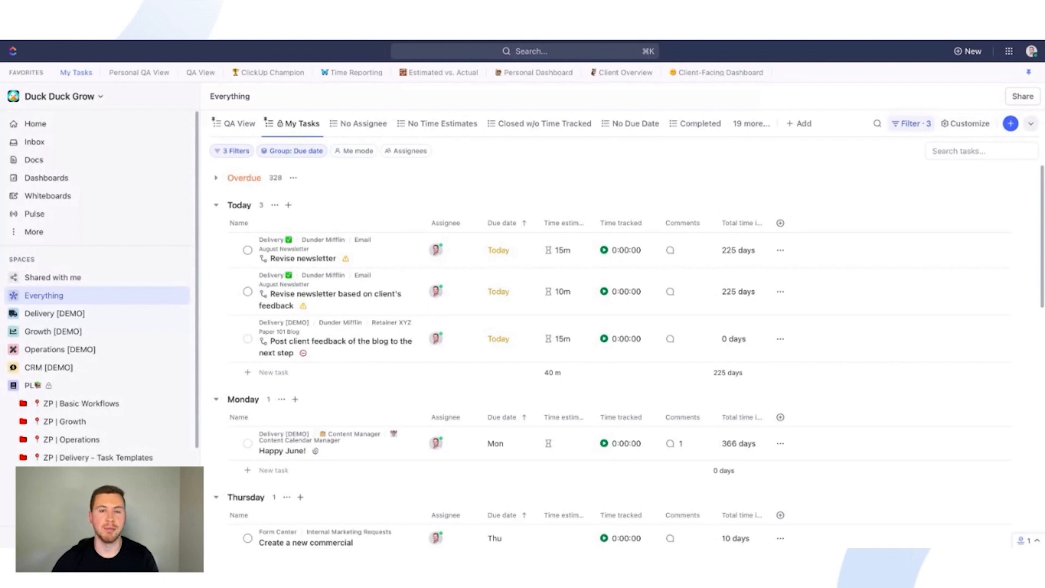
{"action": "scroll", "scroll_direction": "down", "scroll_amount": 3}
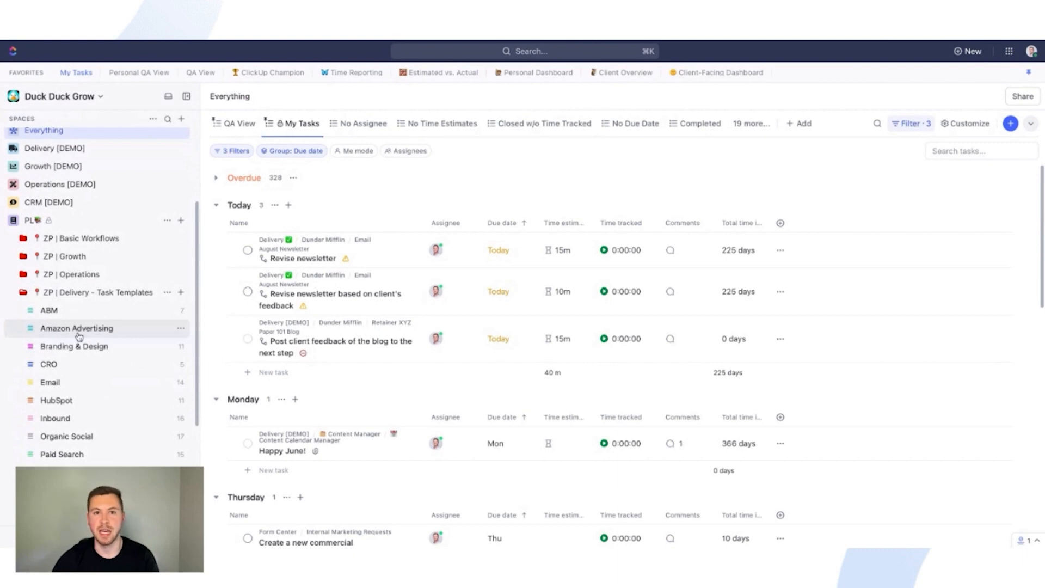
{"action": "mouse_move", "coordinate": [78, 336]}
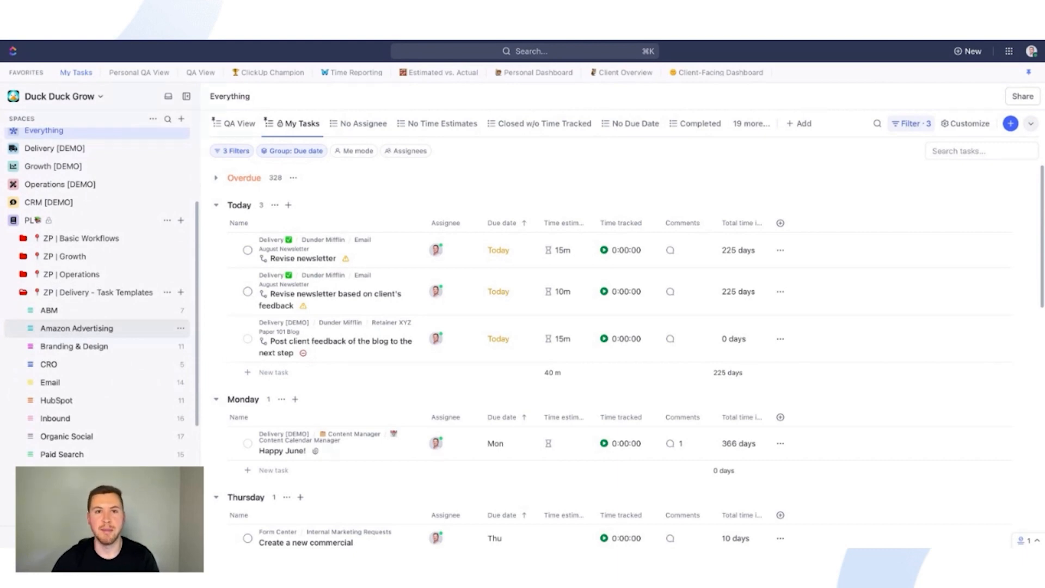